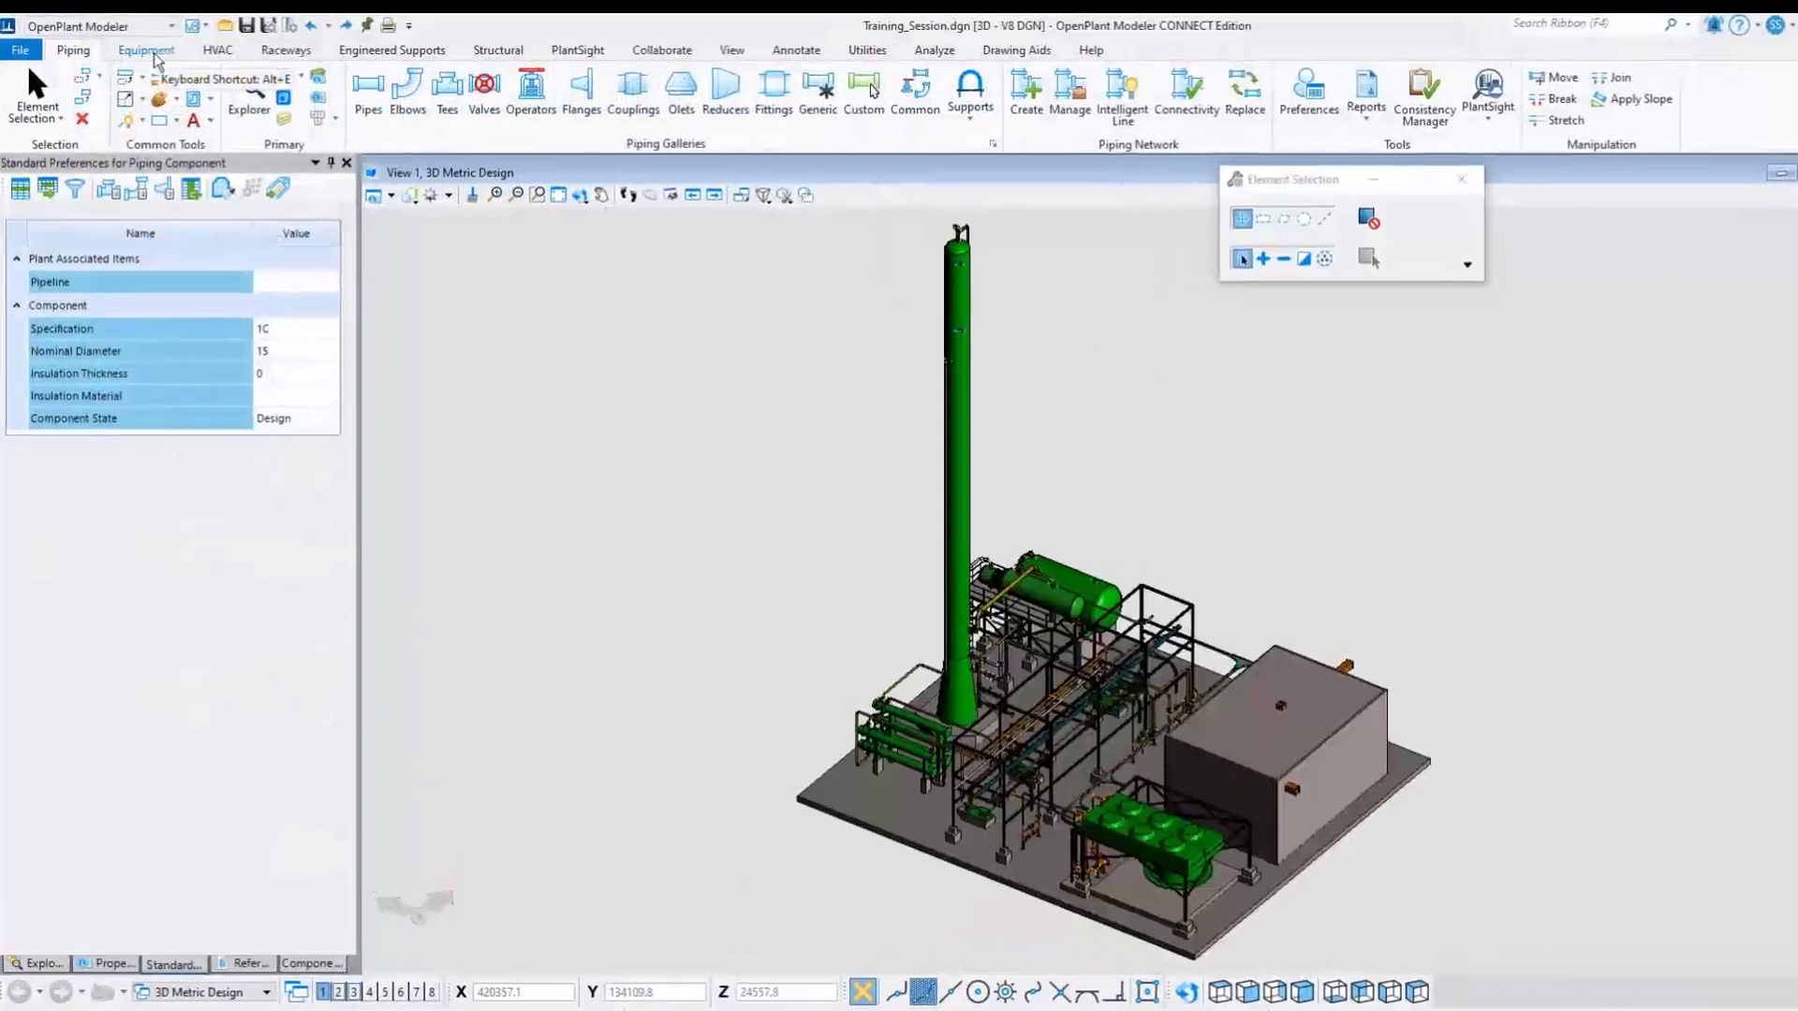
Step: Switch from the Equipment tab to the Modeling workflow's Solids tools
left_click(146, 50)
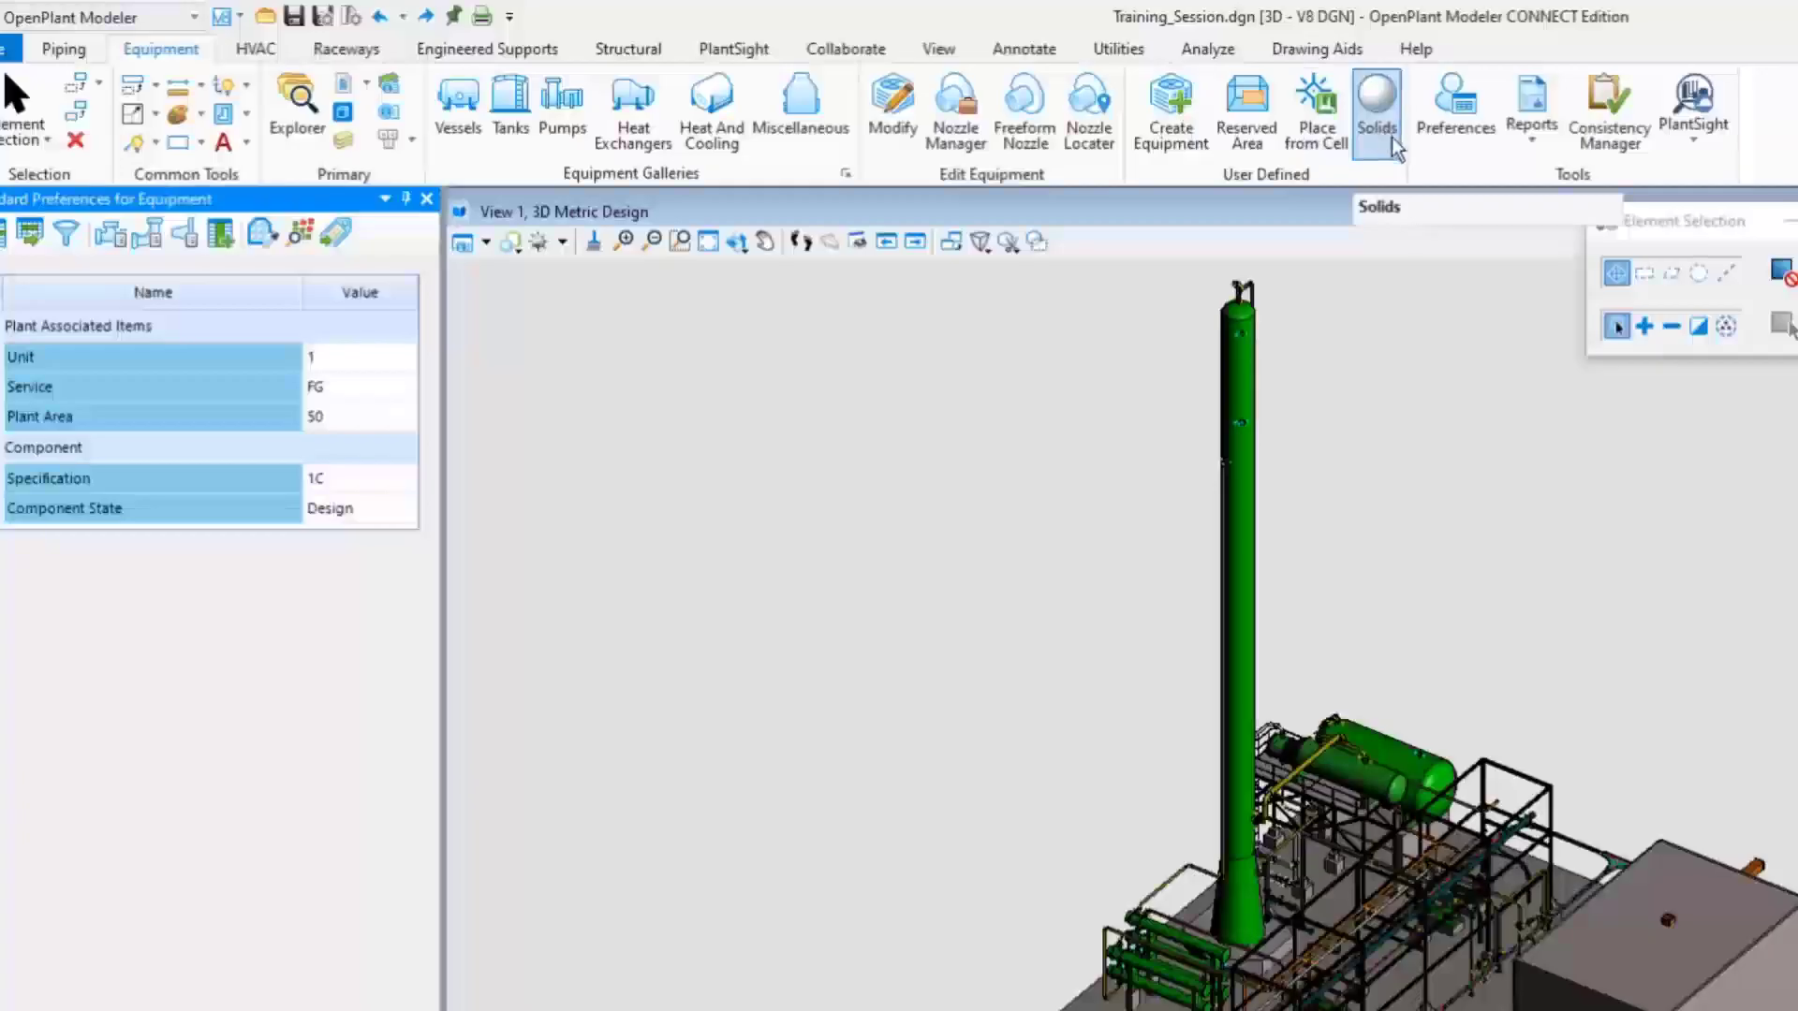
left_click(1377, 108)
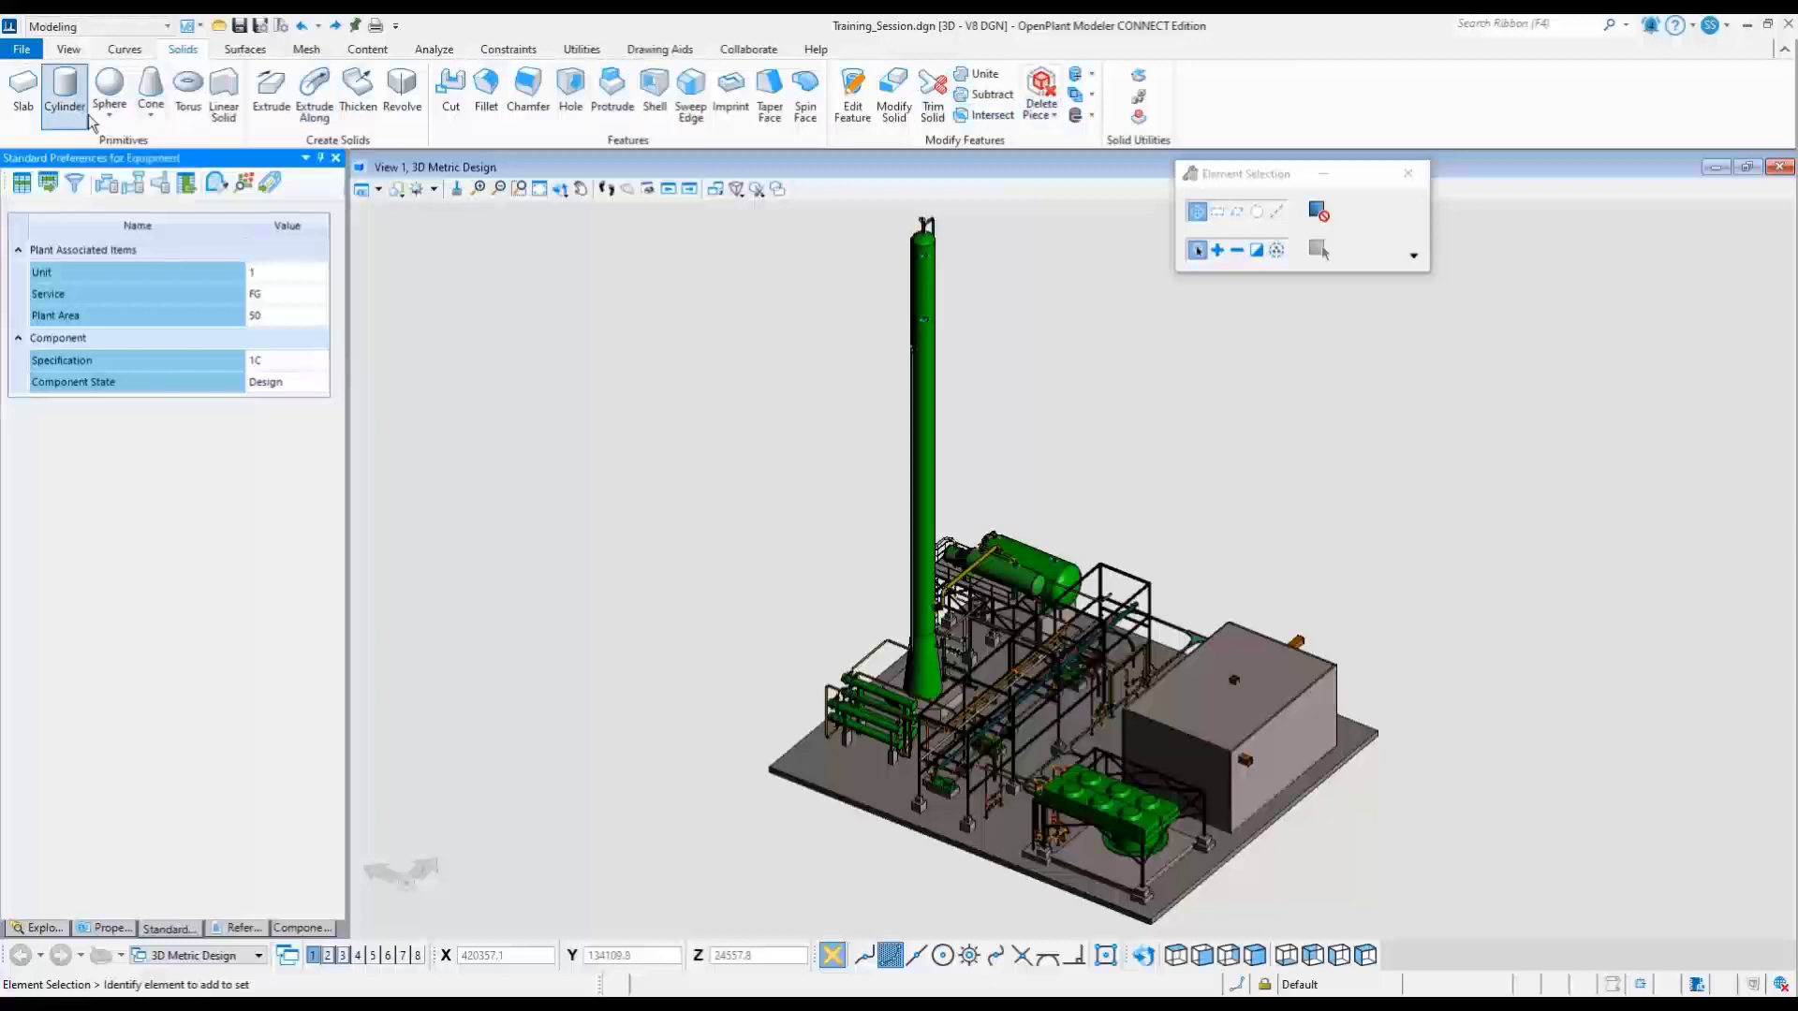
mouse_move(22, 94)
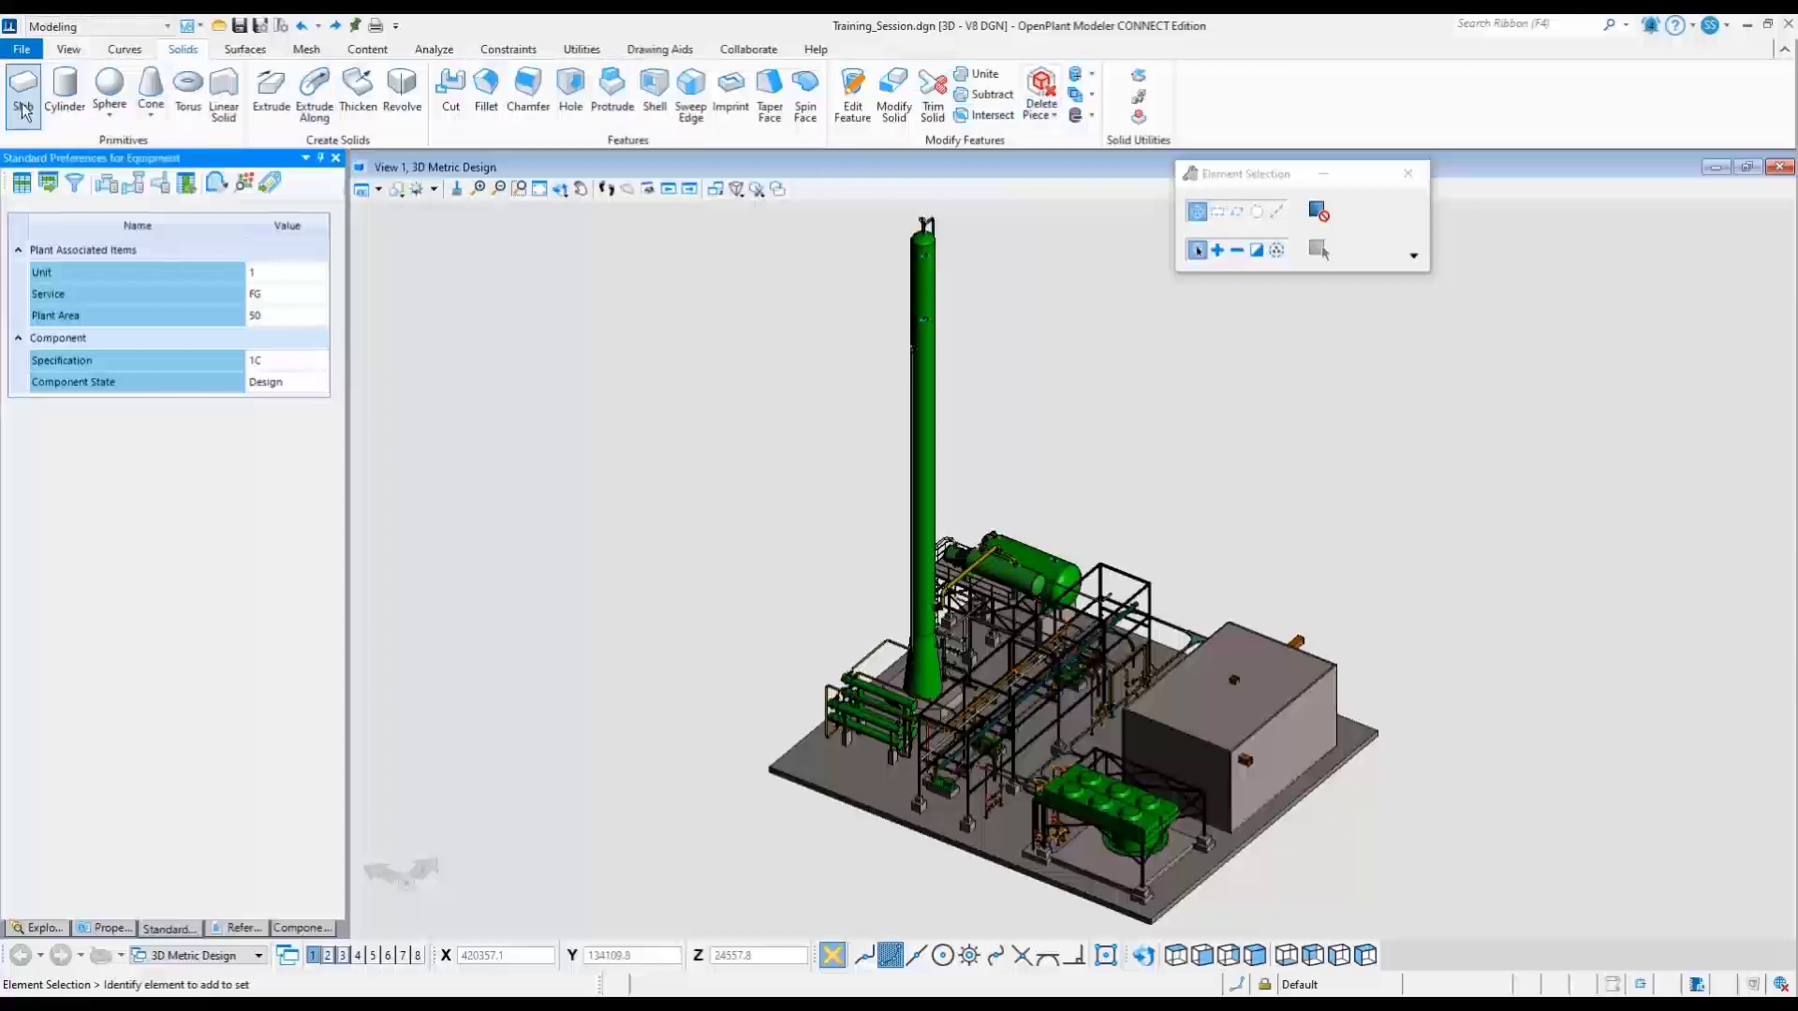
mouse_move(313, 92)
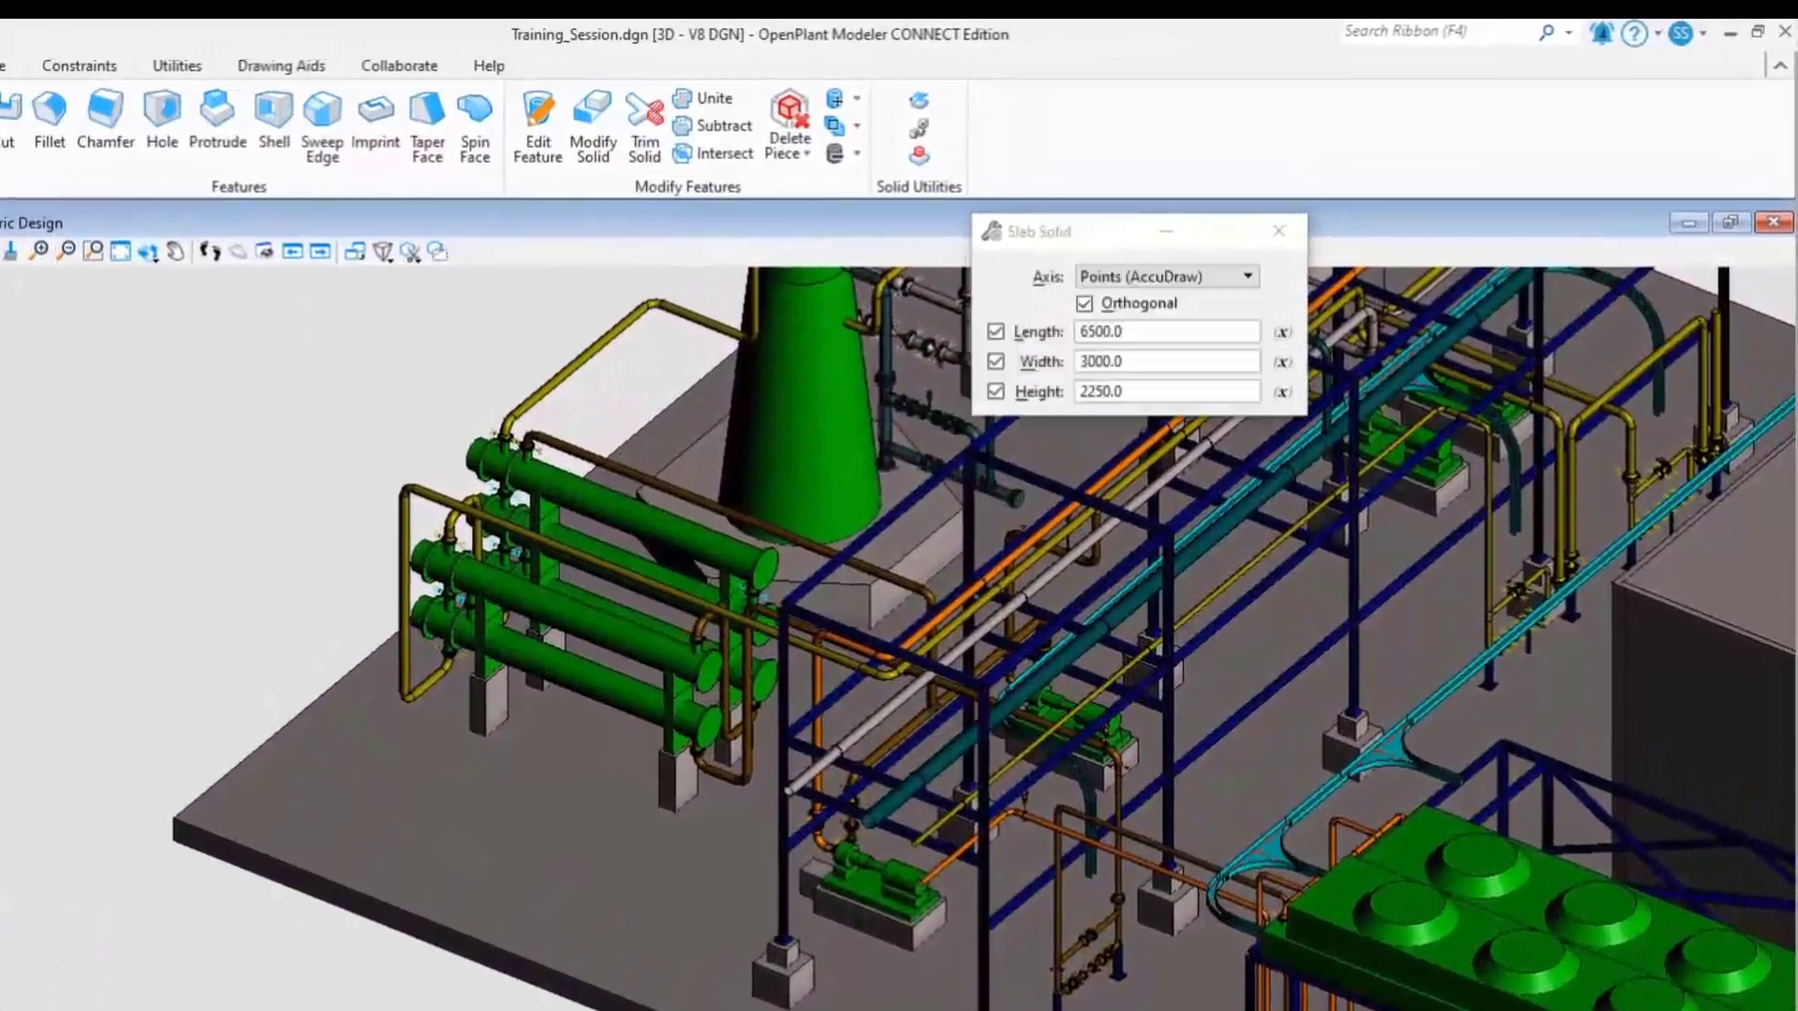
Step: Start a 6500 × 3000 slab on the deck and change its height to 5500
left_click(1152, 331)
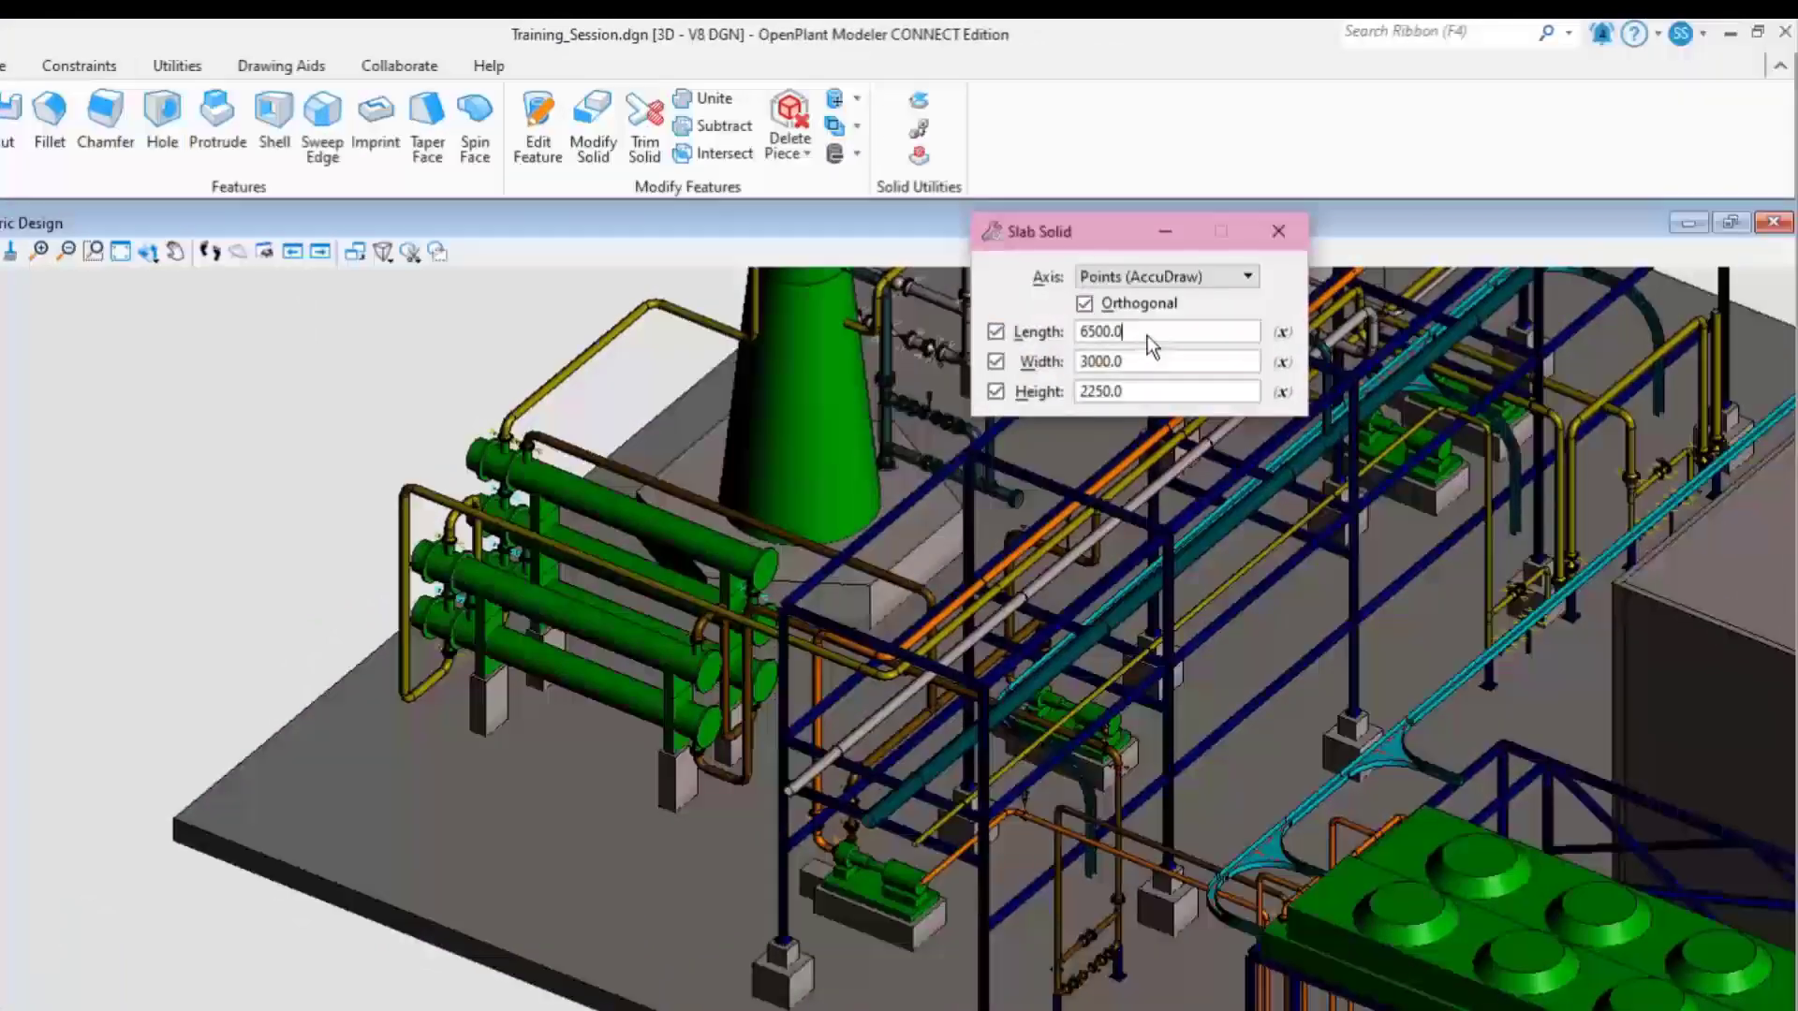
left_click(995, 391)
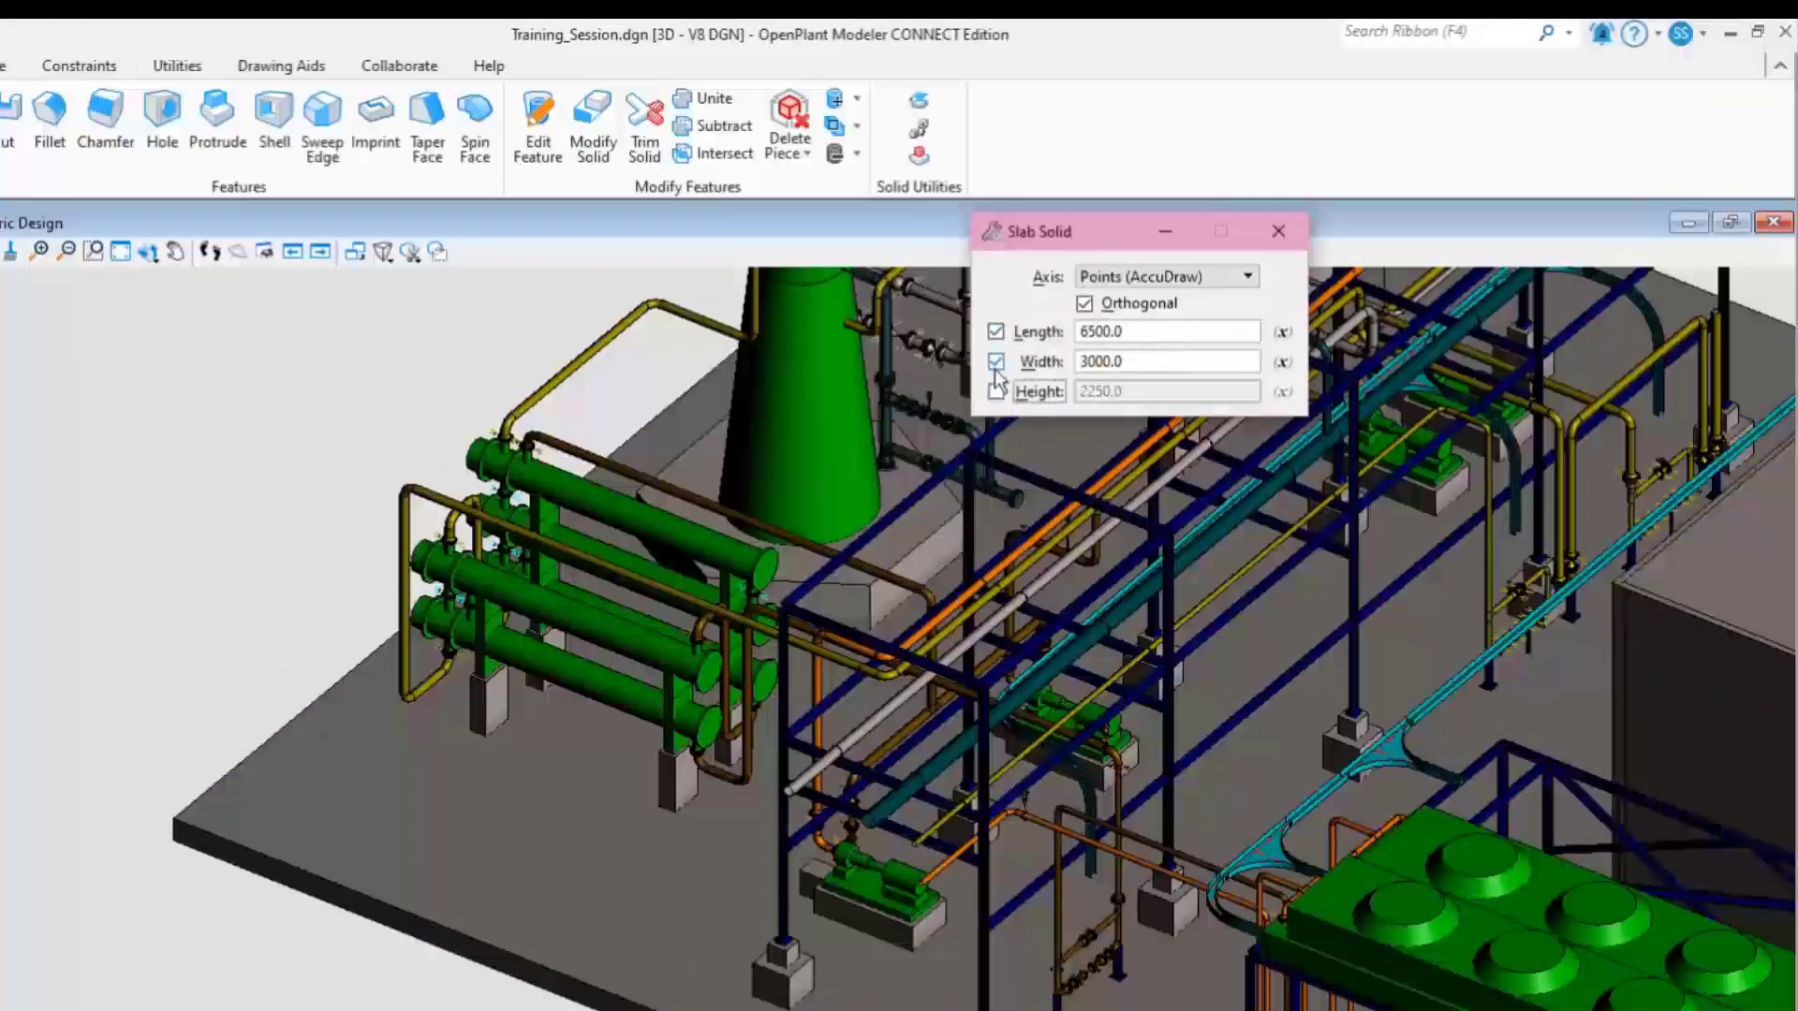
left_click(995, 392)
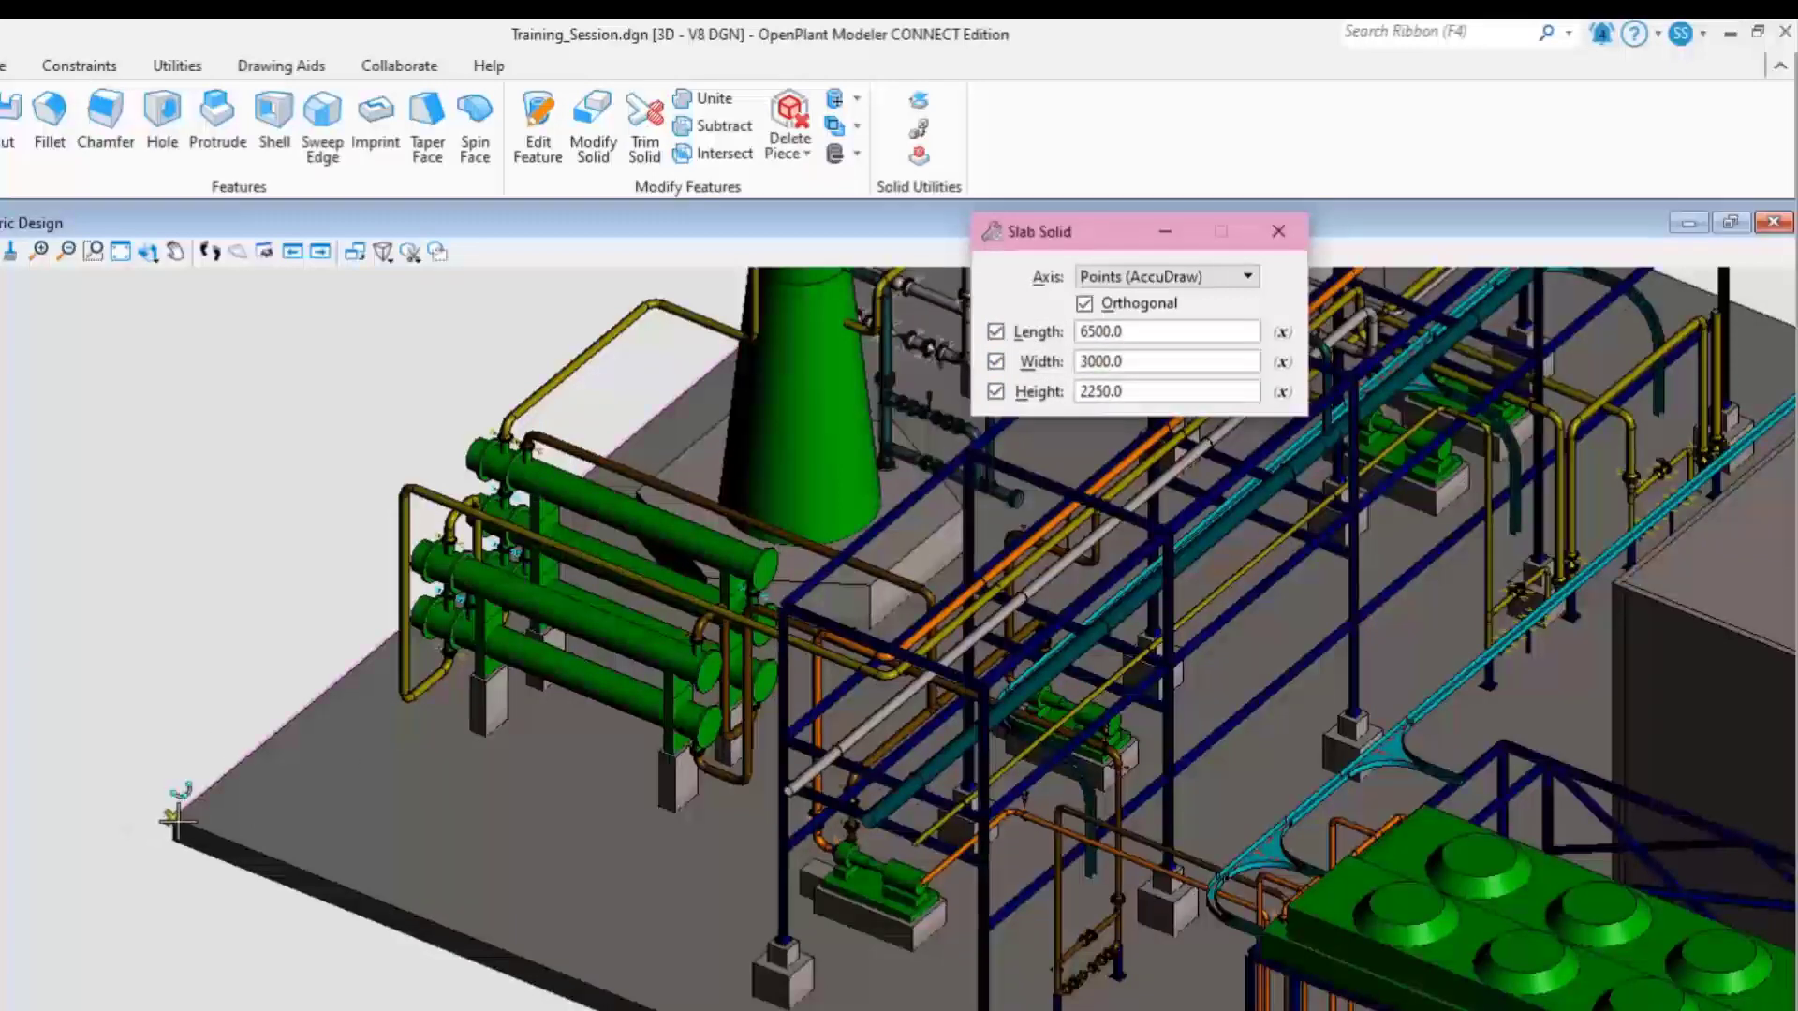
left_click(178, 820)
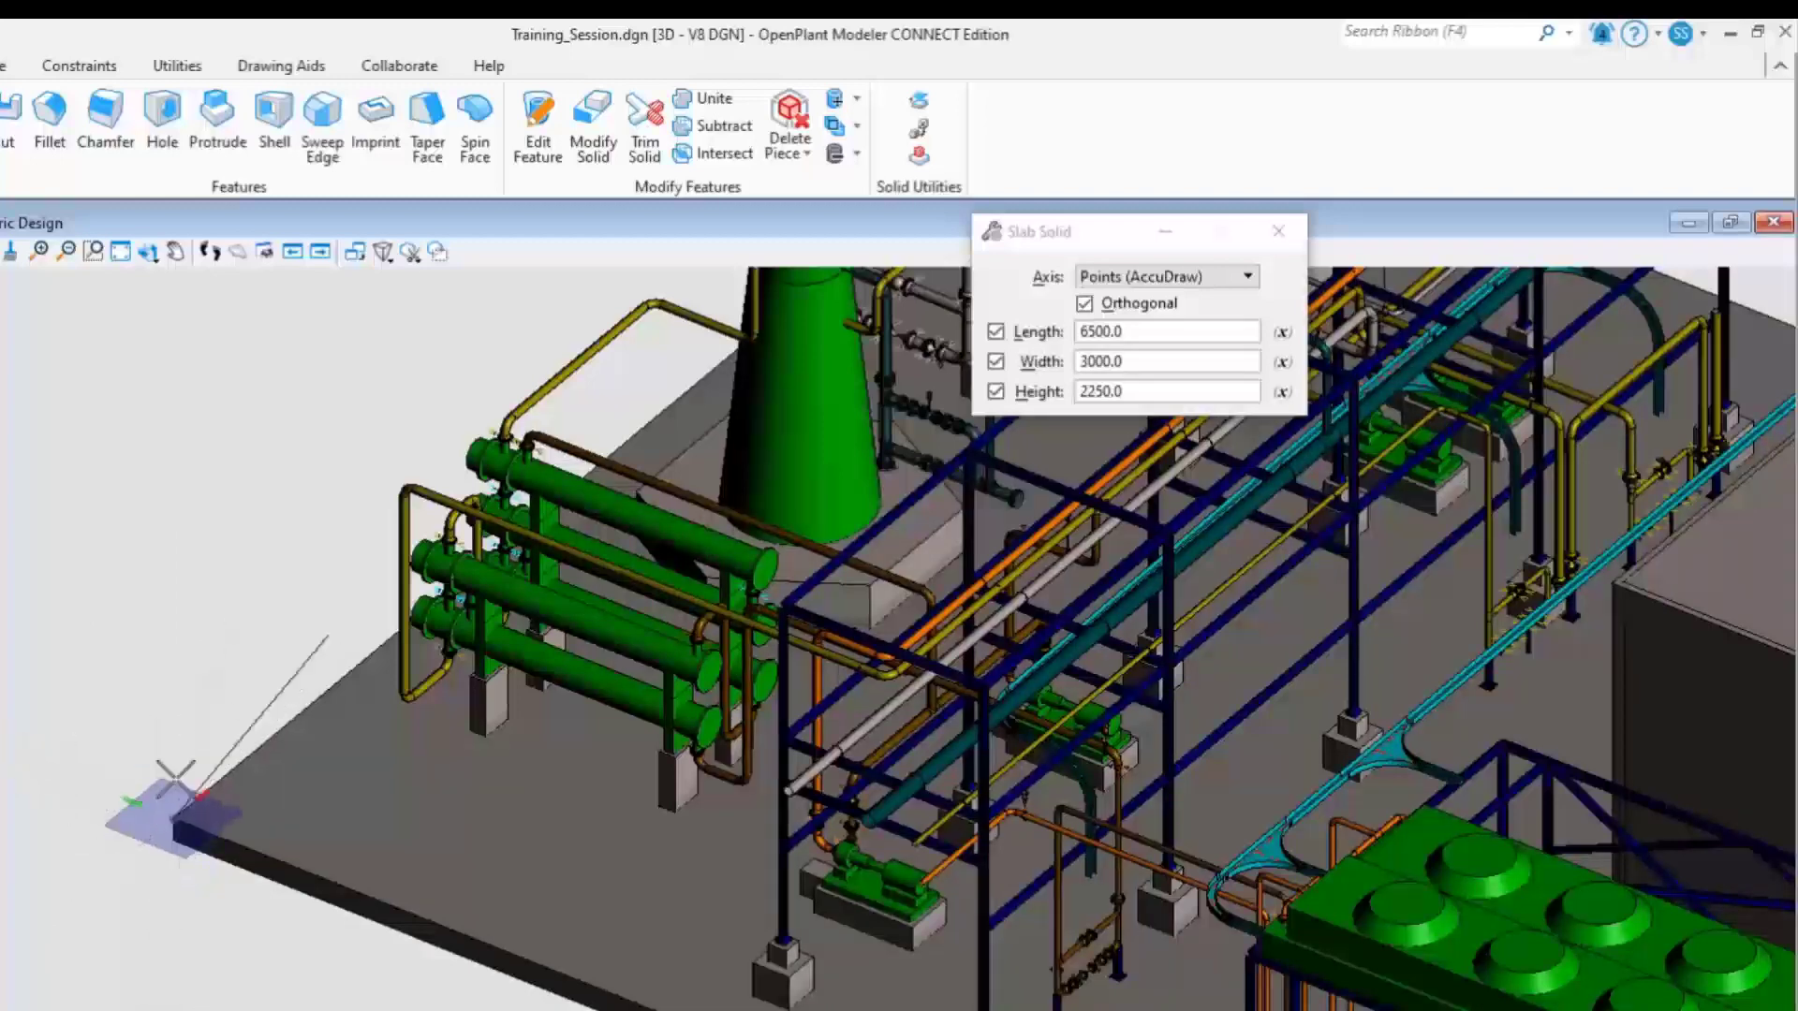
mouse_move(189, 670)
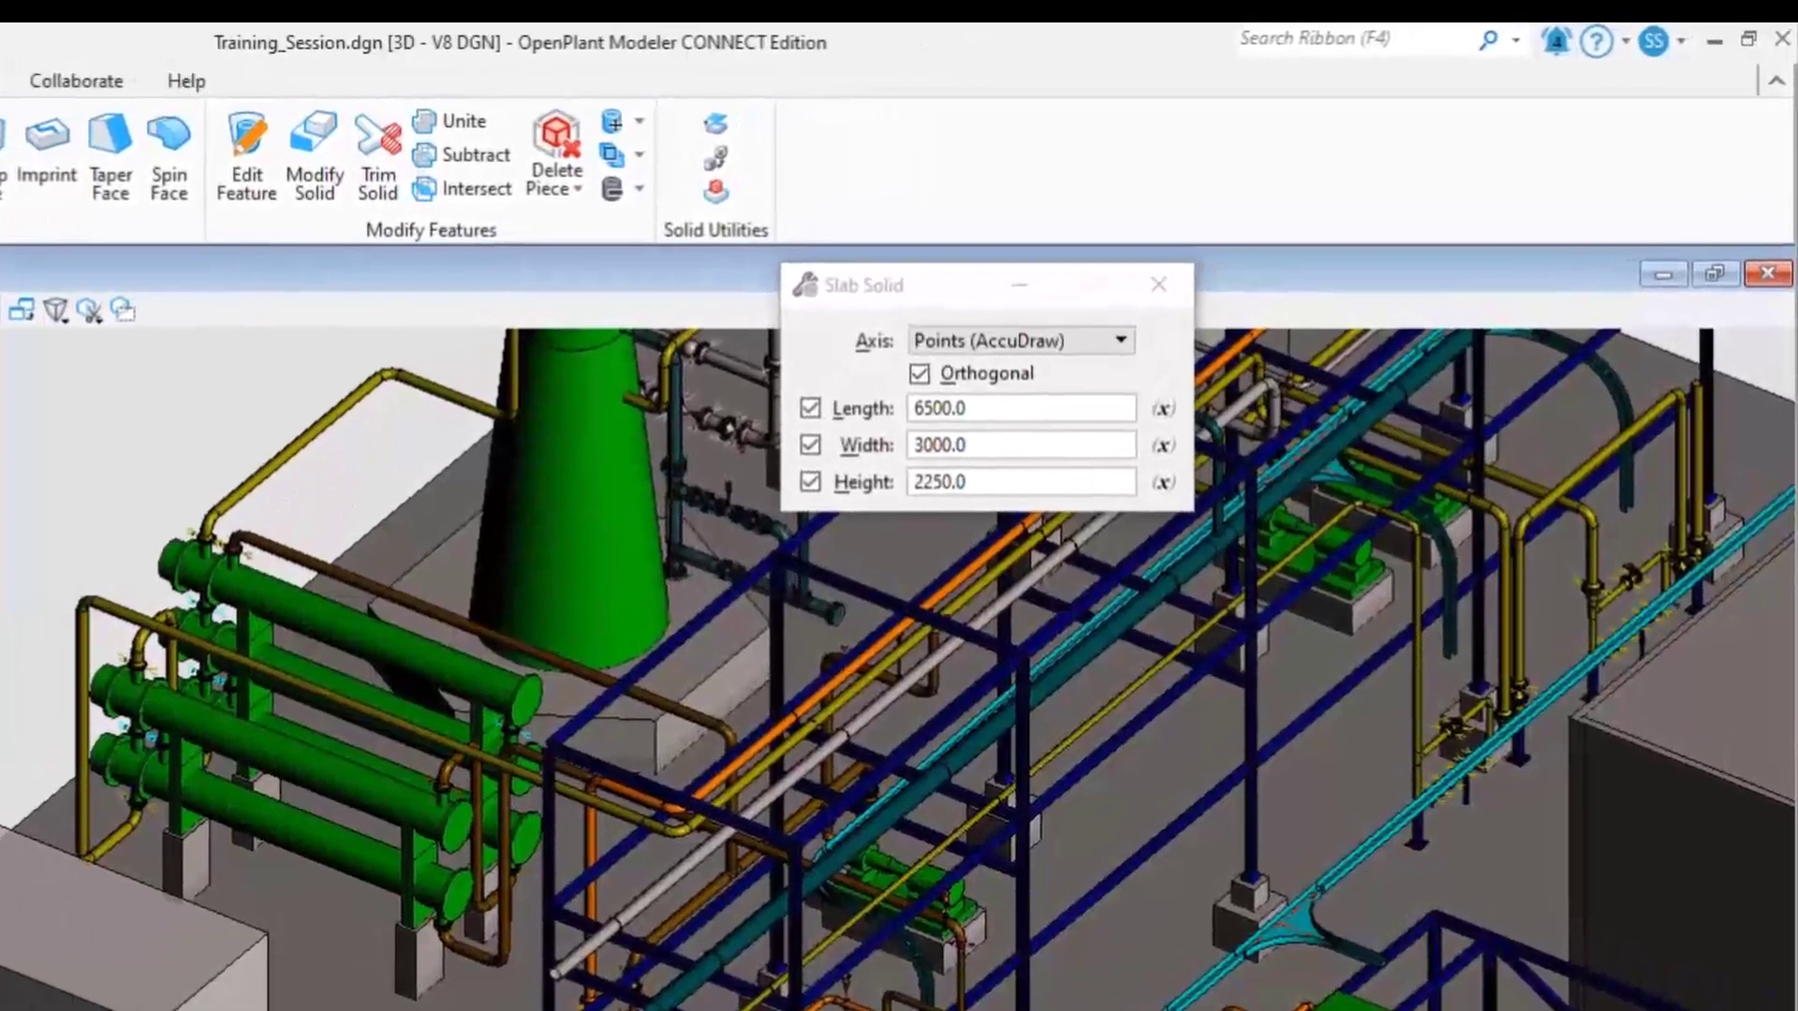
triple_click(1017, 481)
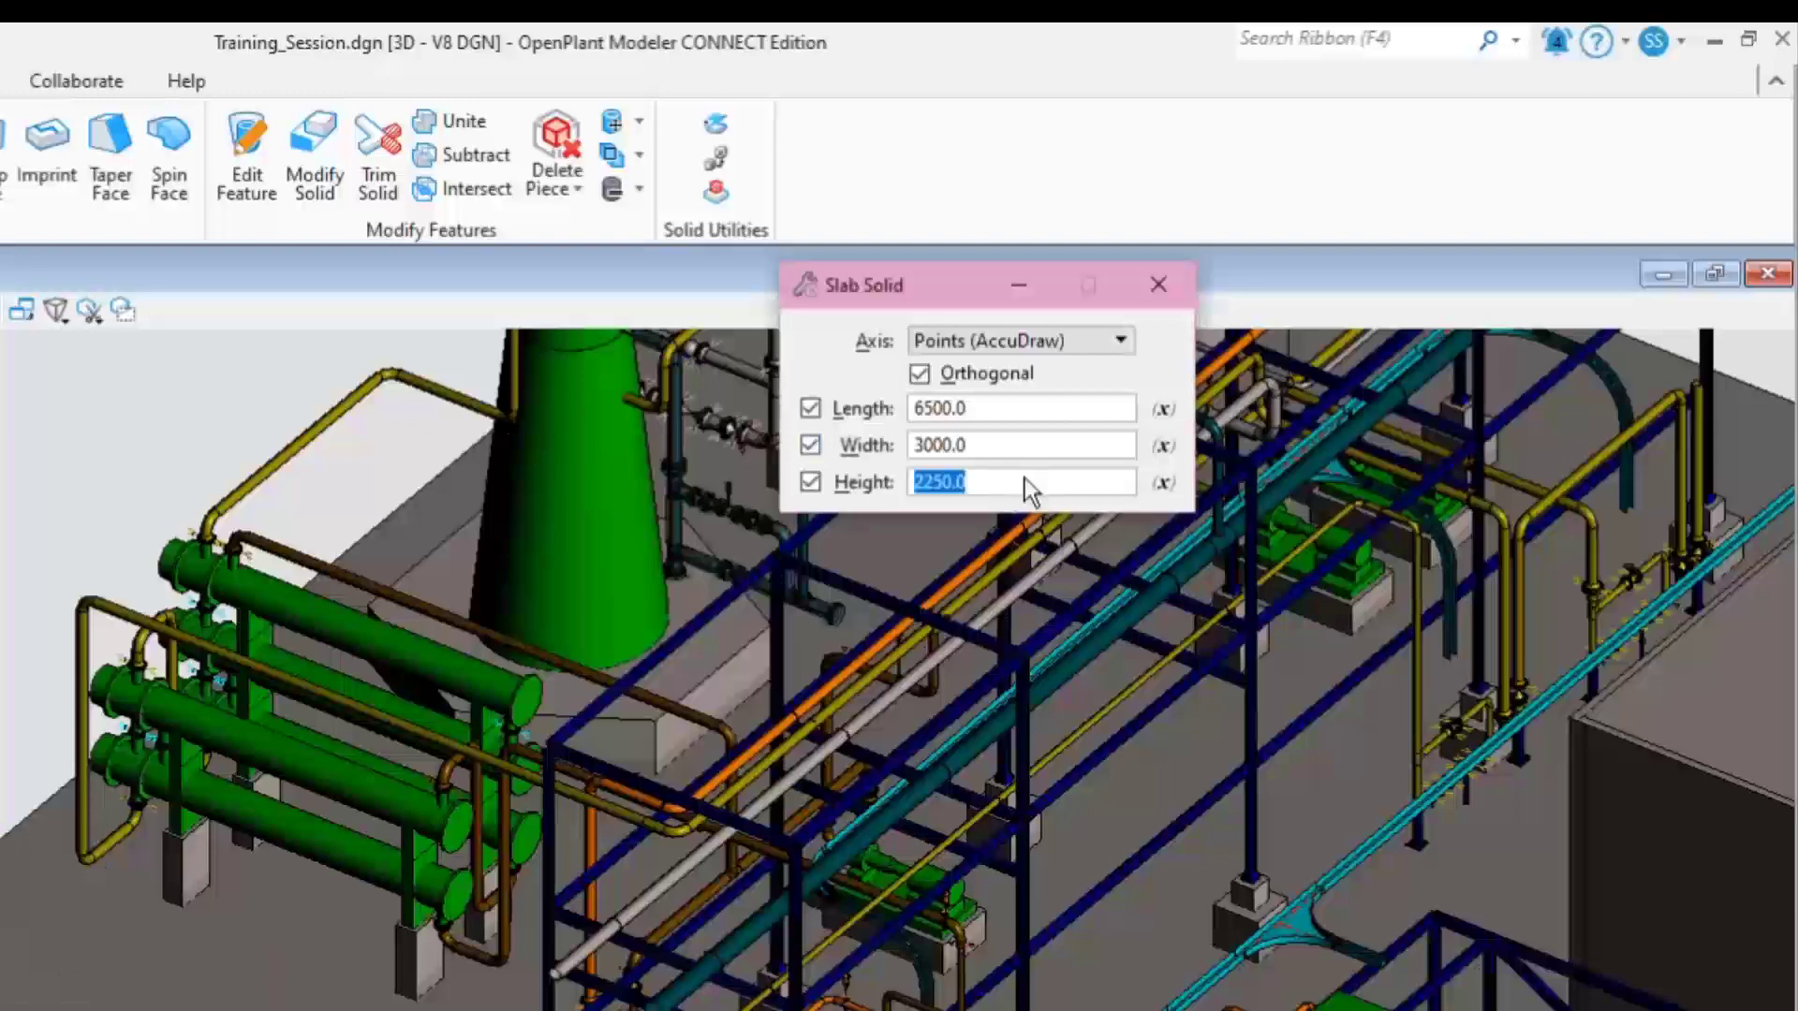
type("550")
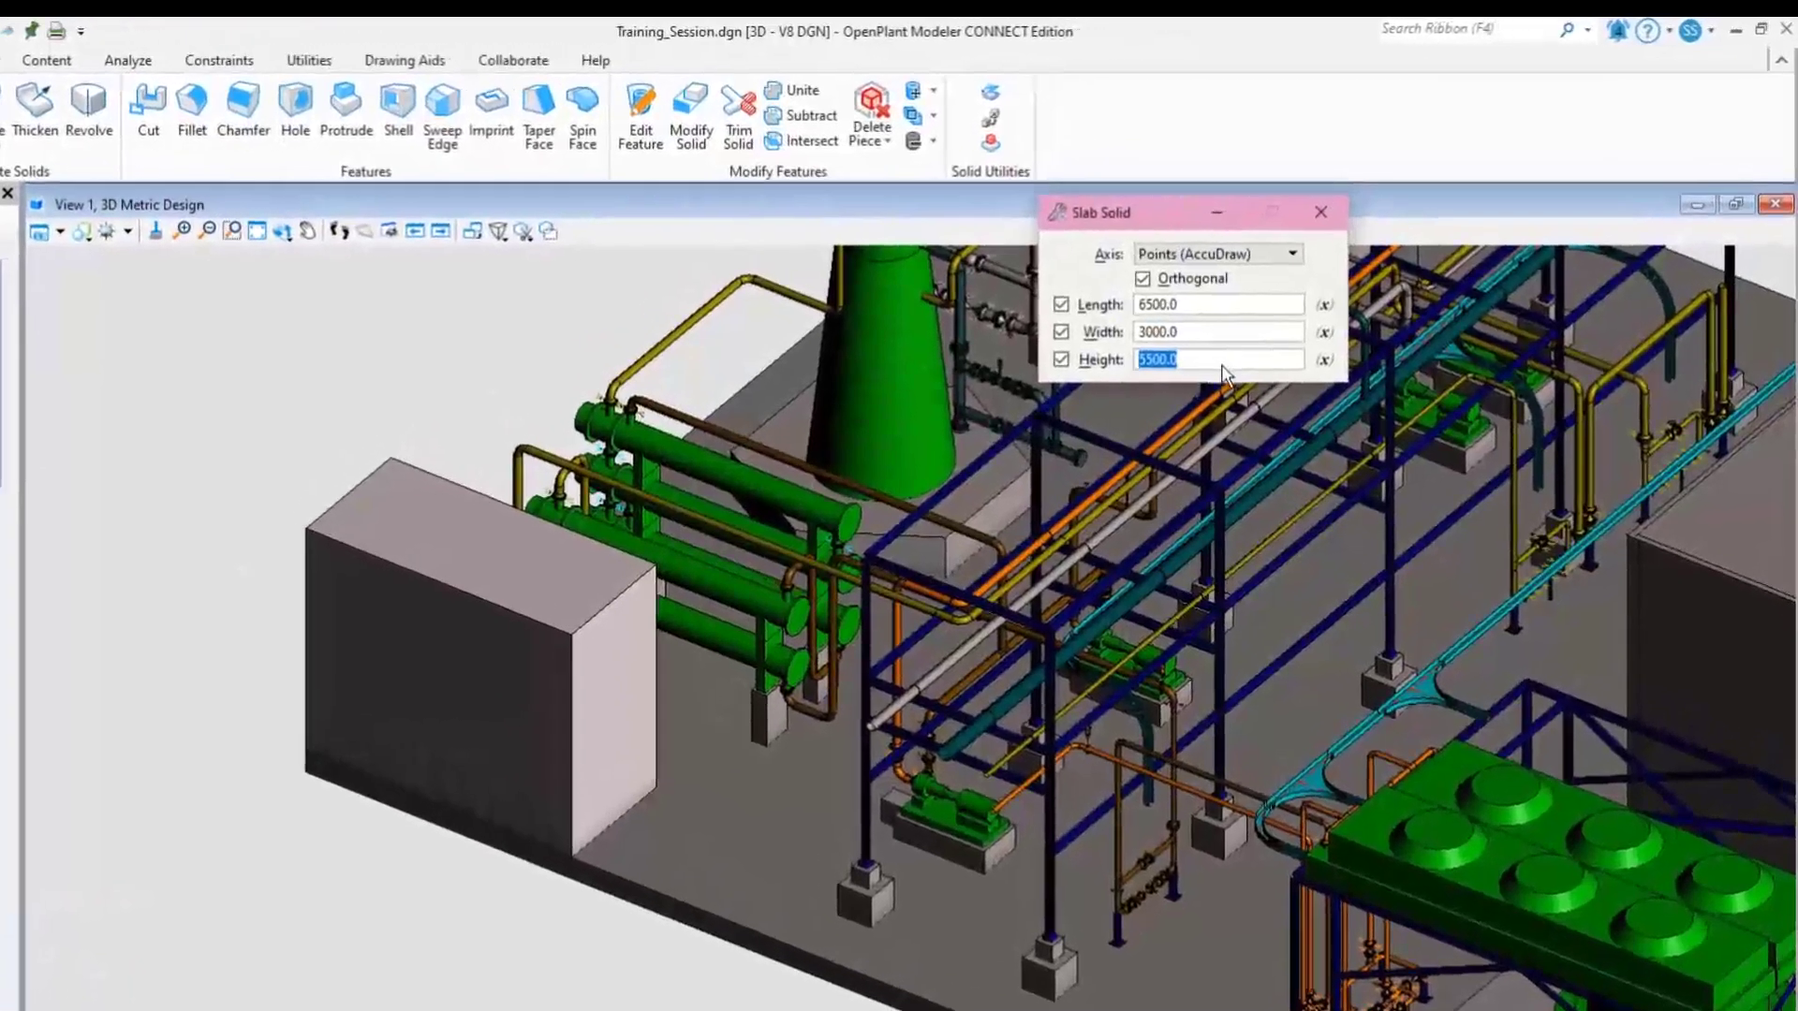
Step: Place a 2250-high second slab on the top corner of the first box
type("225")
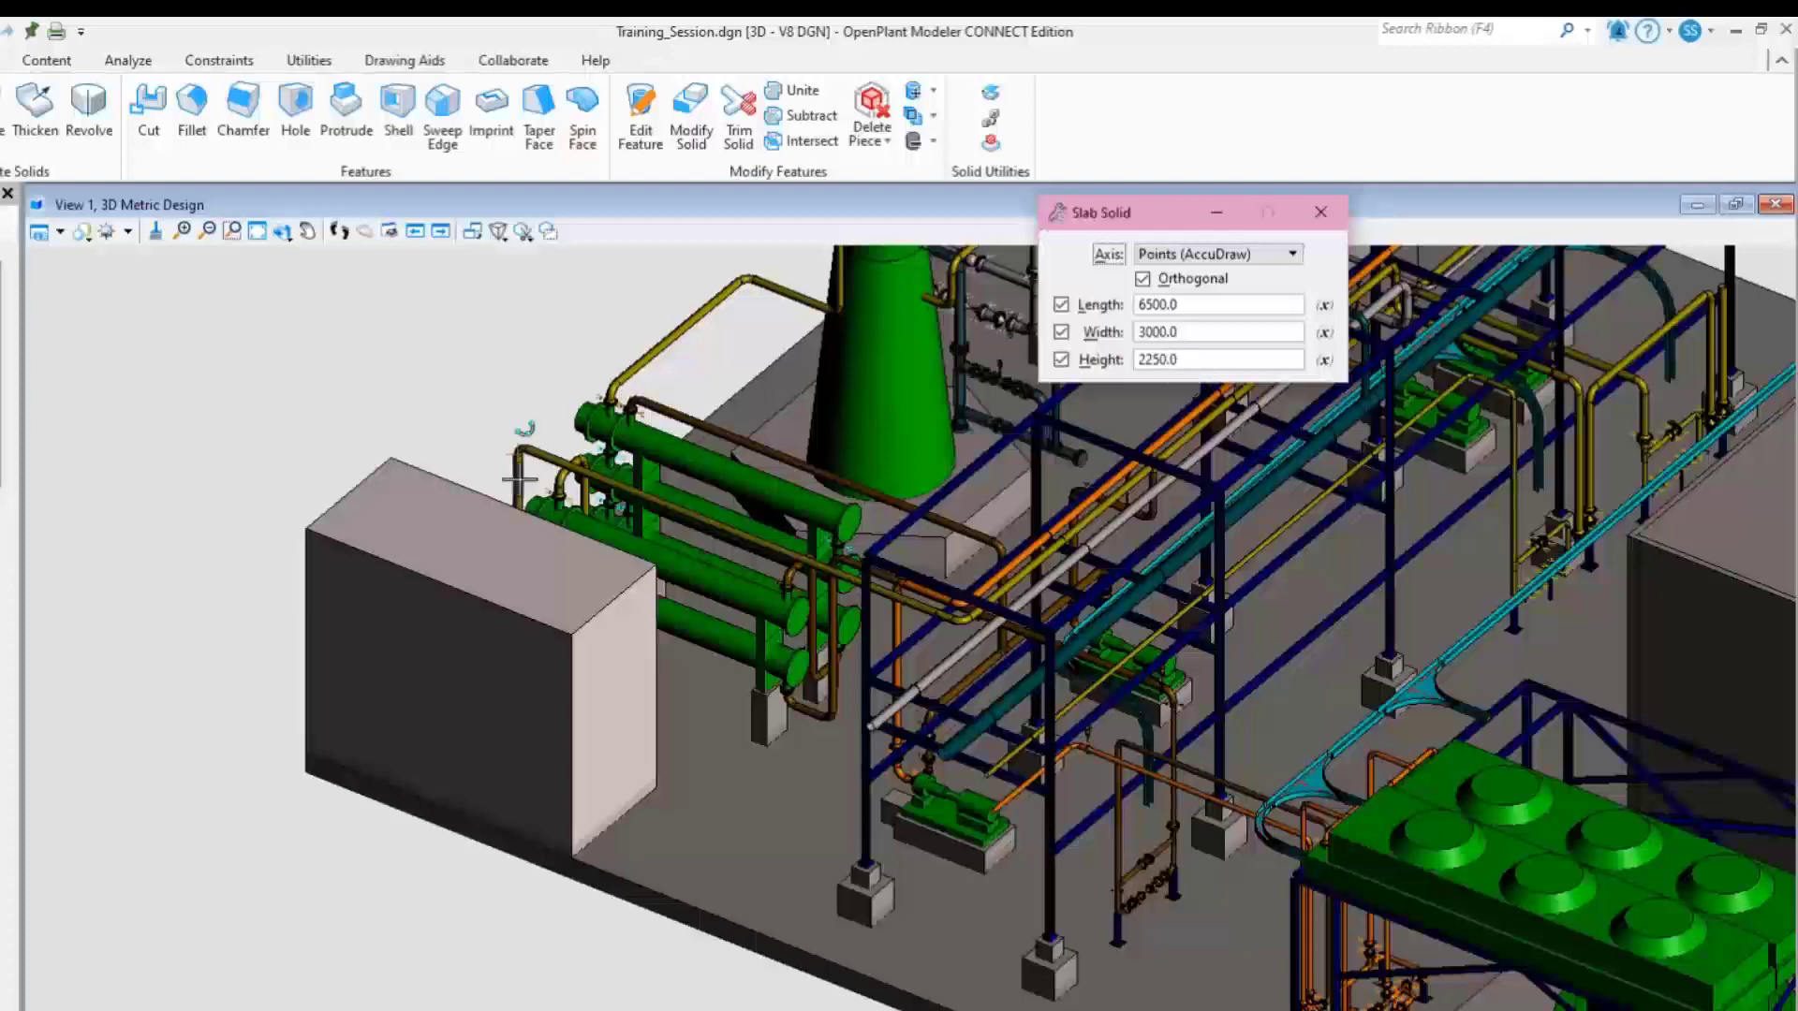
left_click(315, 527)
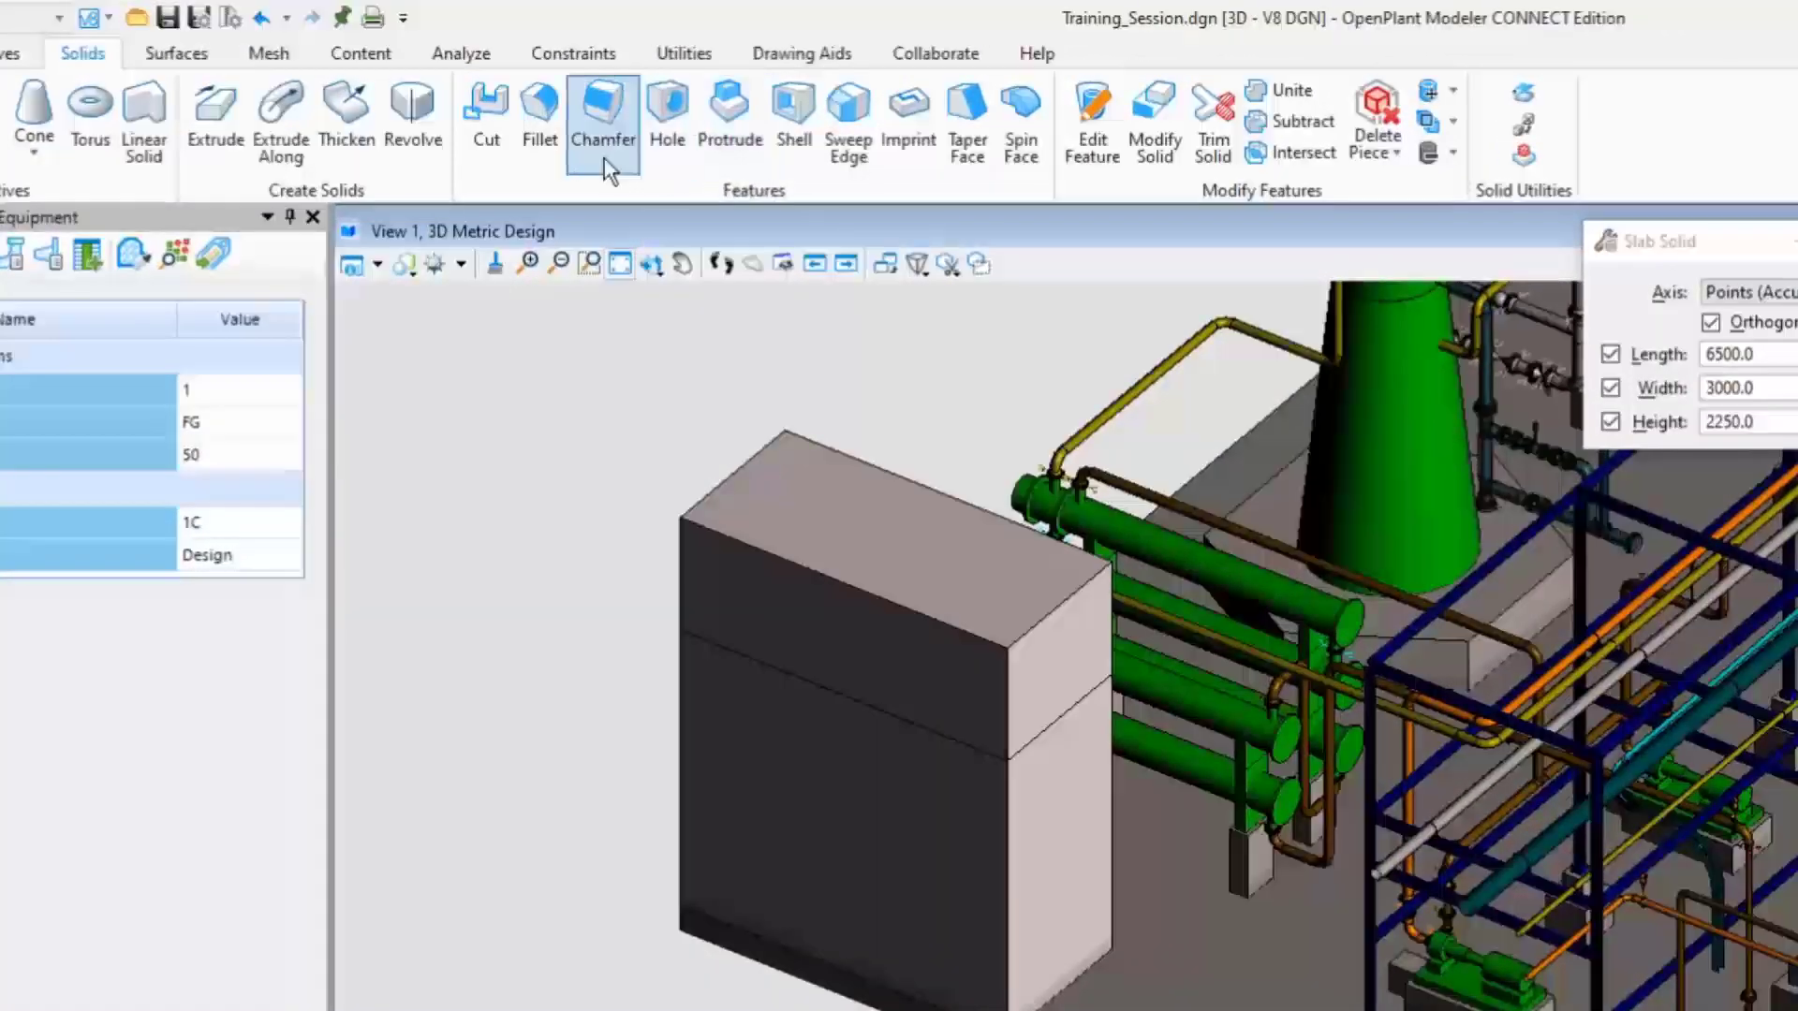
Step: Chamfer the upper slab by distance 2250 and angle 40°
left_click(603, 109)
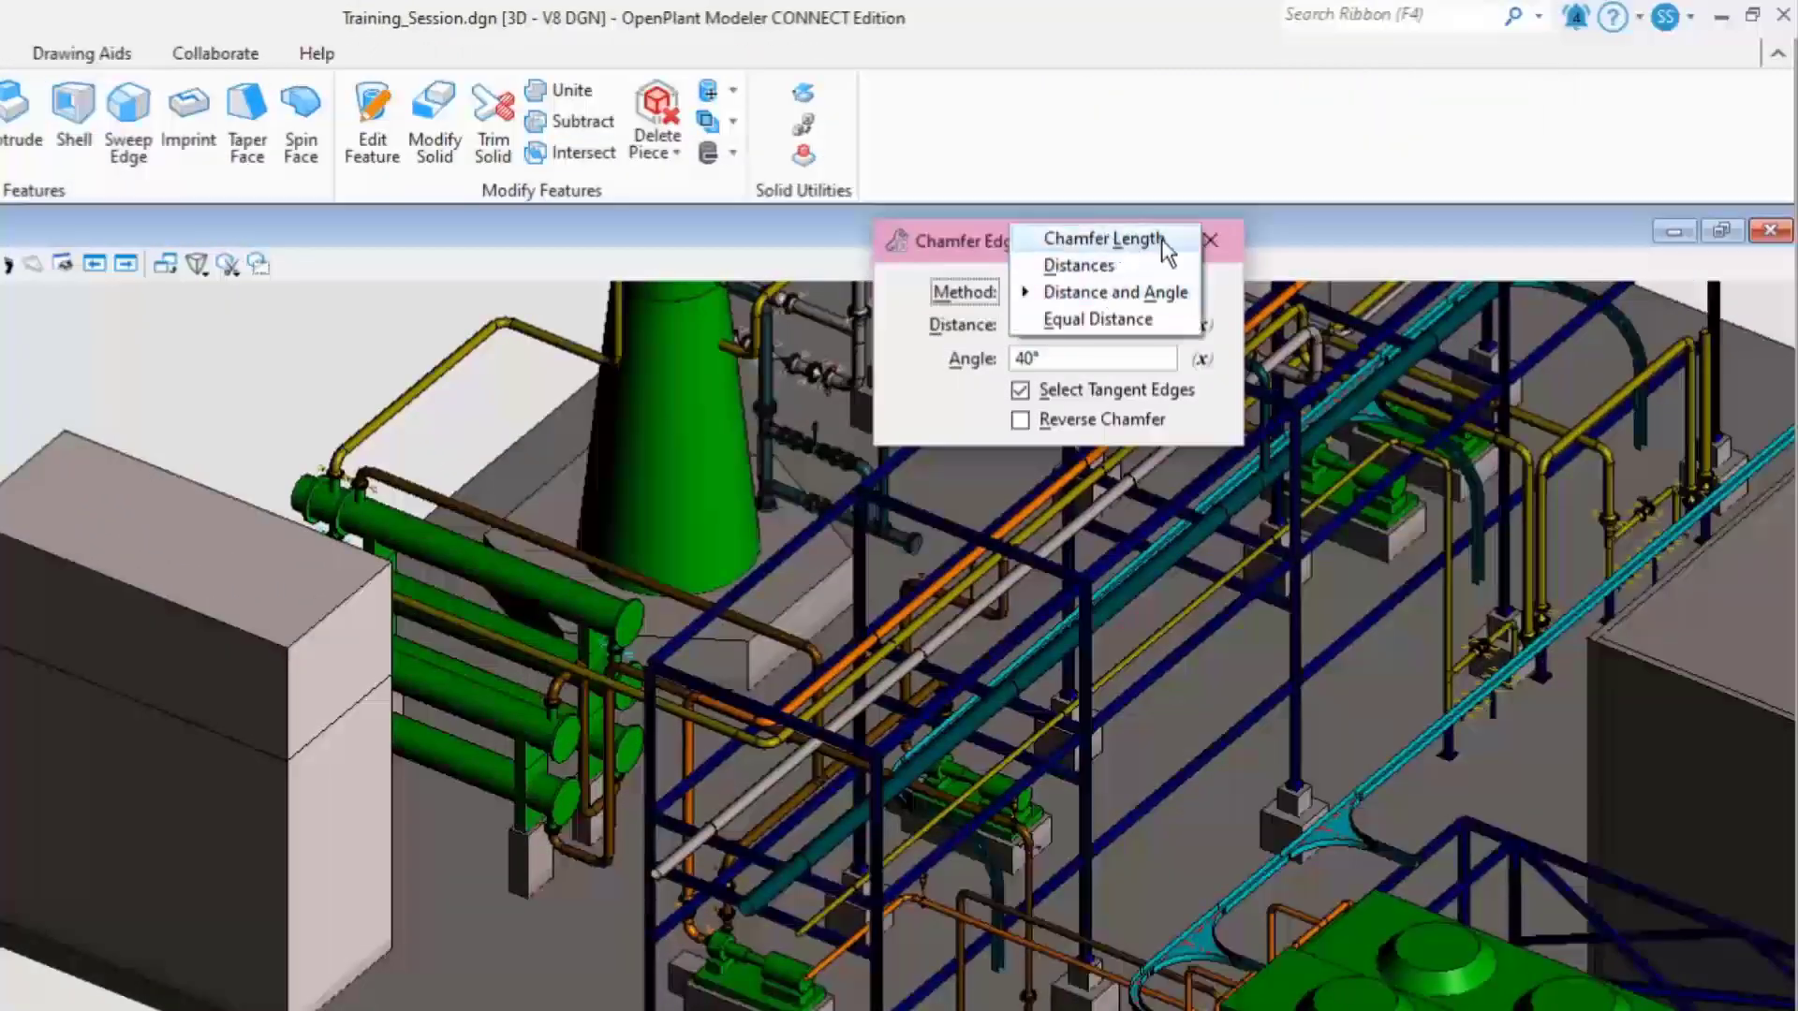
mouse_move(1111, 291)
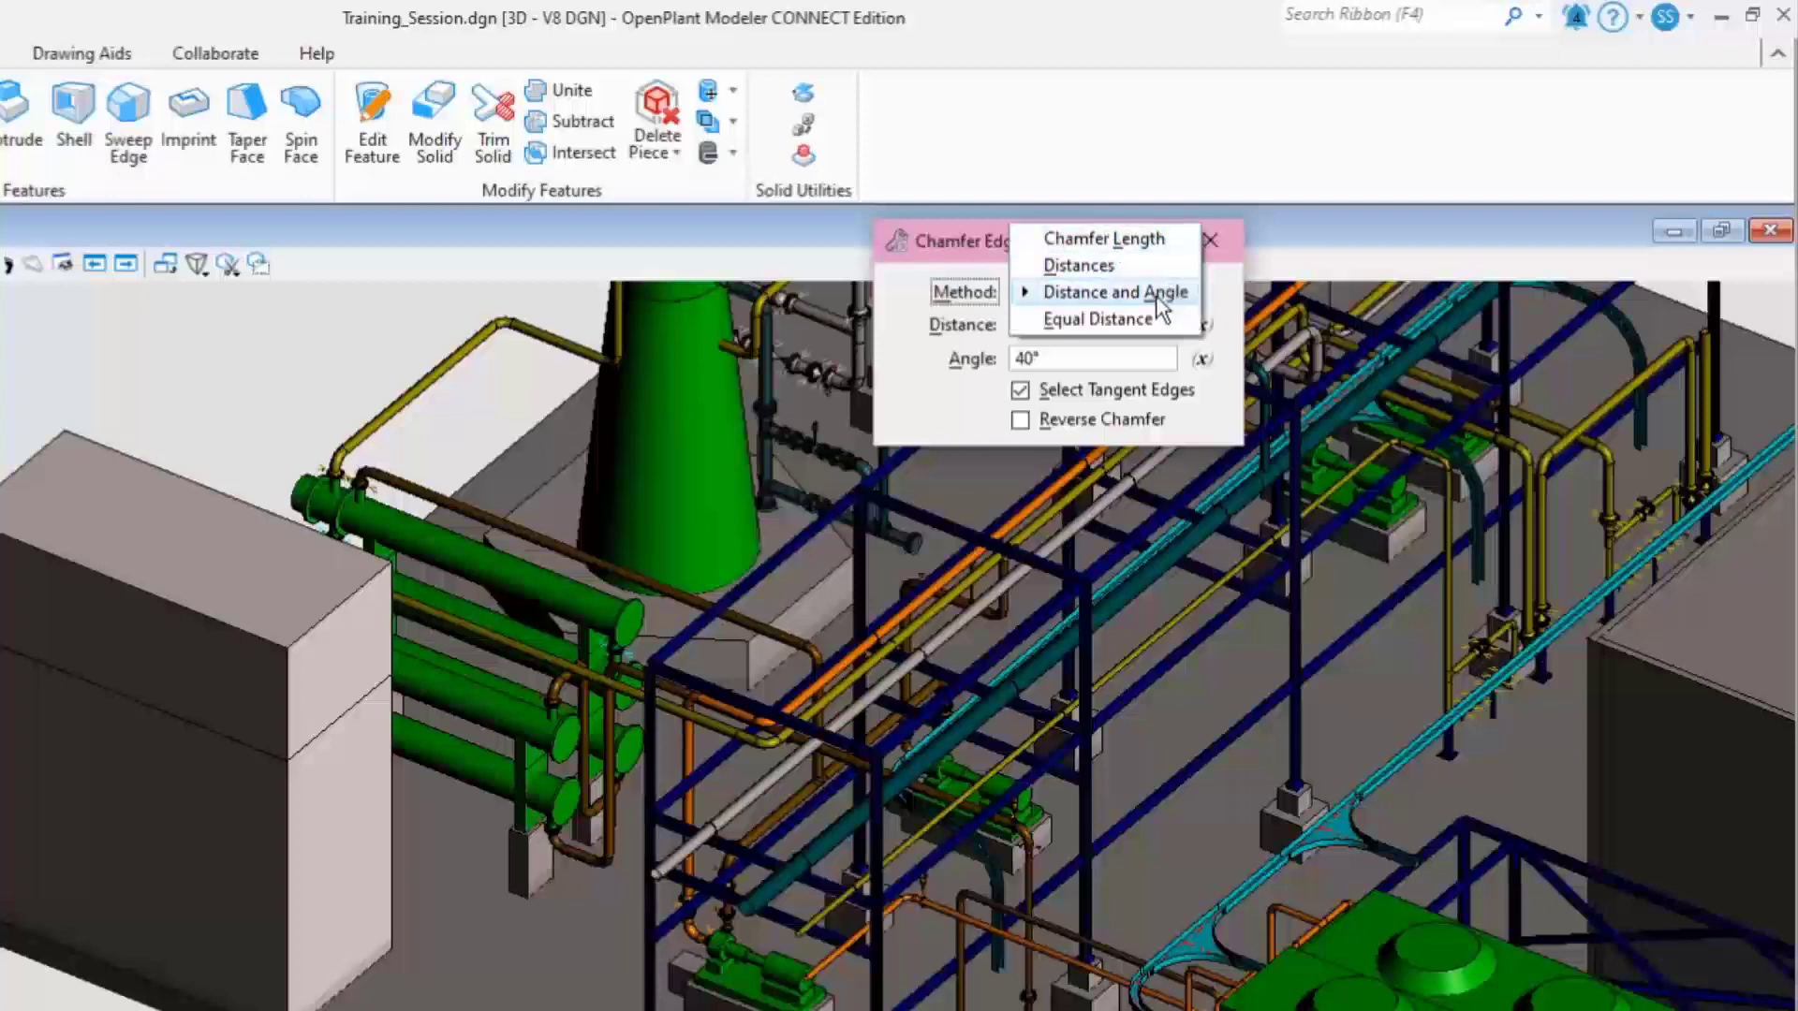
left_click(1110, 291)
type("20")
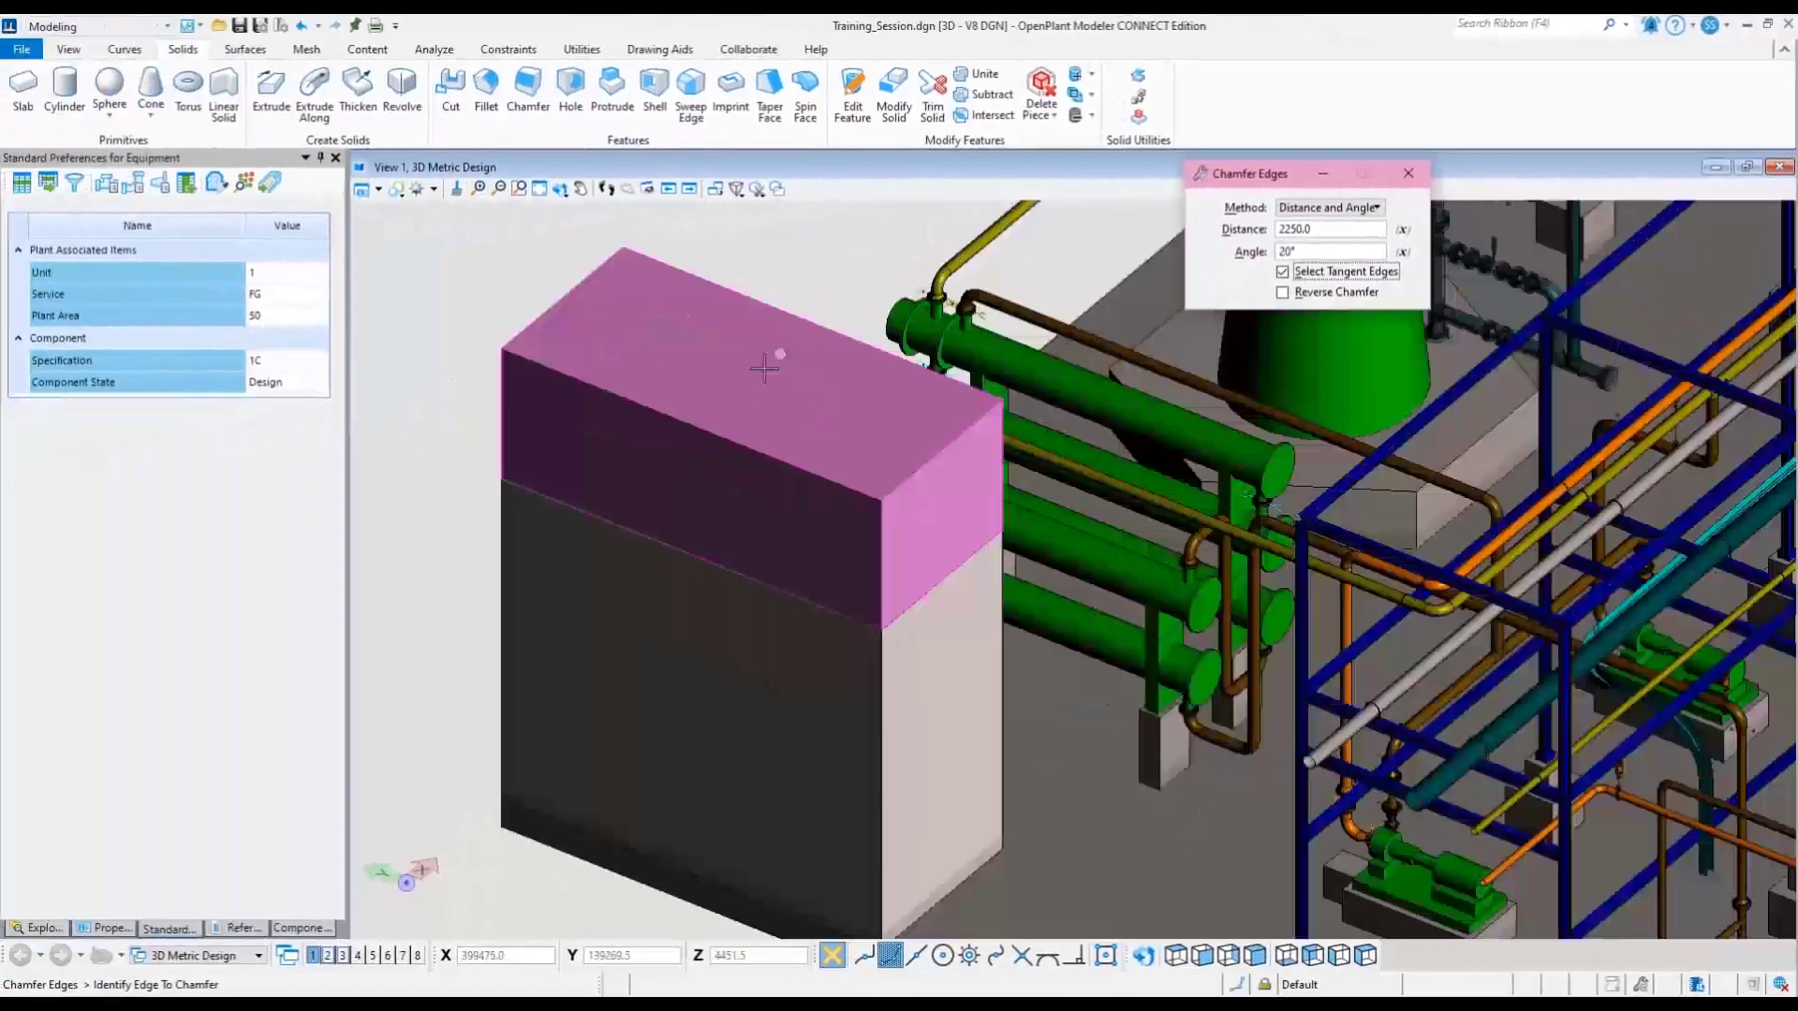
mouse_move(691, 427)
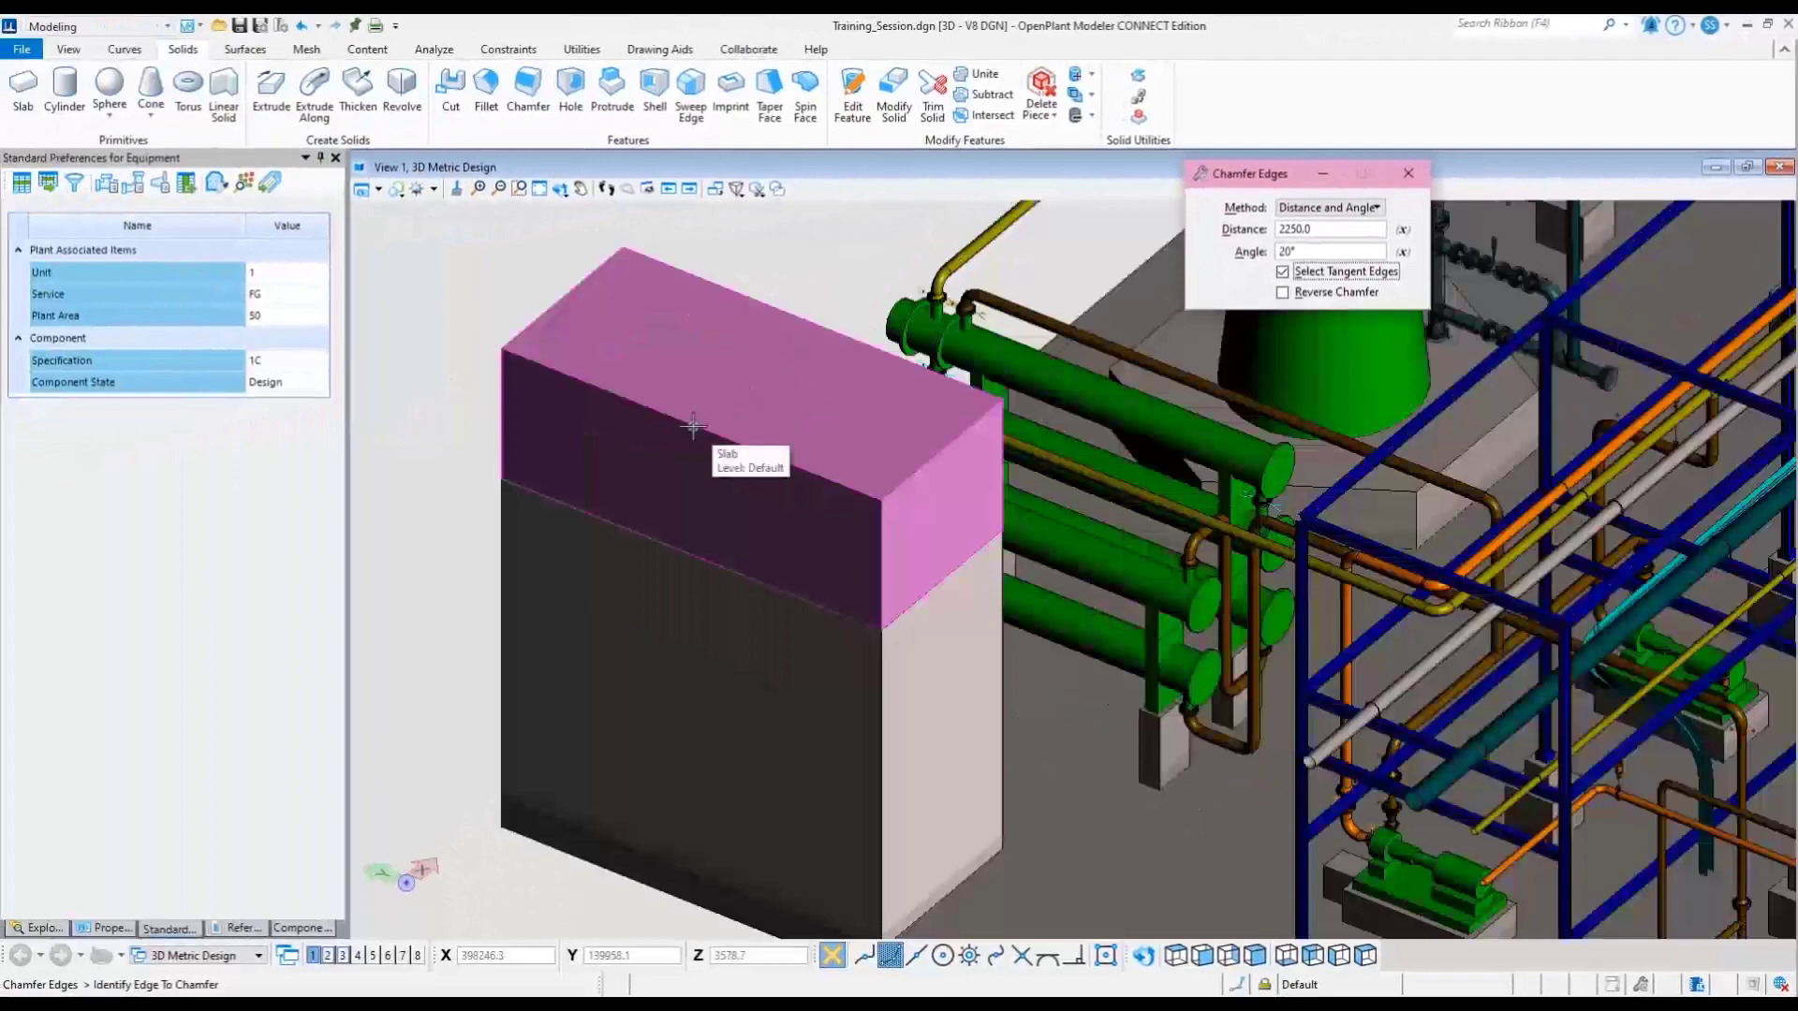
left_click(694, 425)
type("40")
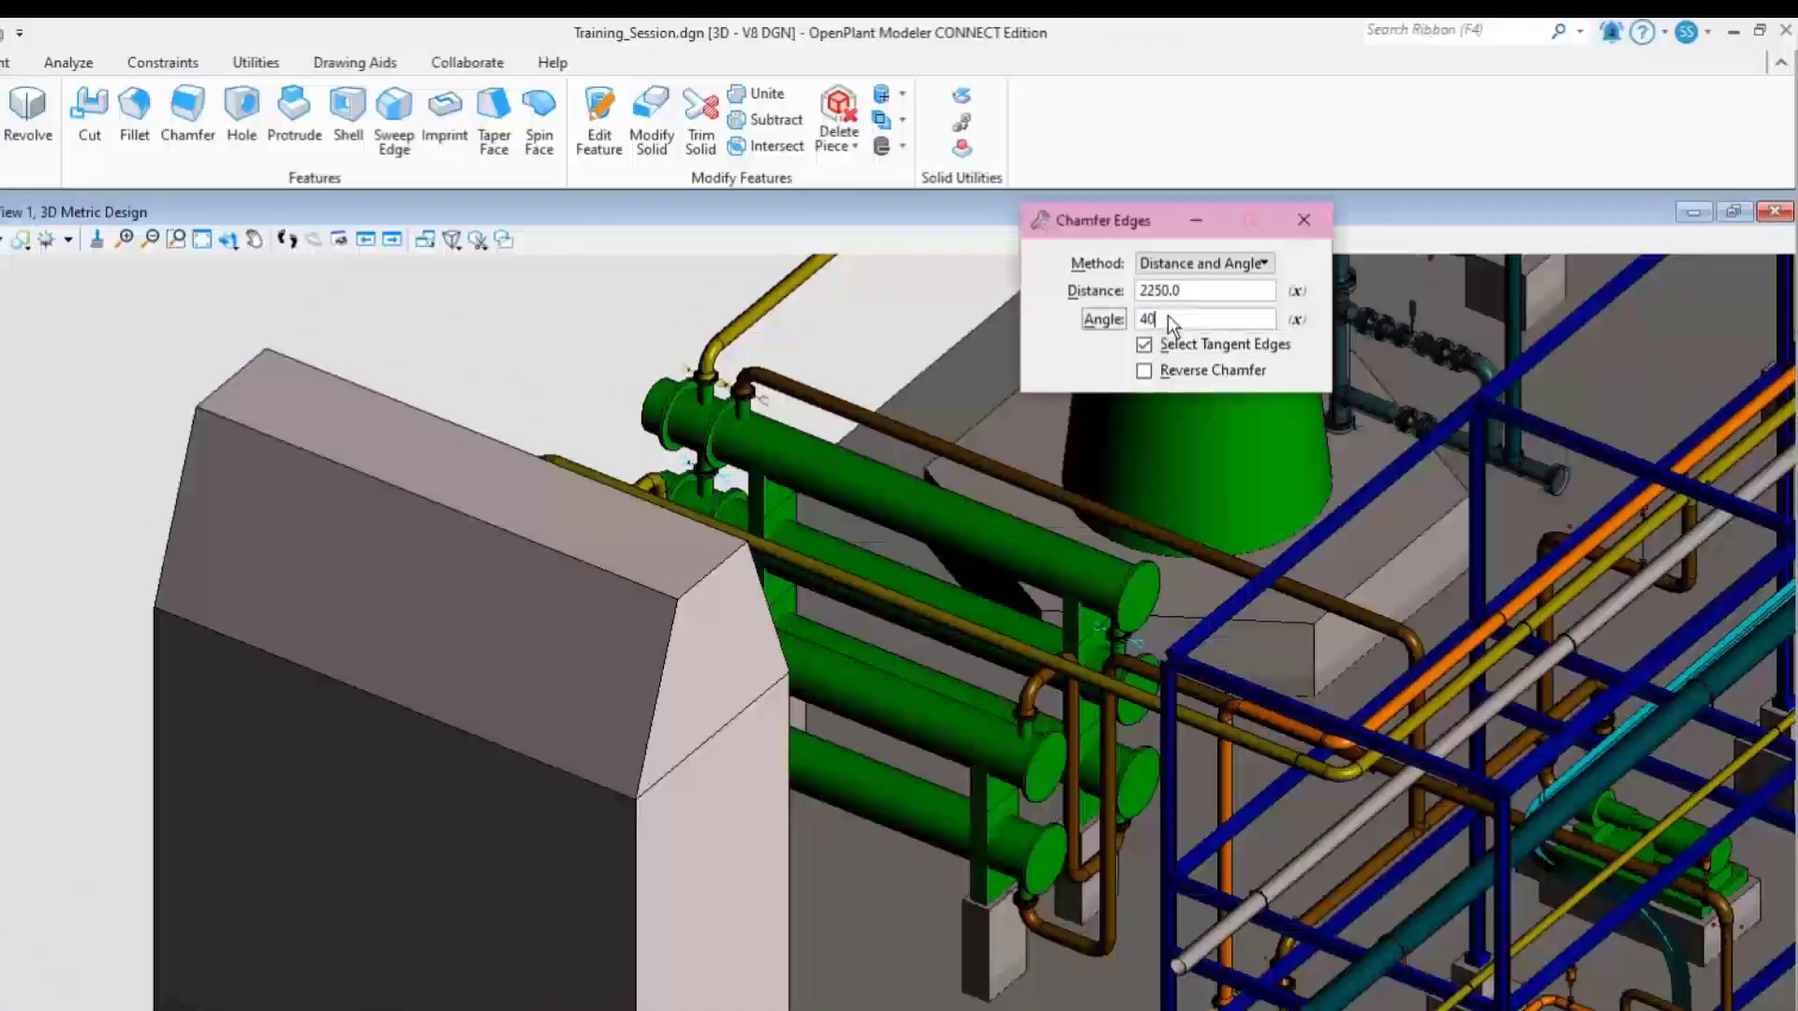
left_click(344, 550)
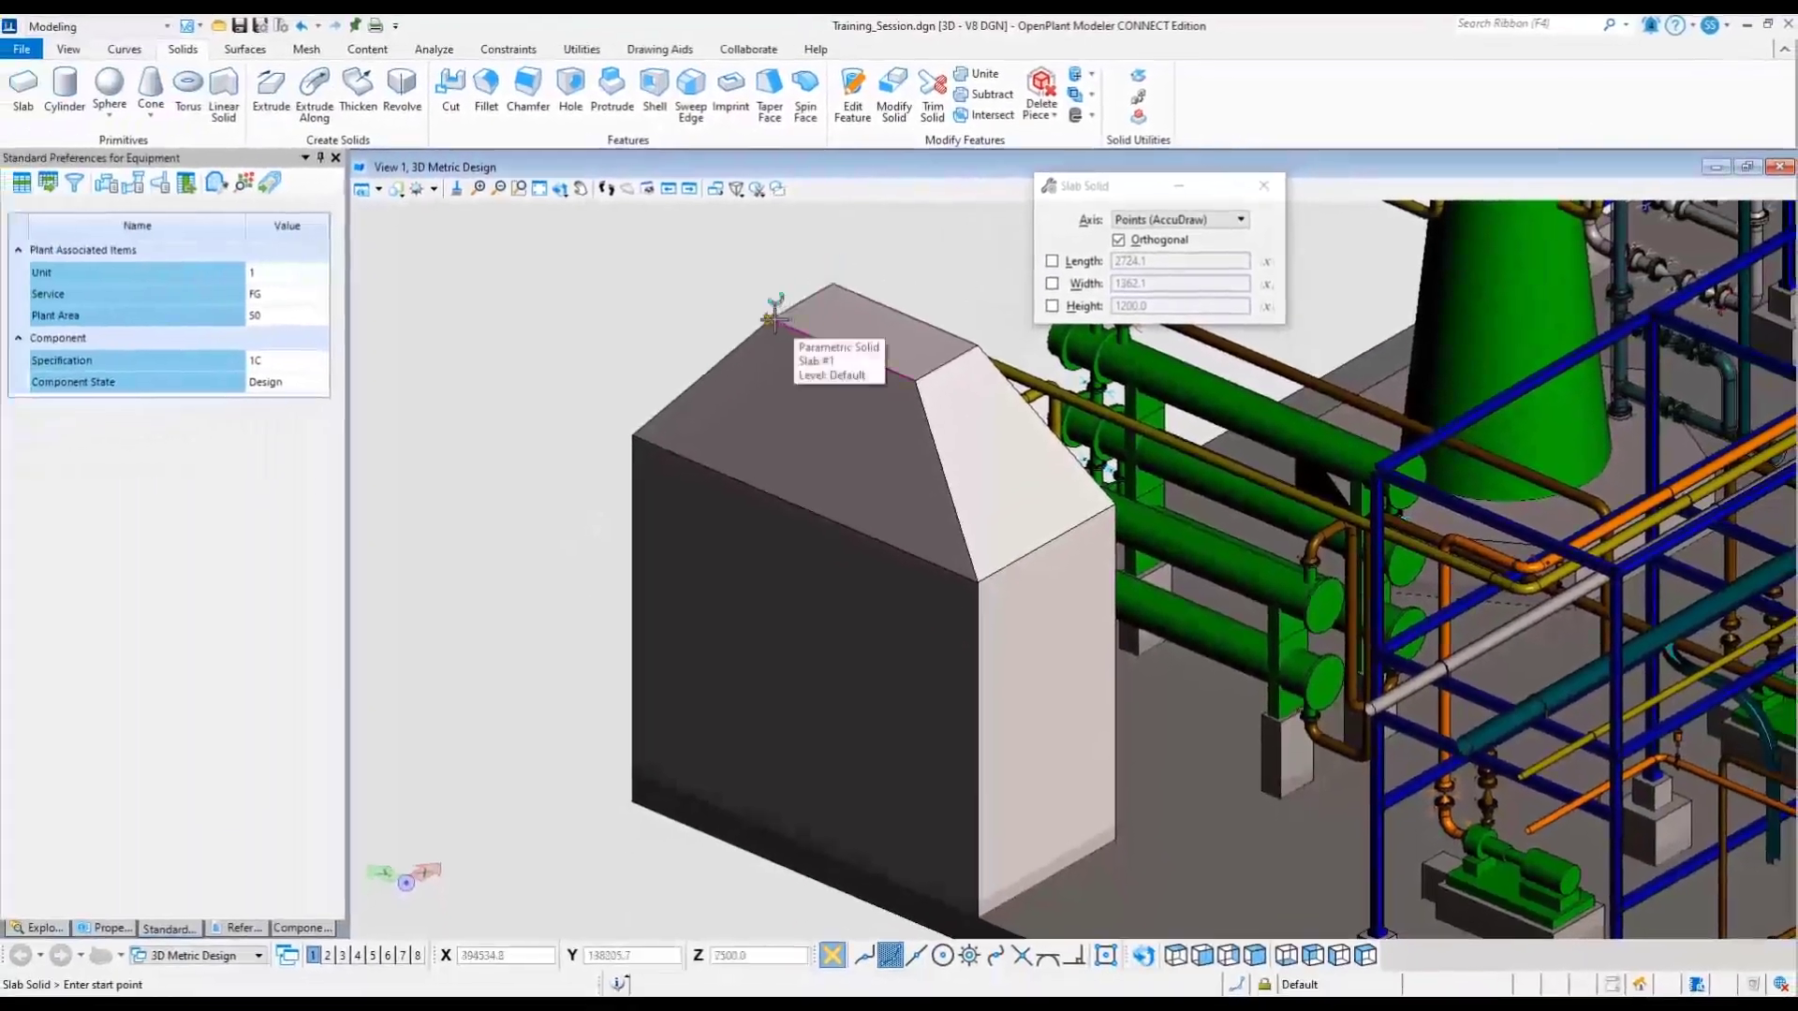
Step: Place an 800-high cap slab on the chamfered top of the box
left_click(770, 304)
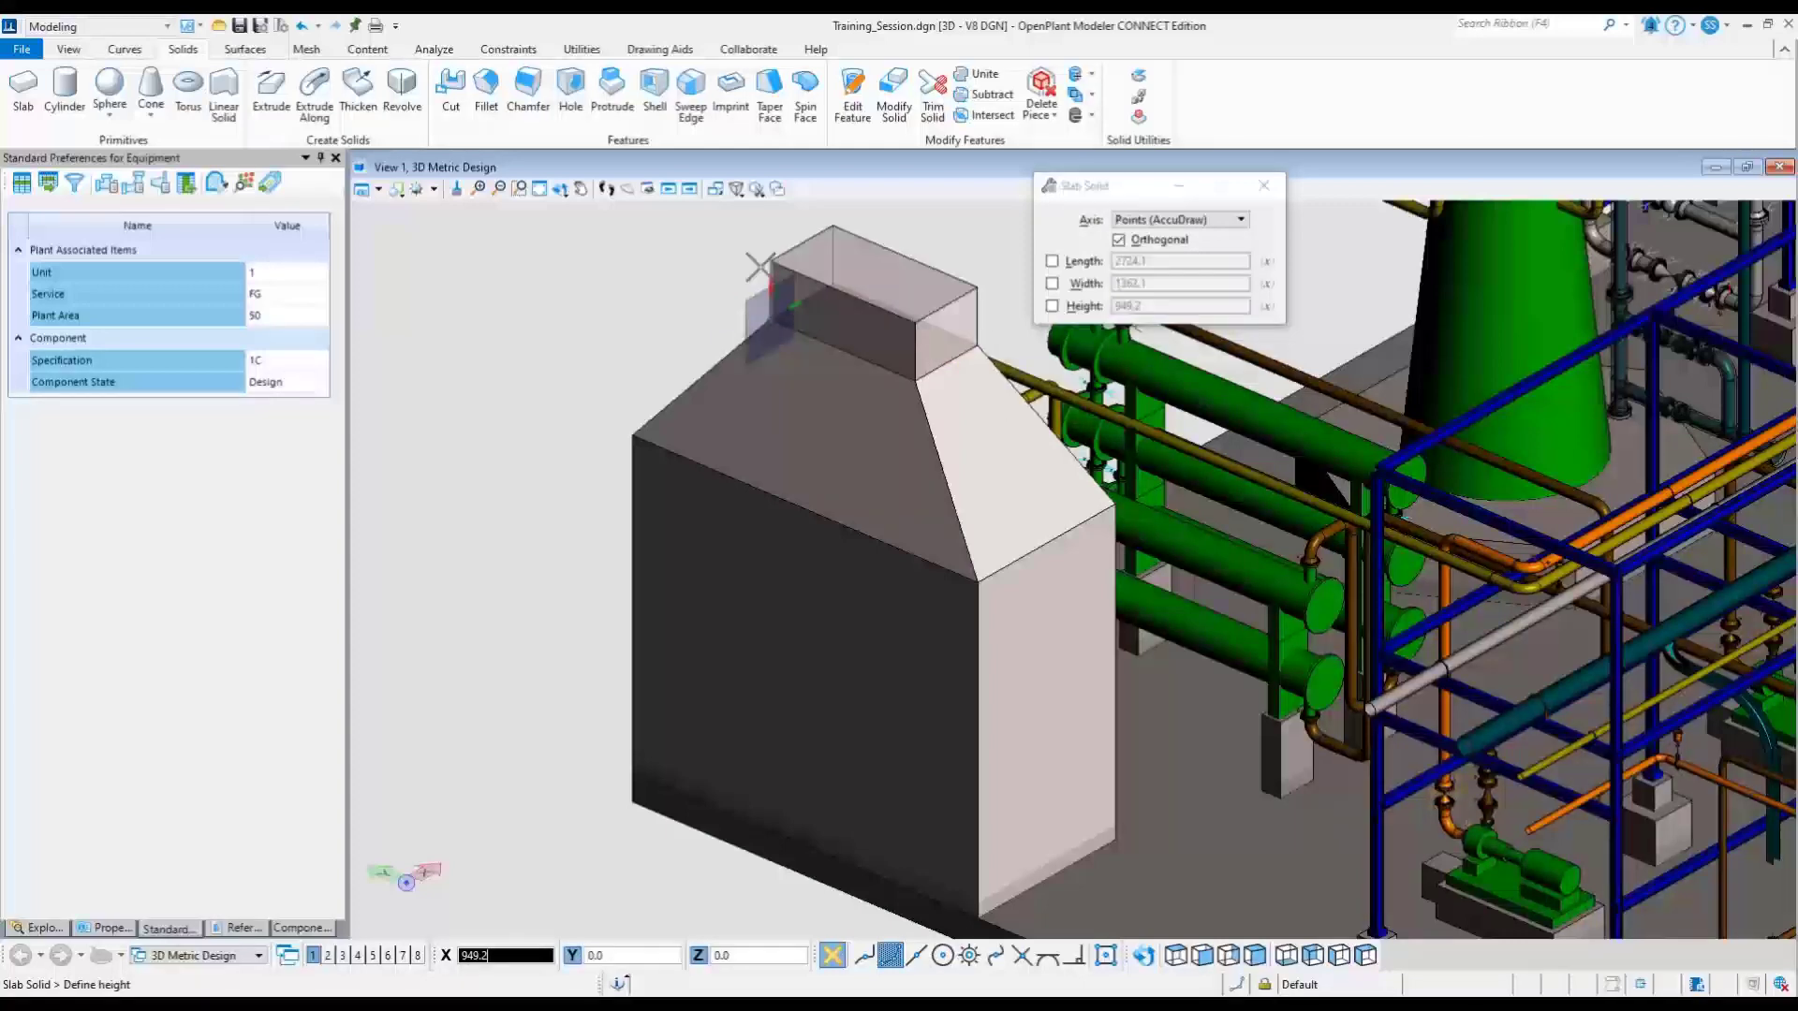
type("800.0")
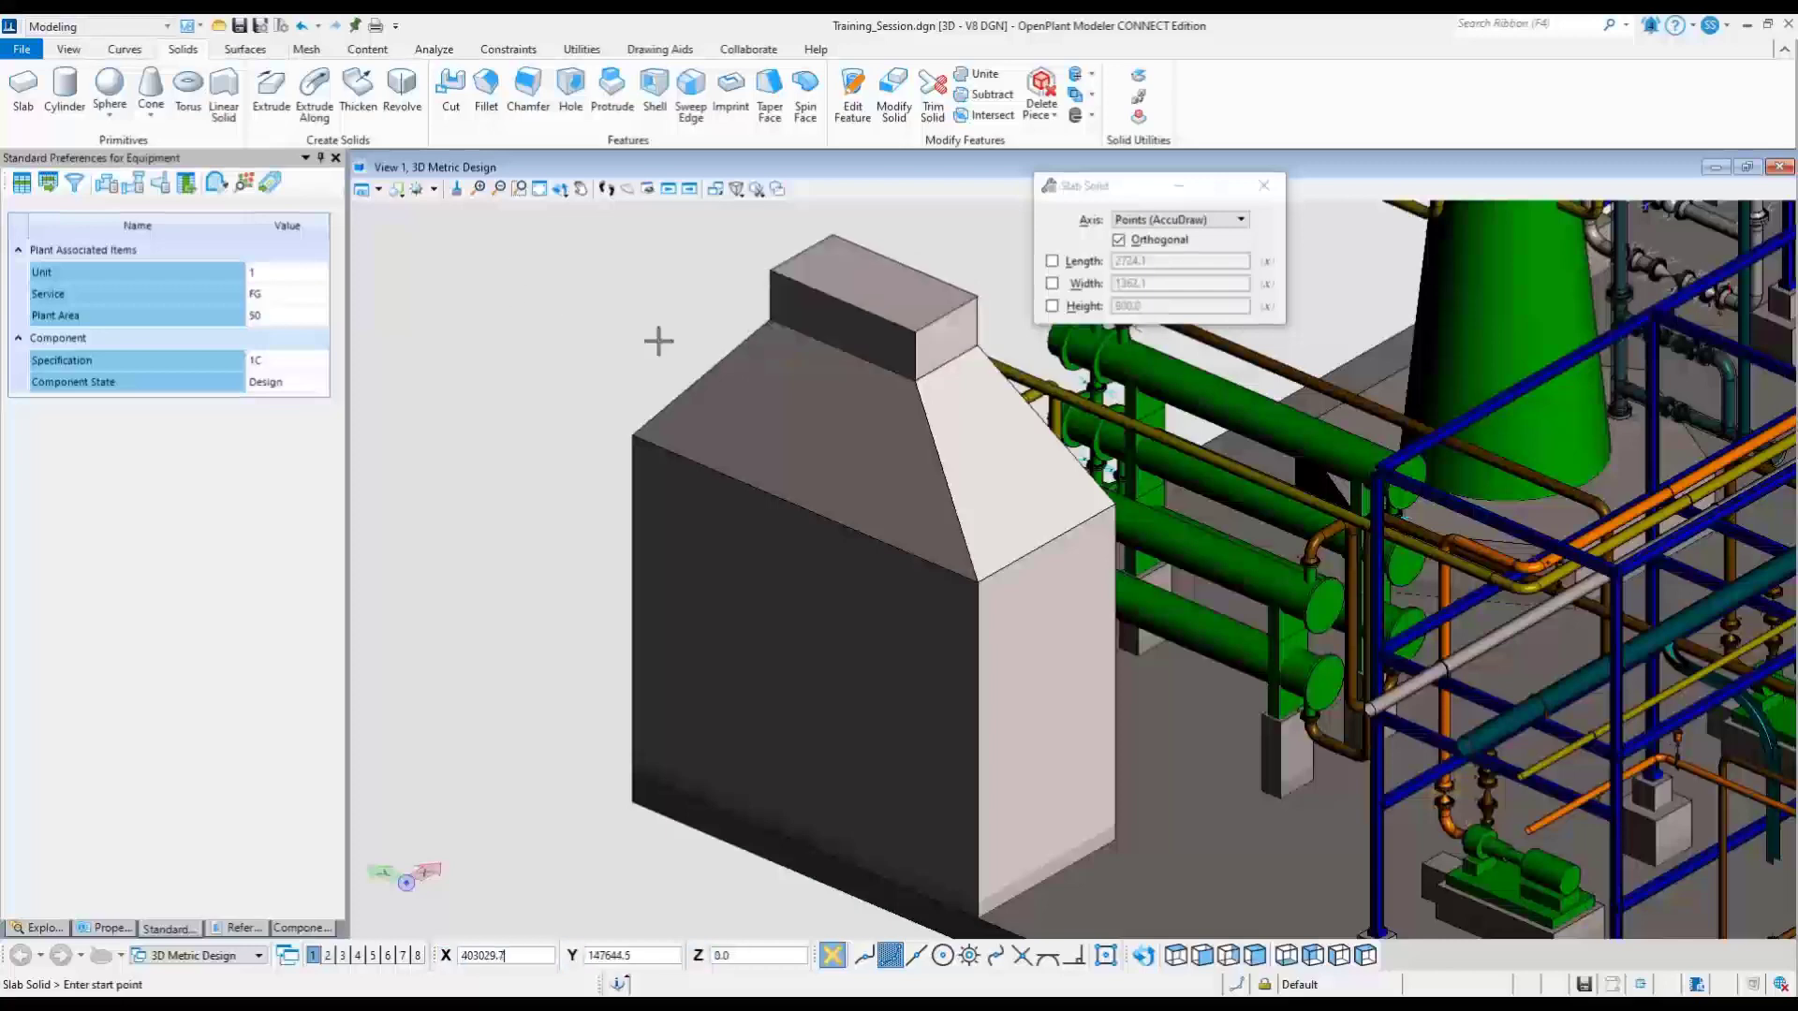
mouse_move(628, 346)
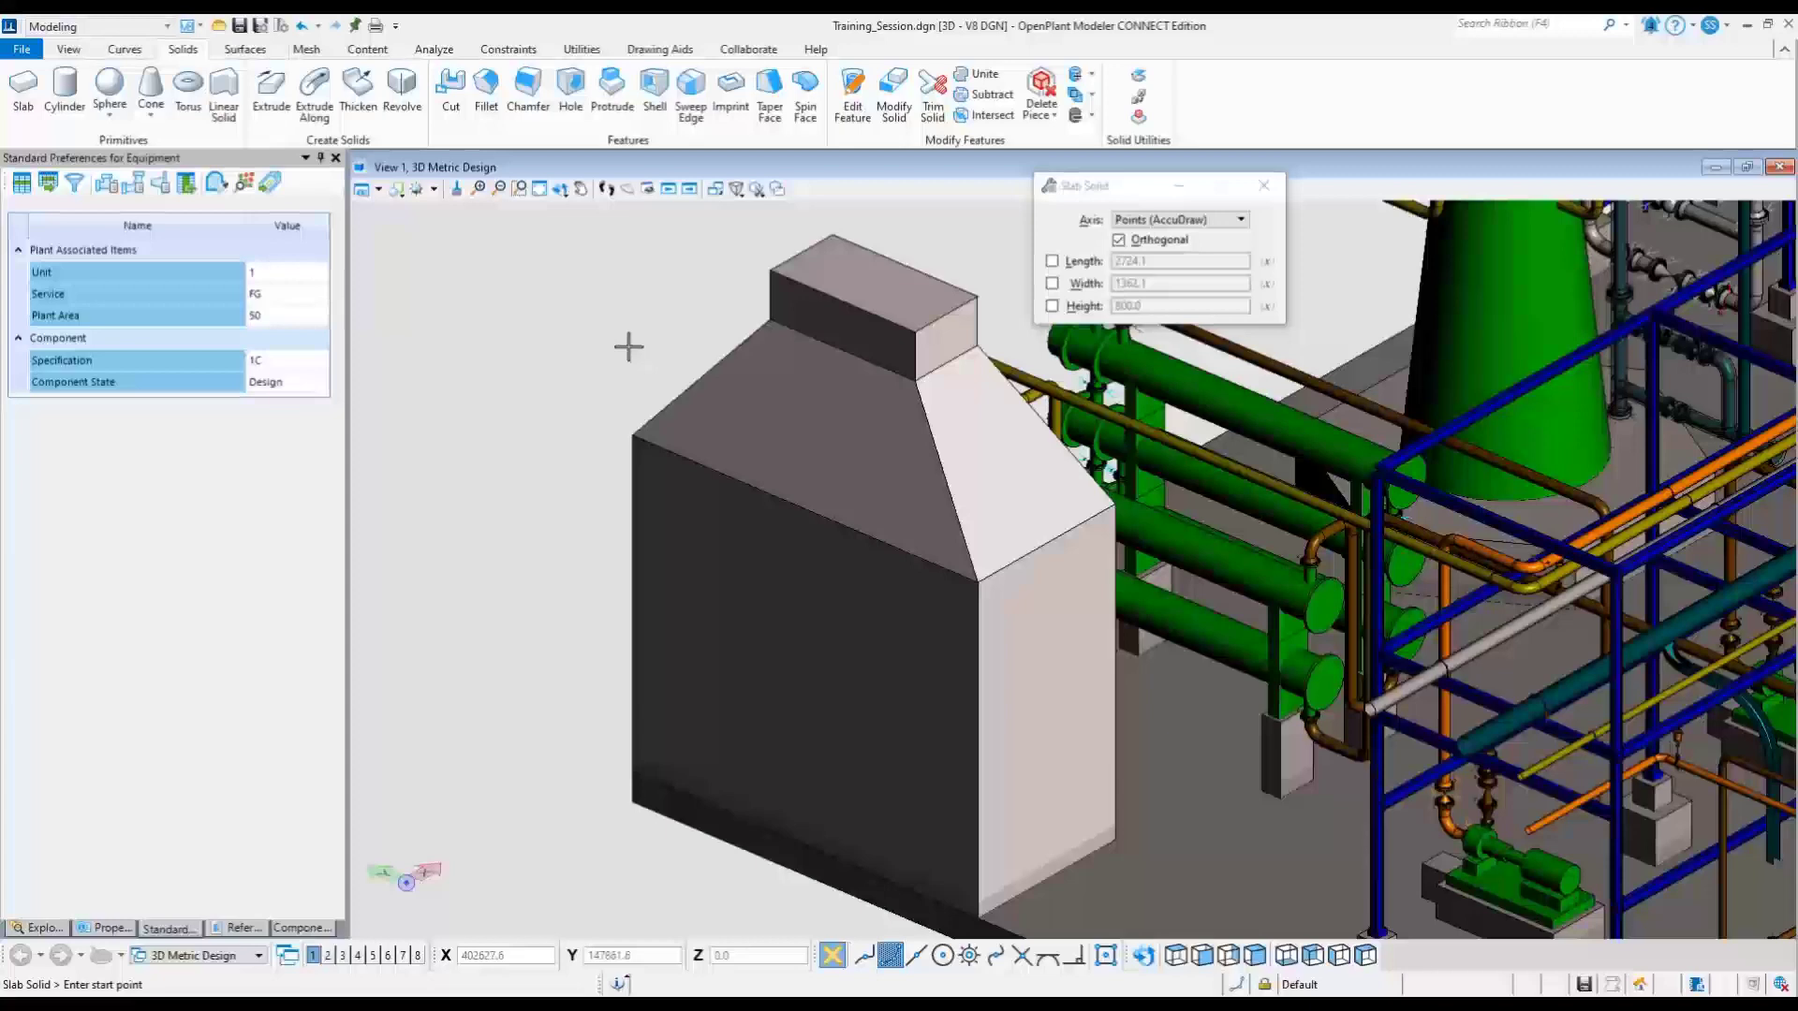
mouse_move(450, 90)
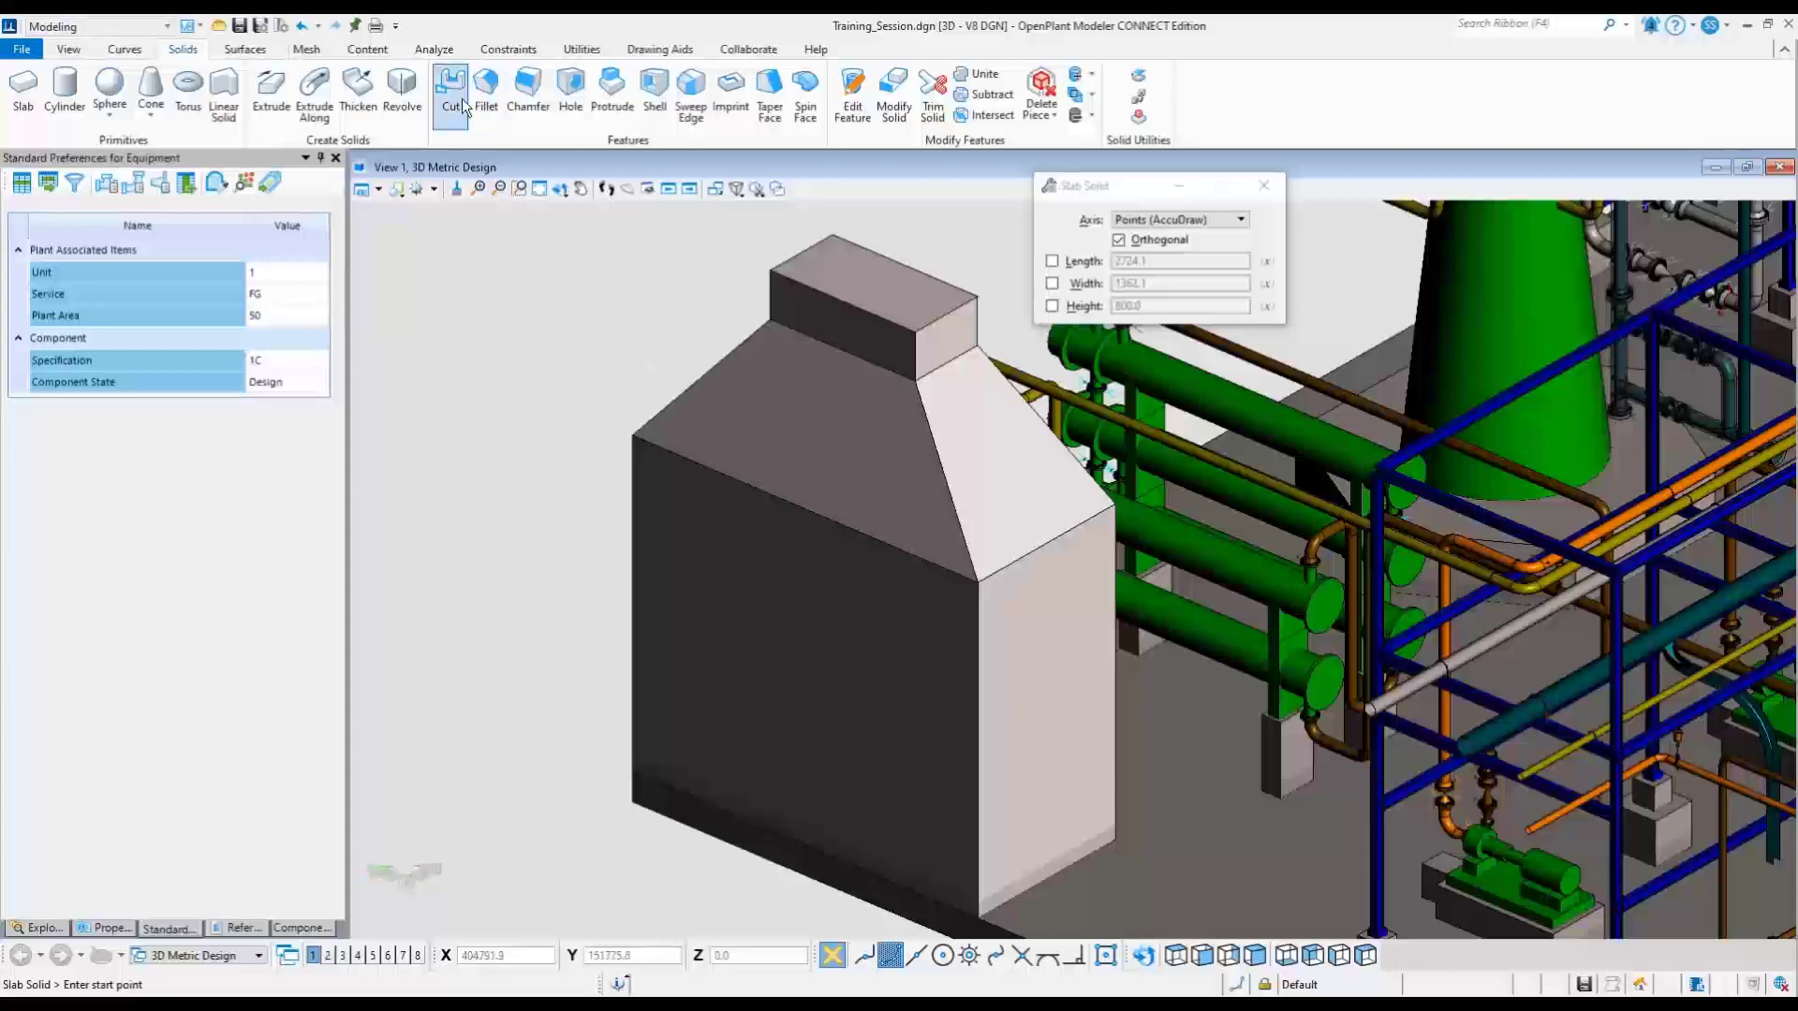
mouse_move(805, 92)
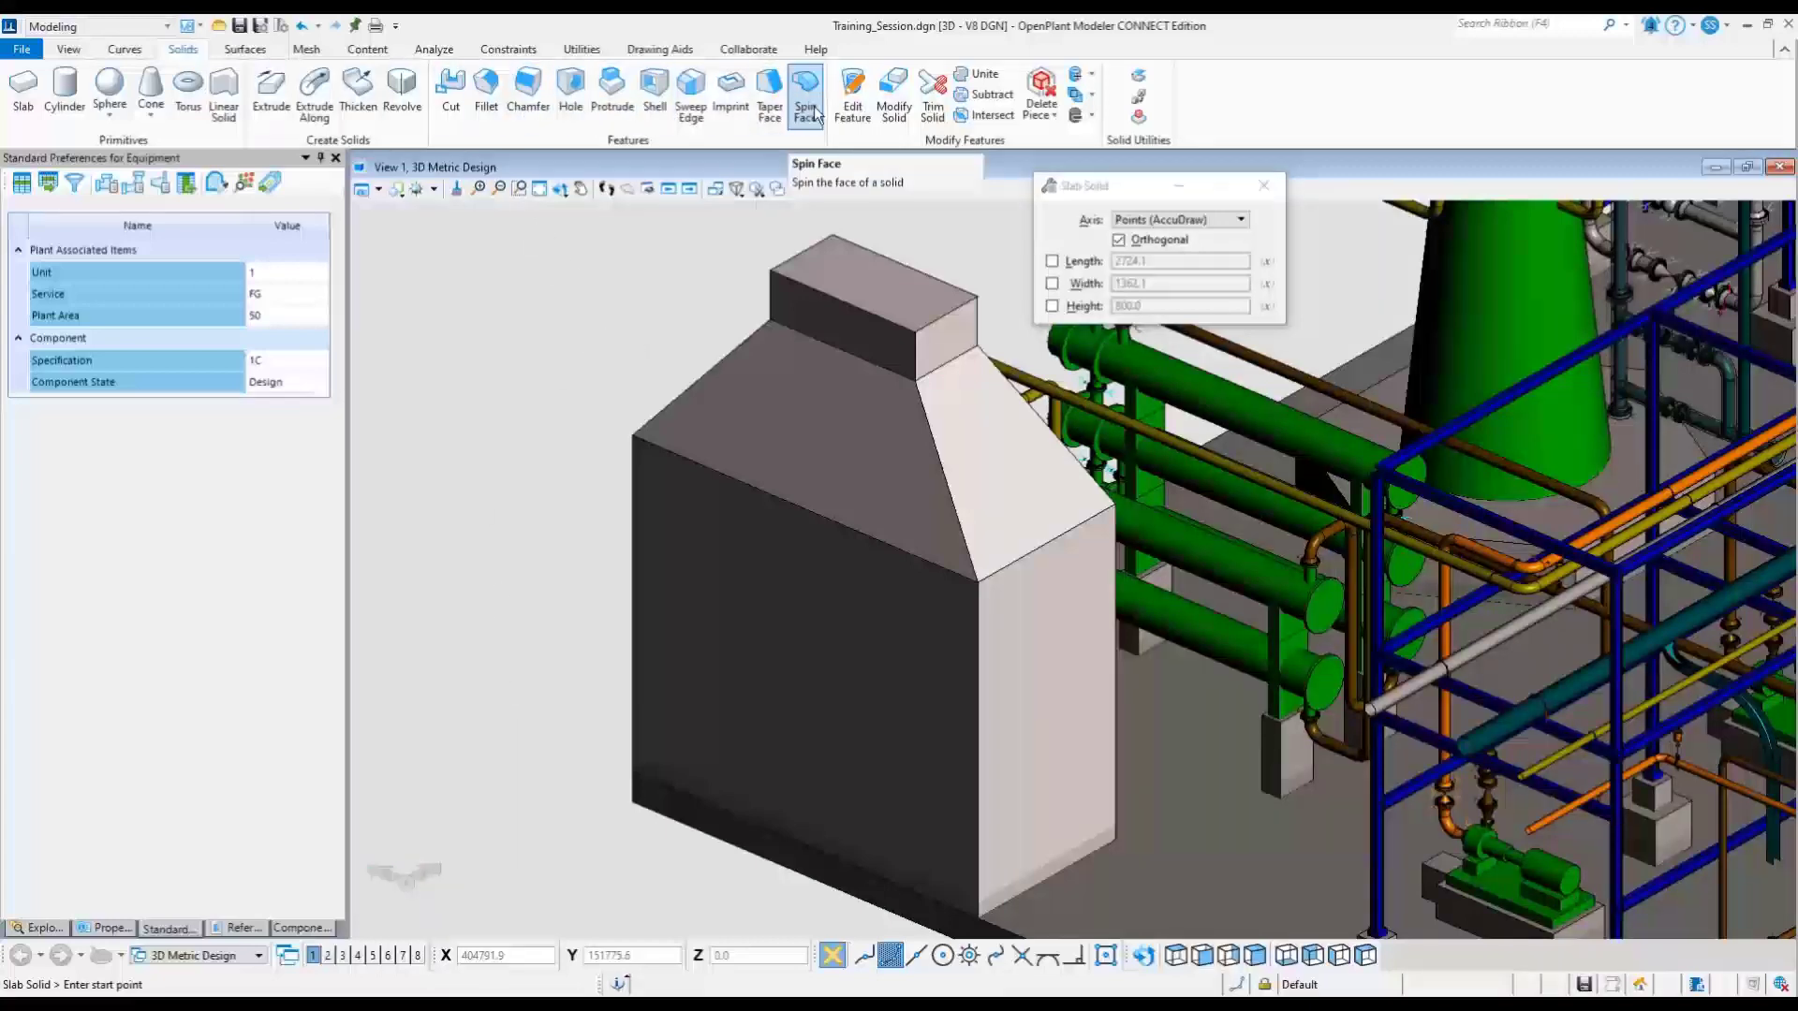
mouse_move(485, 92)
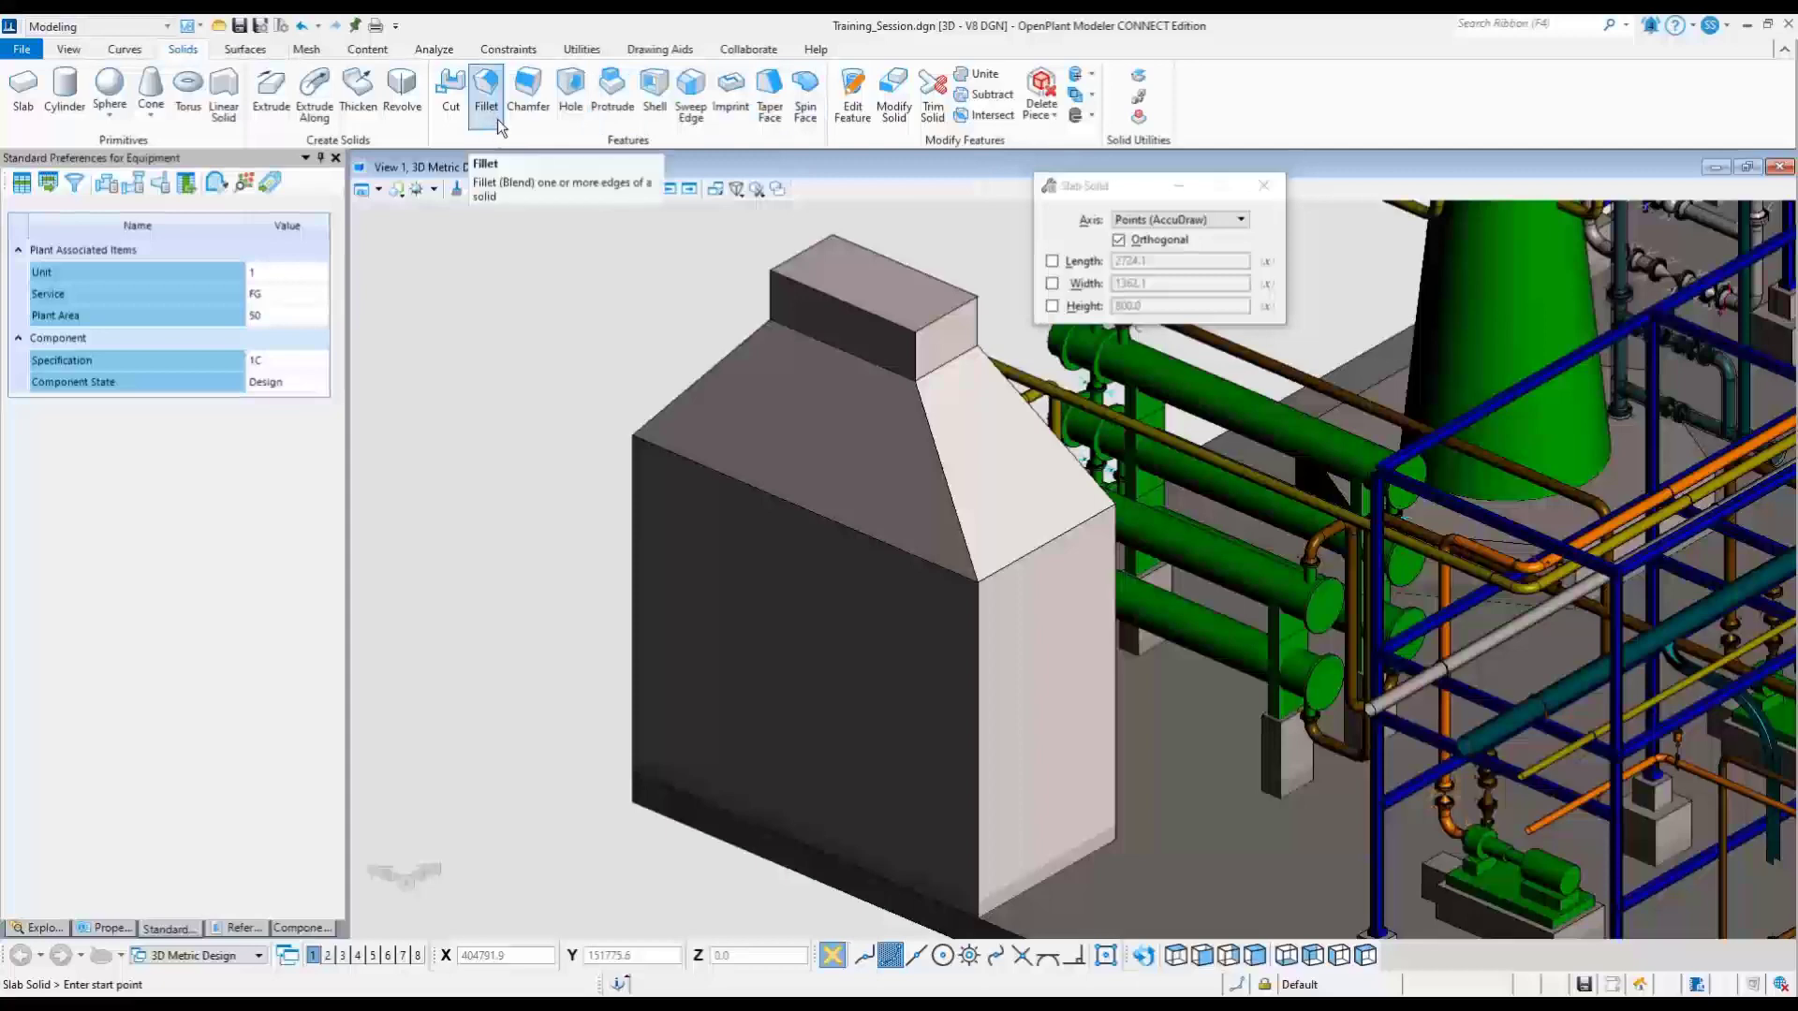
Step: End slab placement by choosing Element Selection from the view's context menu
right_click(587, 369)
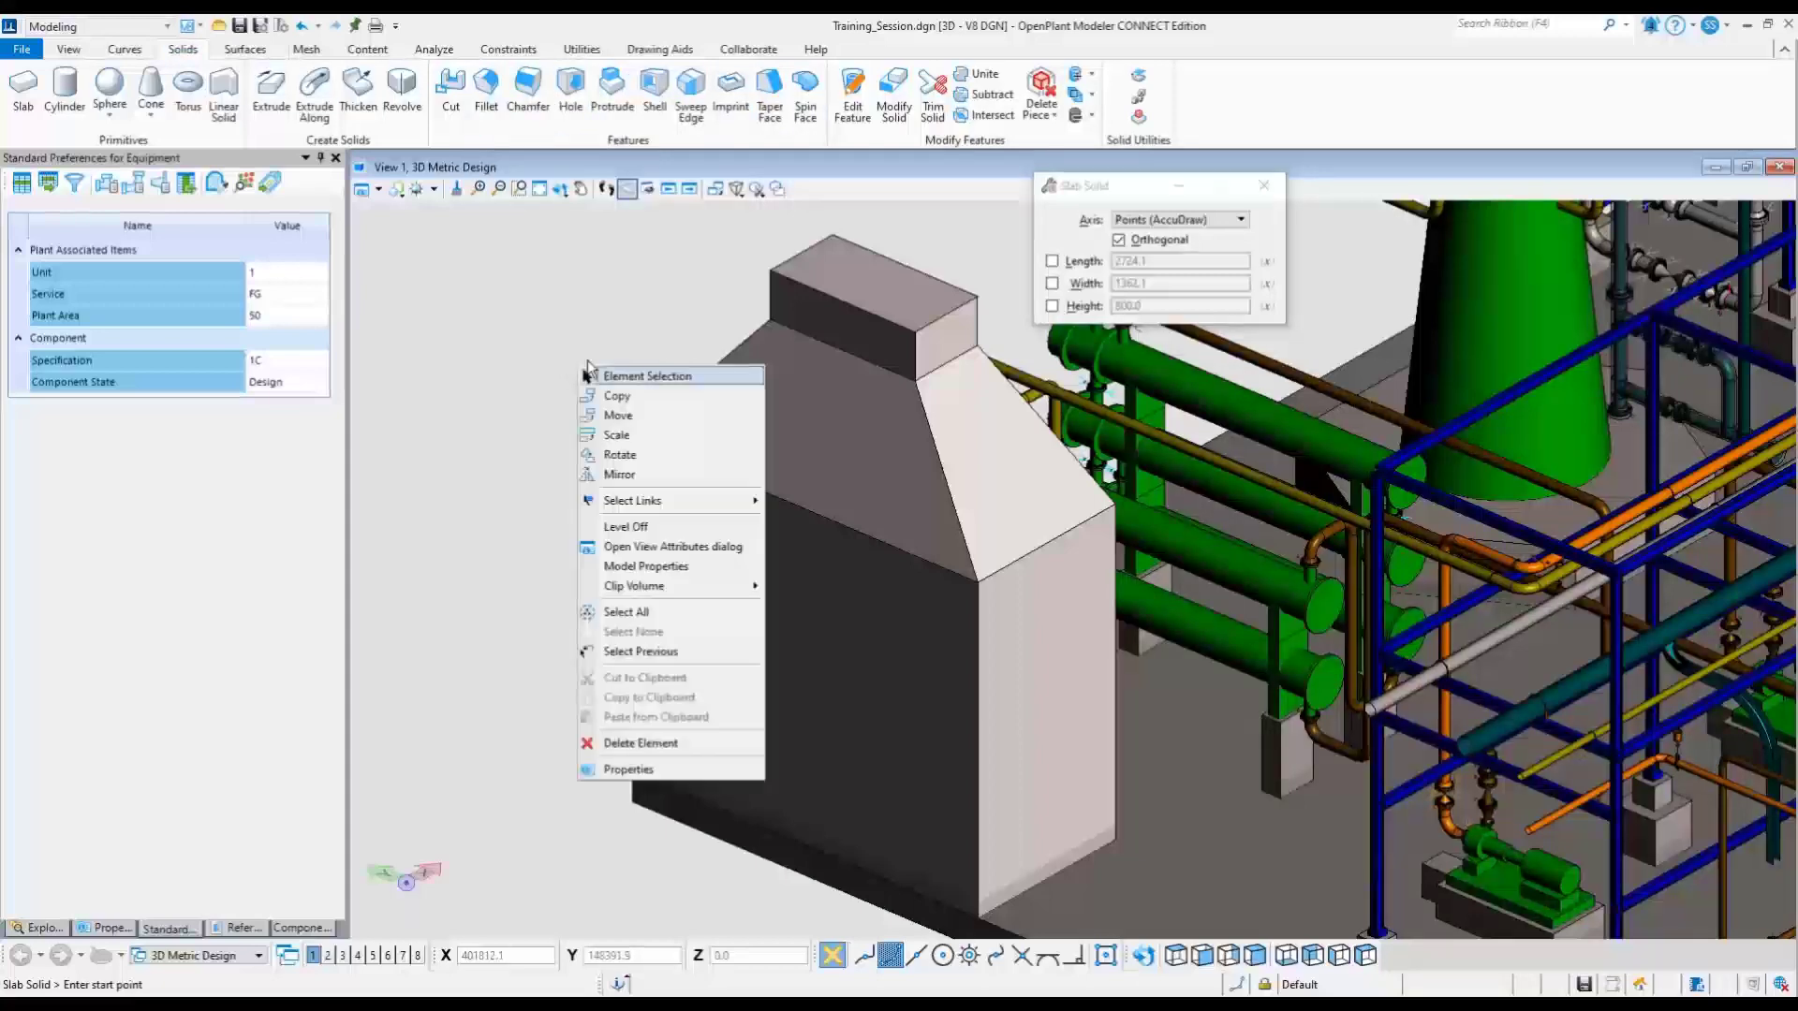
left_click(647, 375)
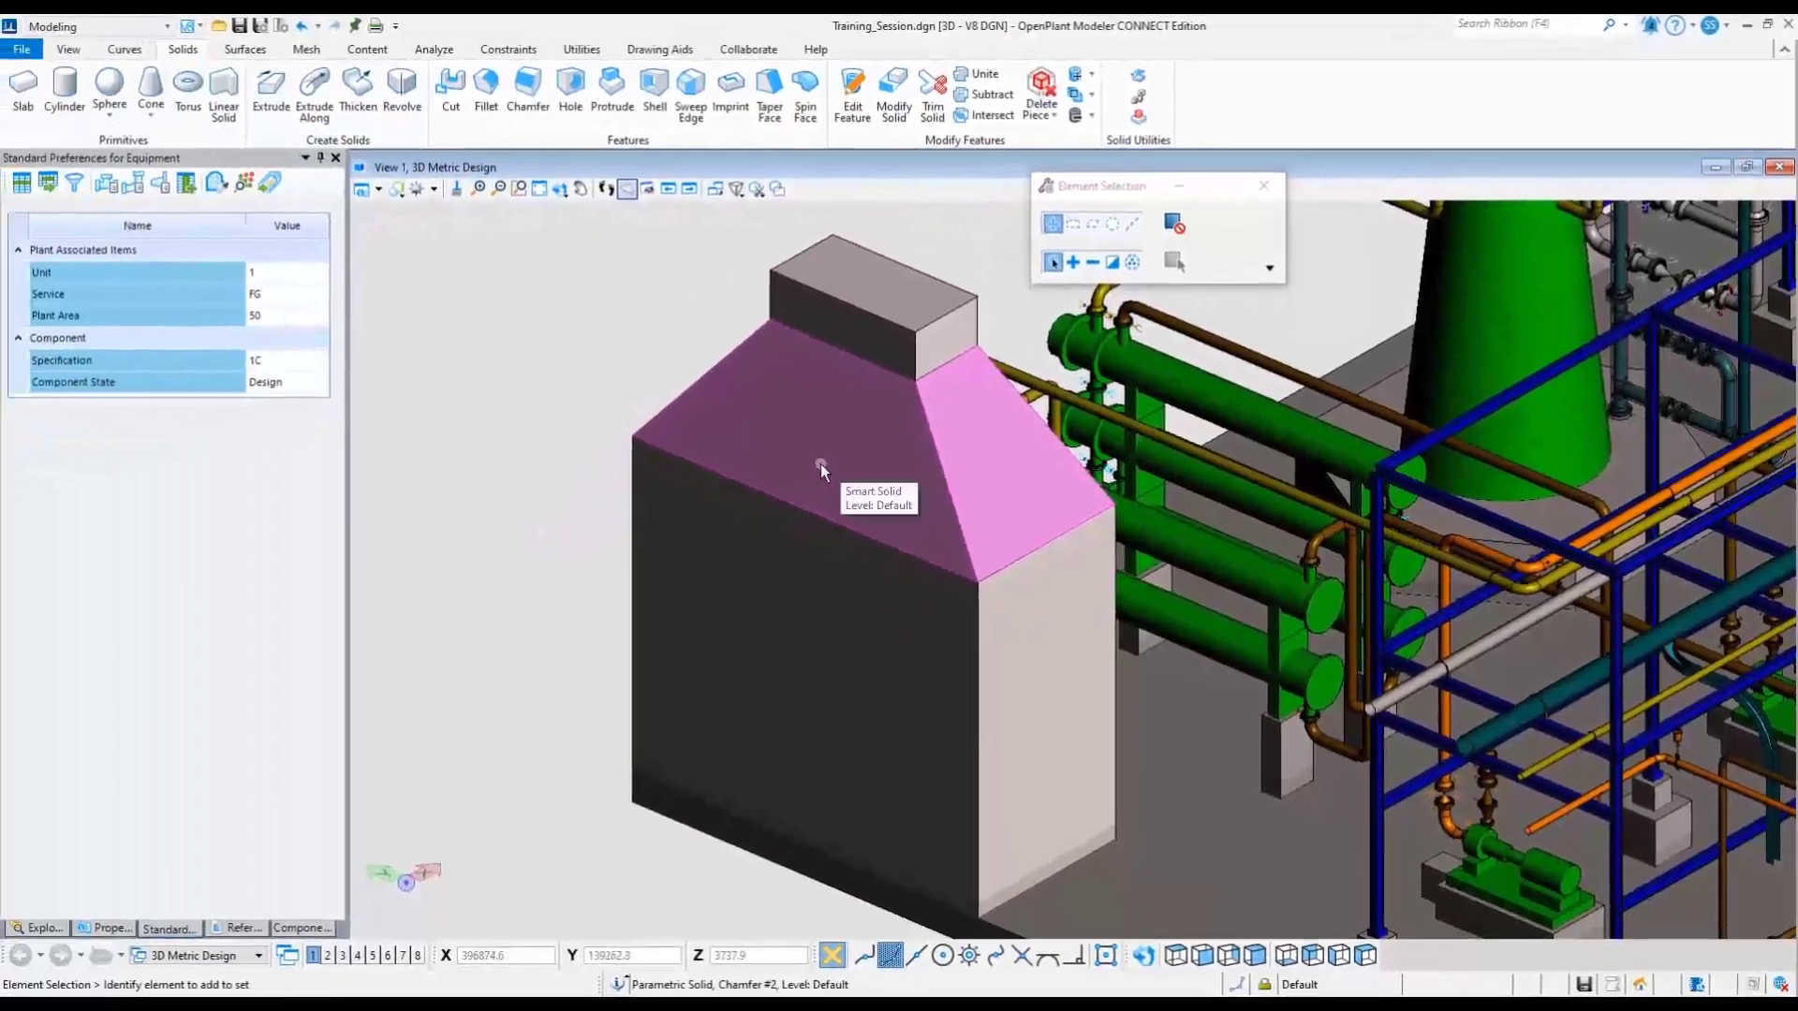
Step: Select the chamfered box and its top slab, then show the workflow list
left_click(872, 297)
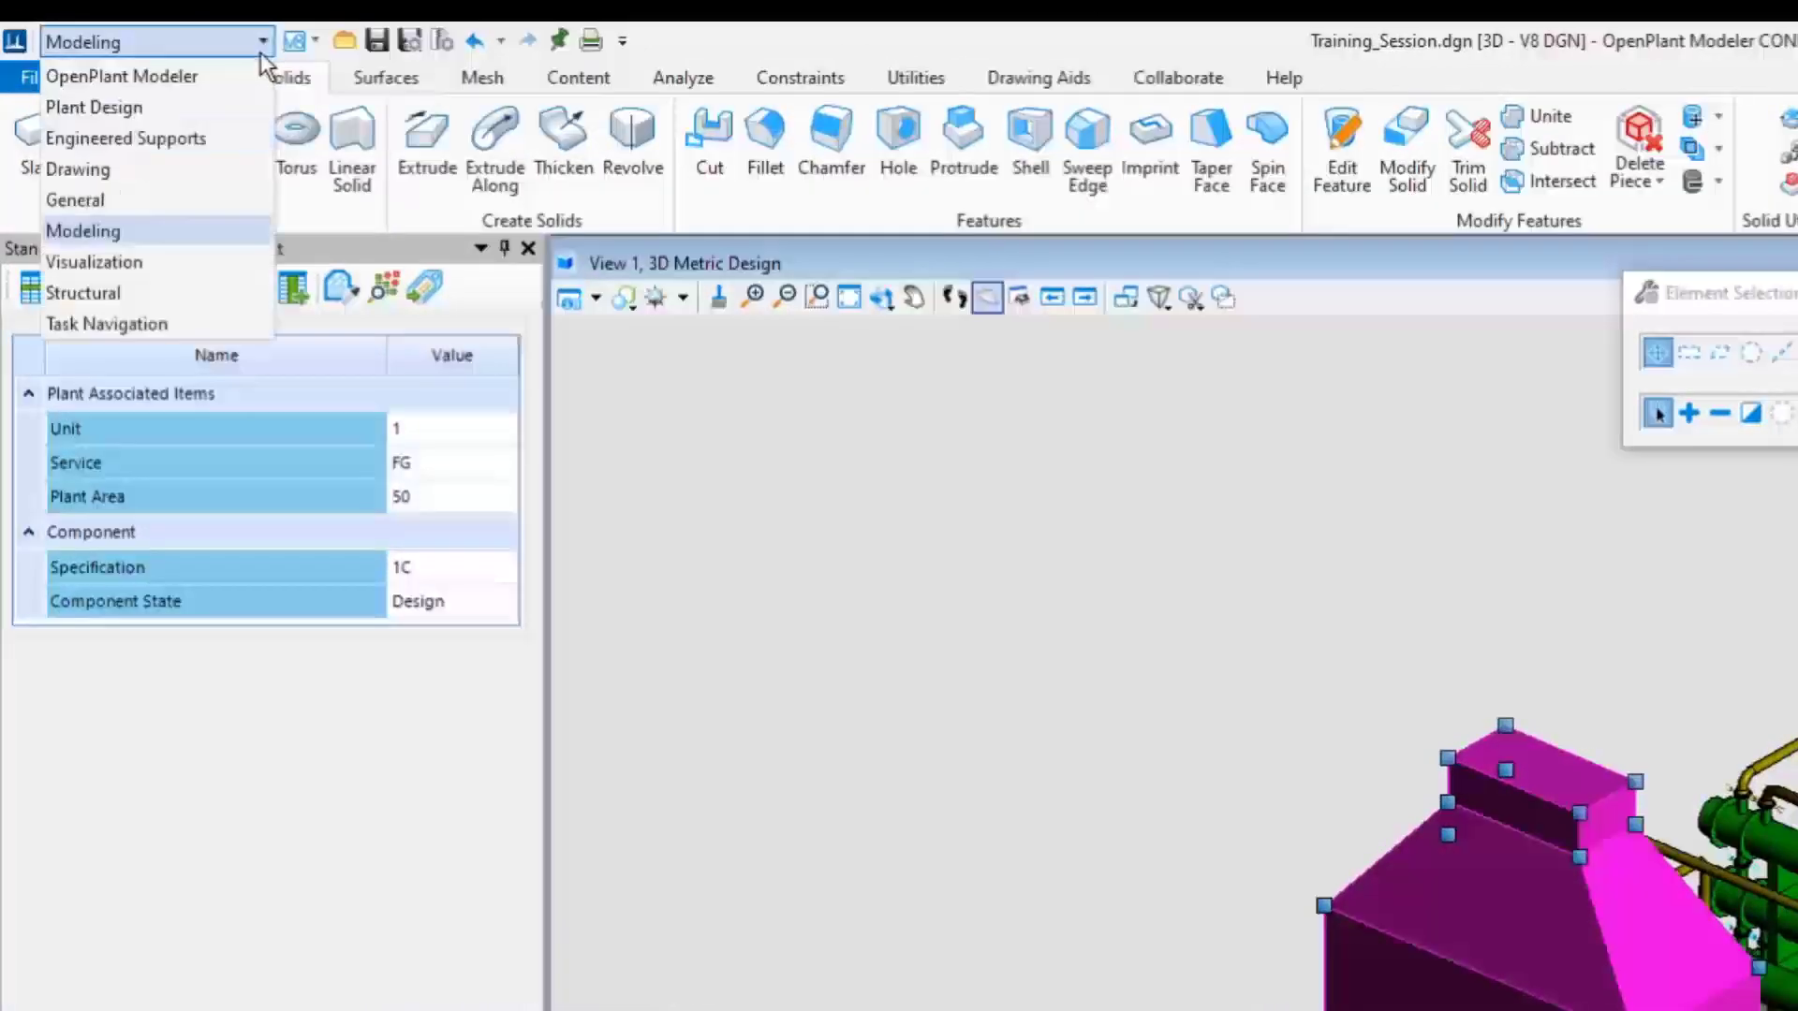
left_click(122, 76)
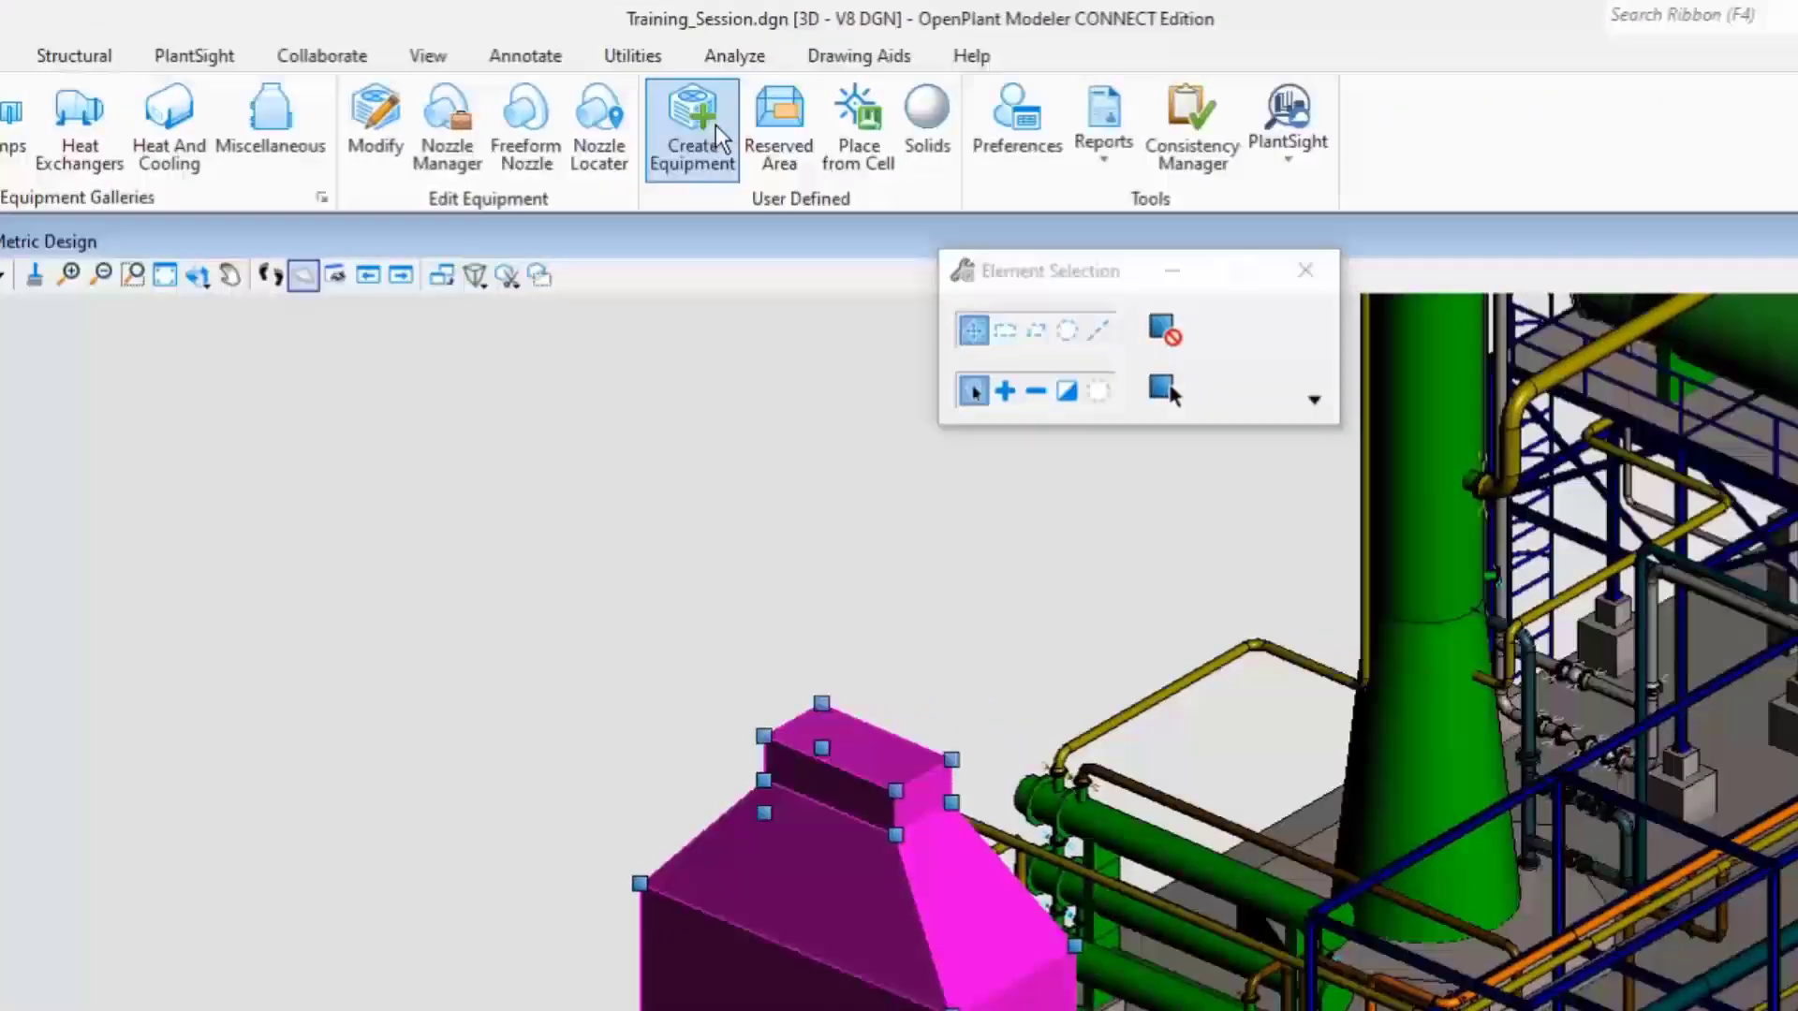
Step: Create equipment from the tower solids as Generic type, Generic Equipment class
left_click(690, 126)
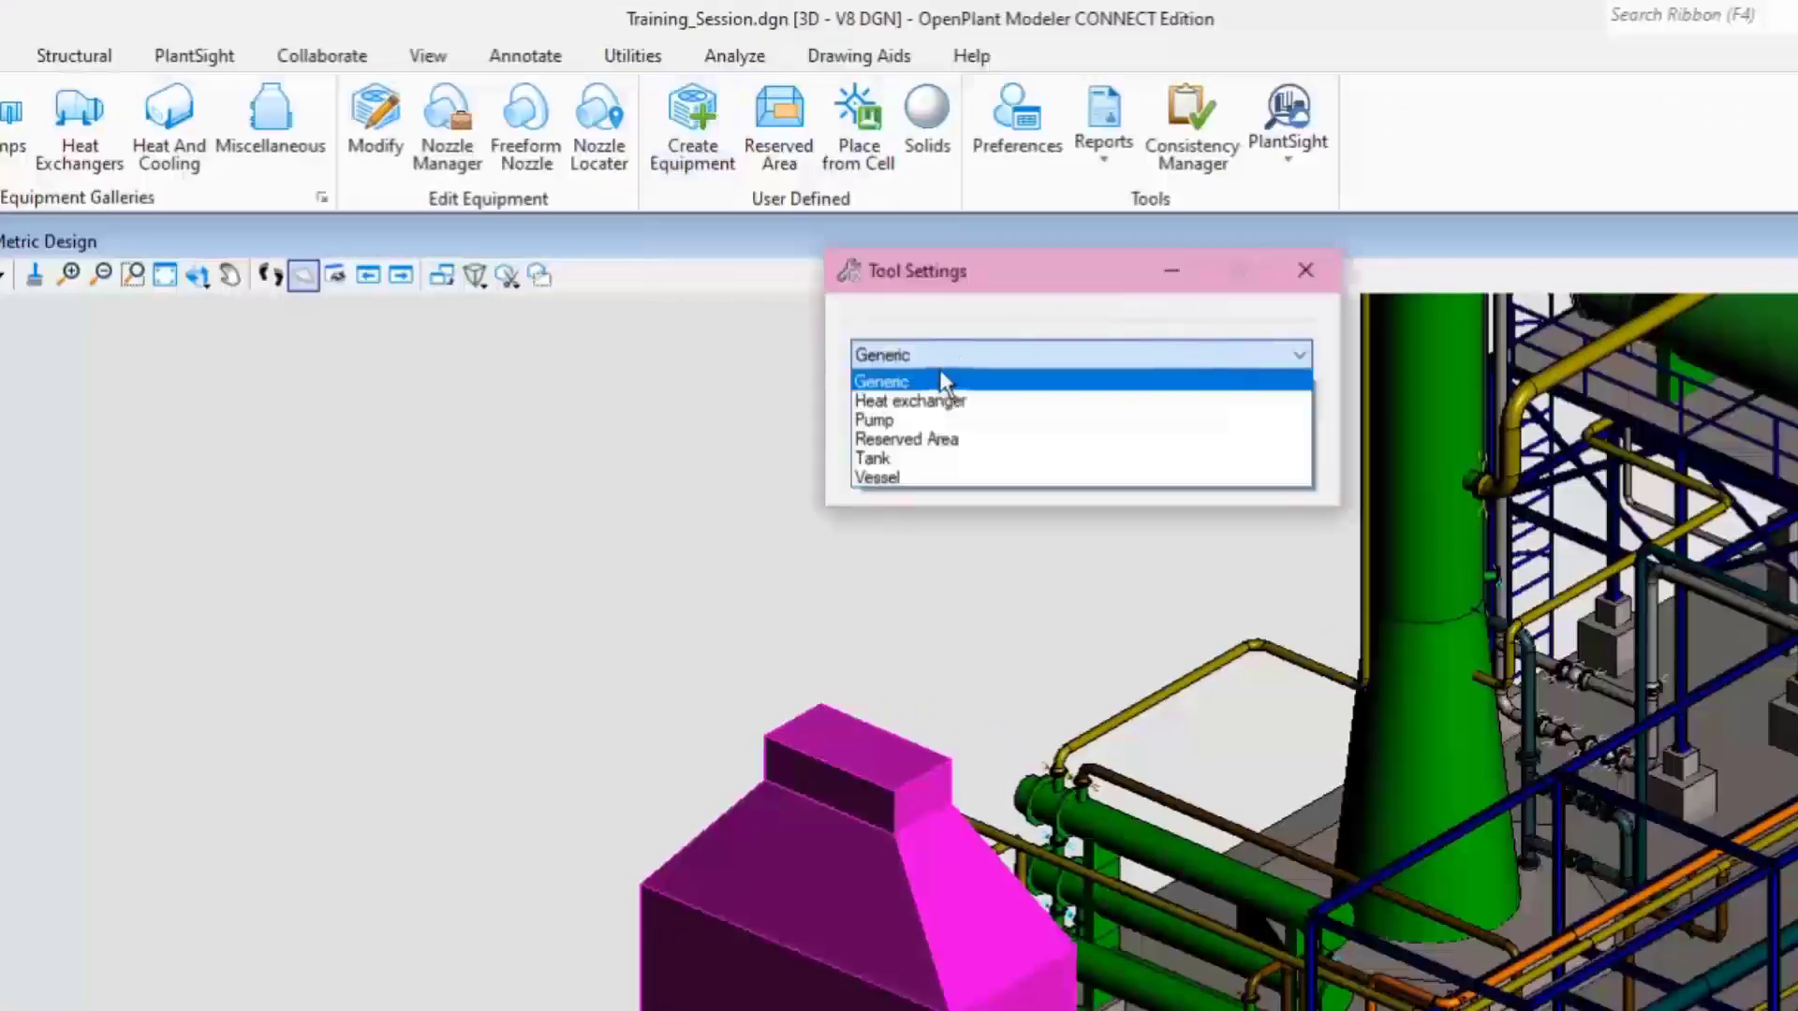
left_click(880, 381)
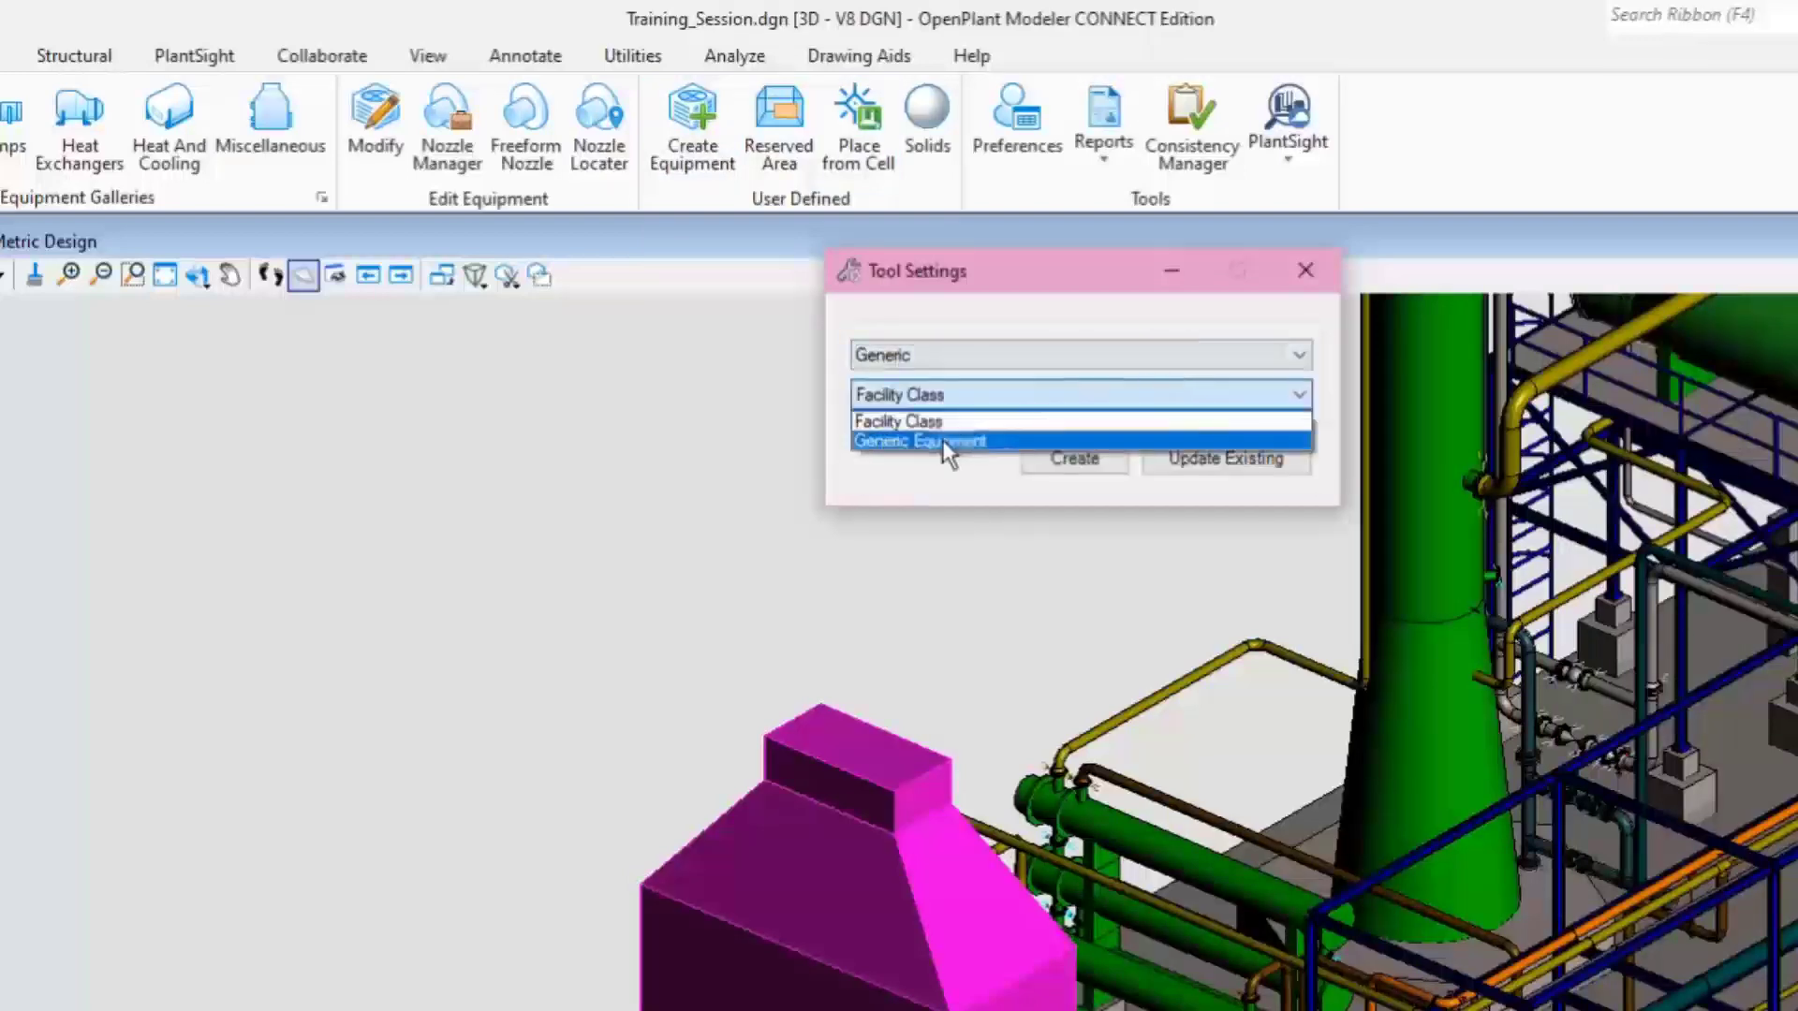
left_click(918, 441)
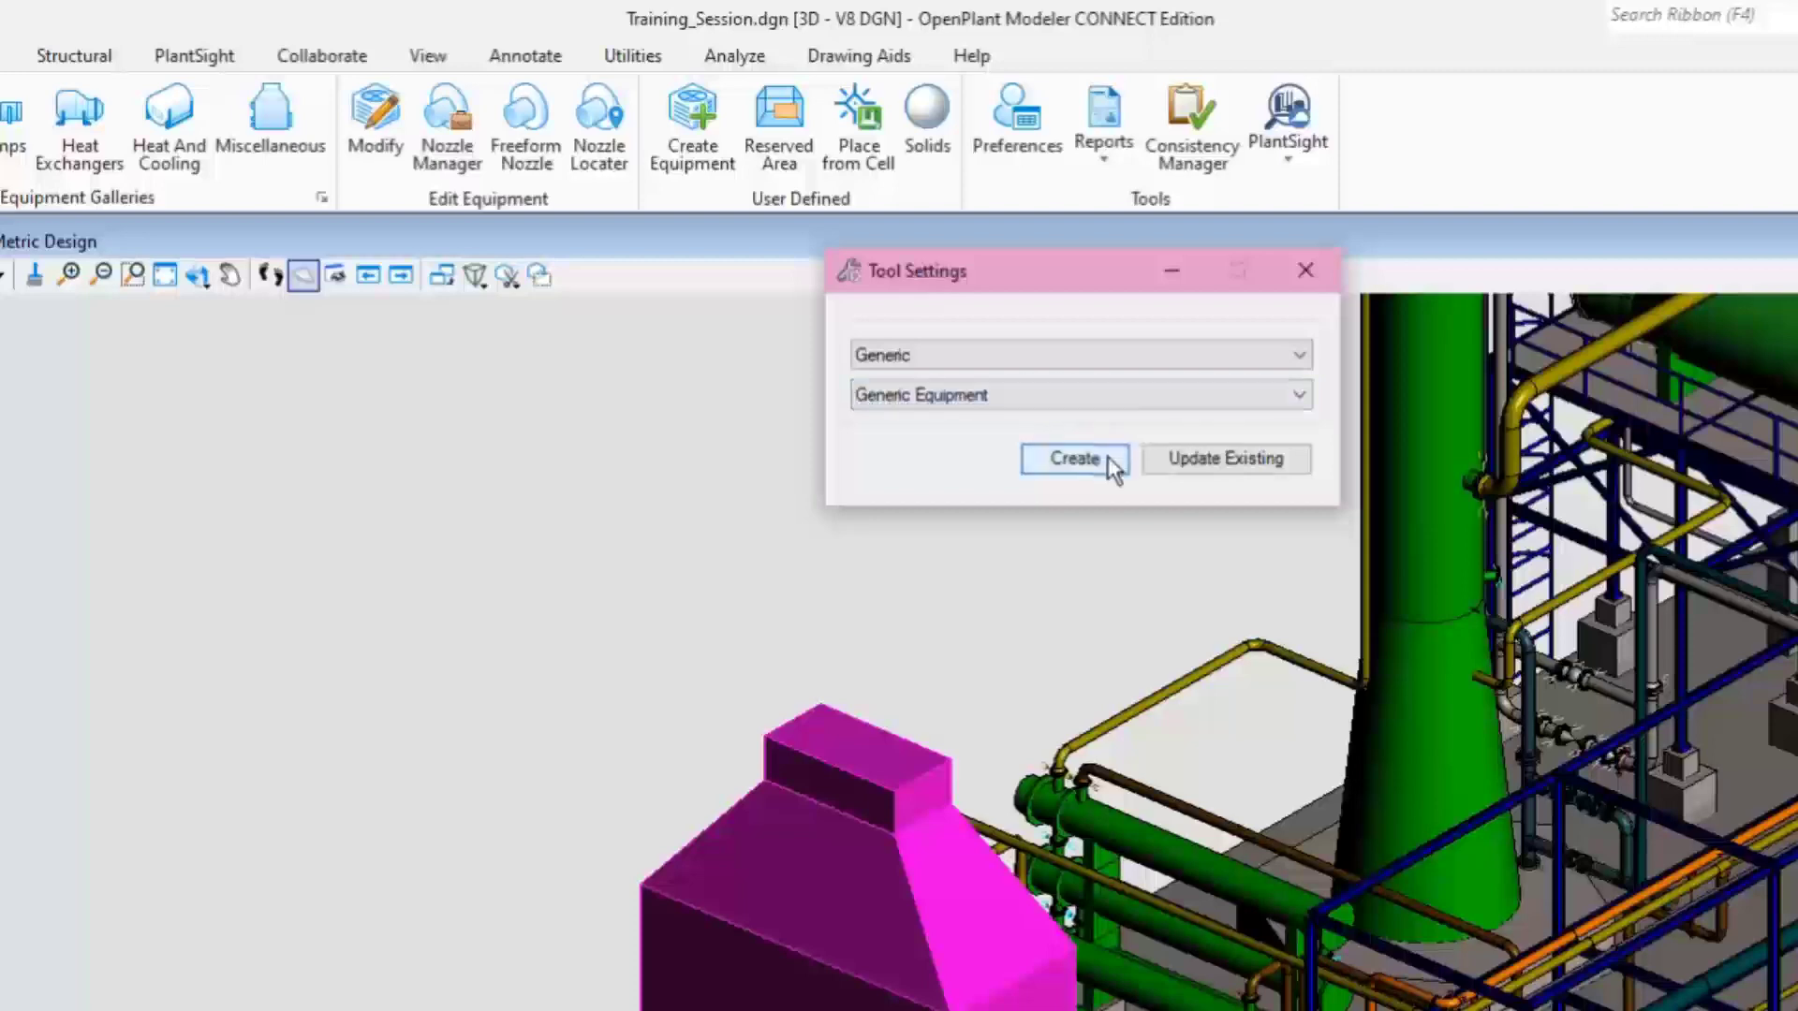
left_click(1073, 458)
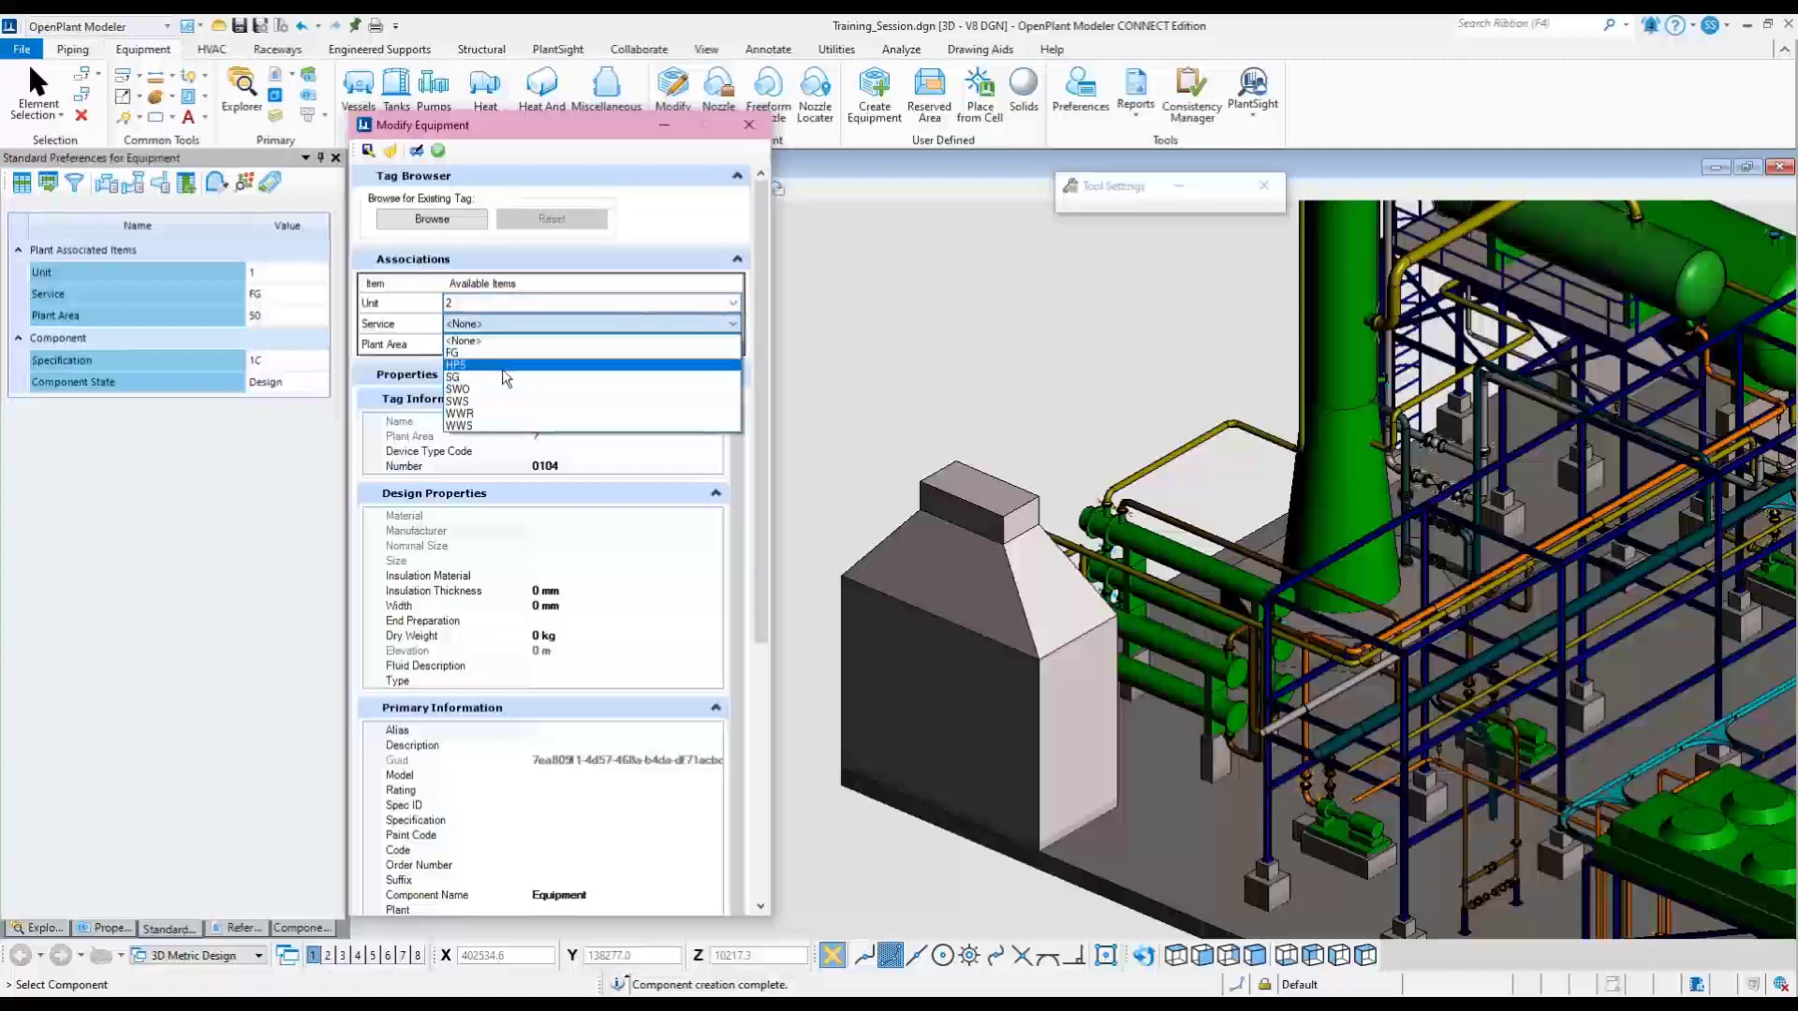
Step: Tag the equipment 60-CE-0600 with Service SWO, apply, and close the properties
left_click(458, 389)
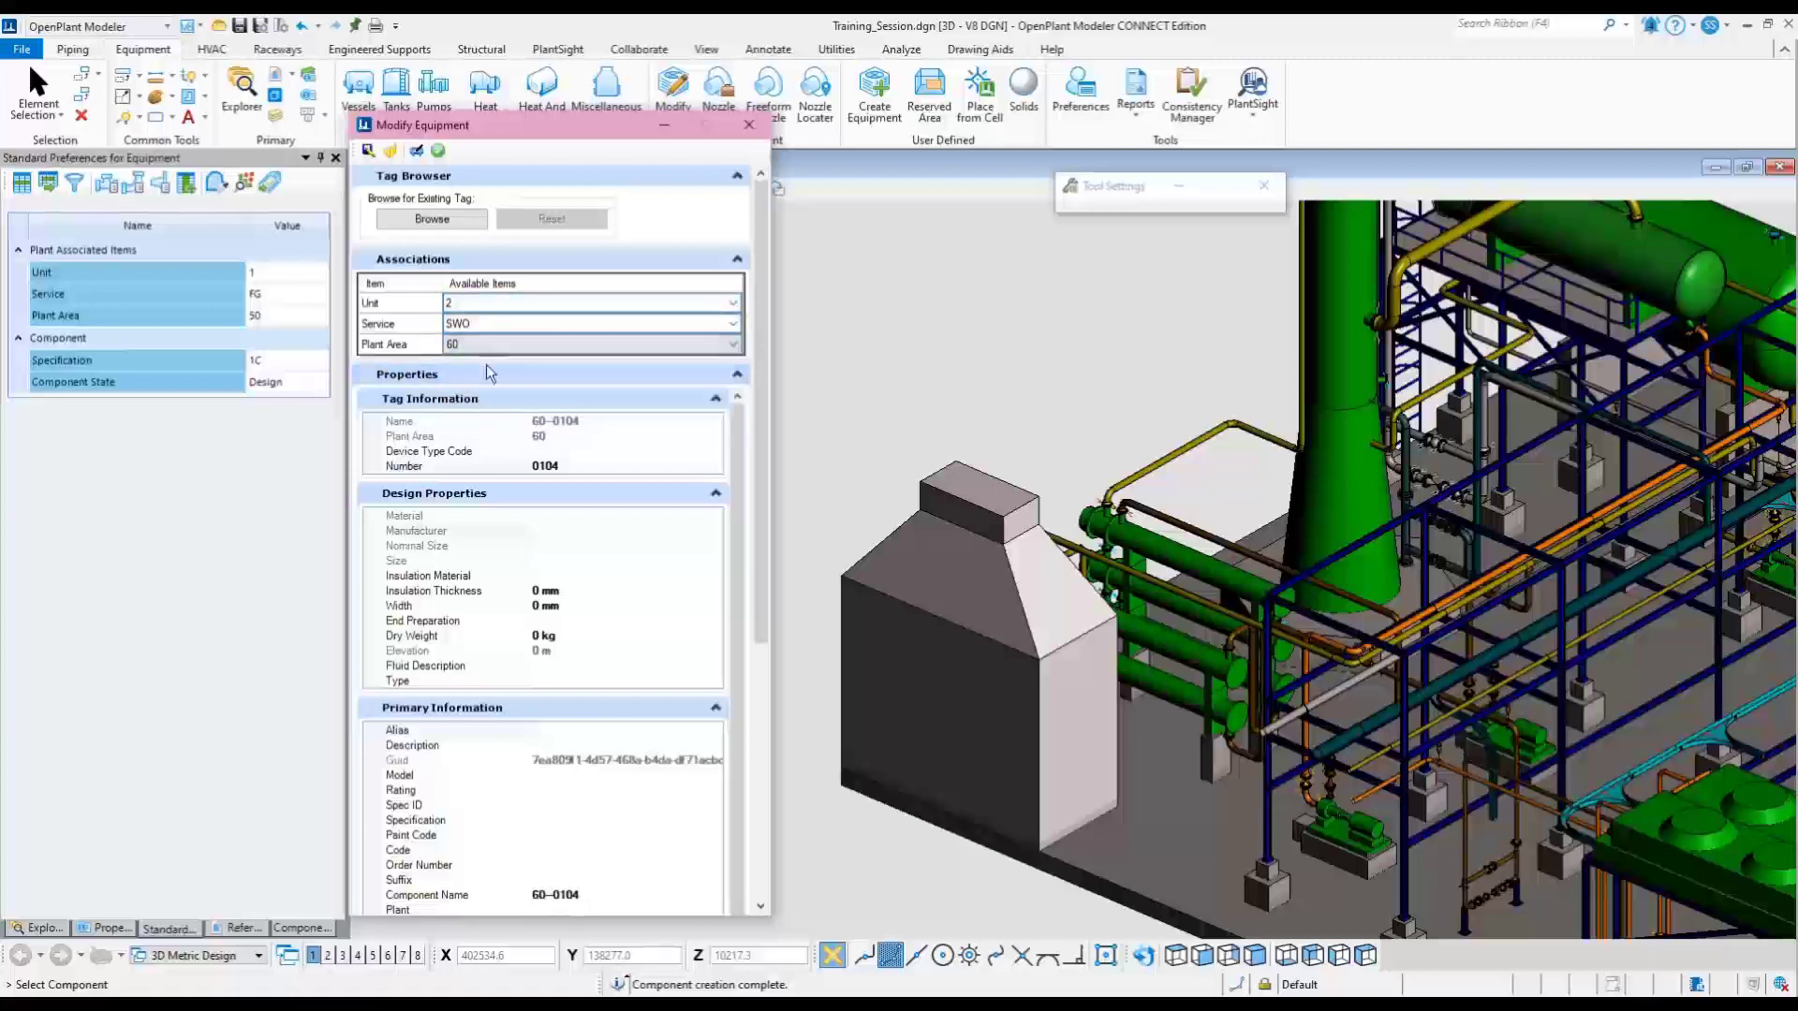
left_click(428, 450)
type("CE")
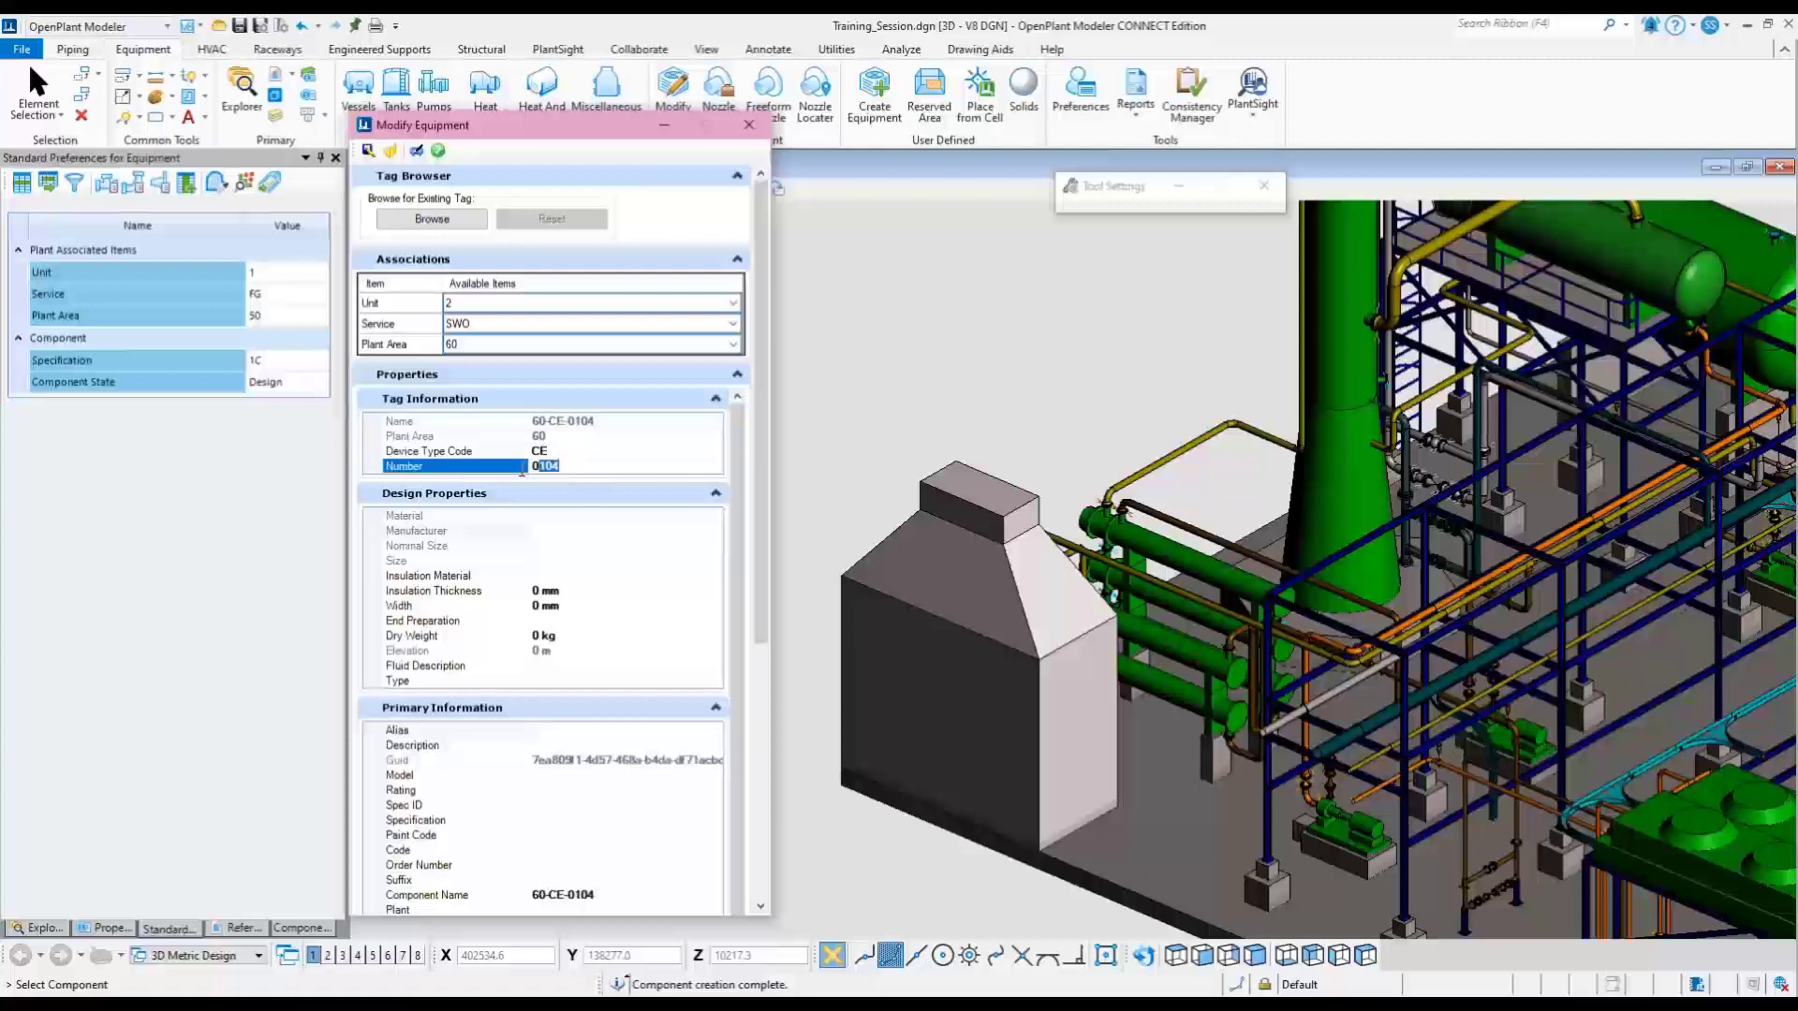
type("0600")
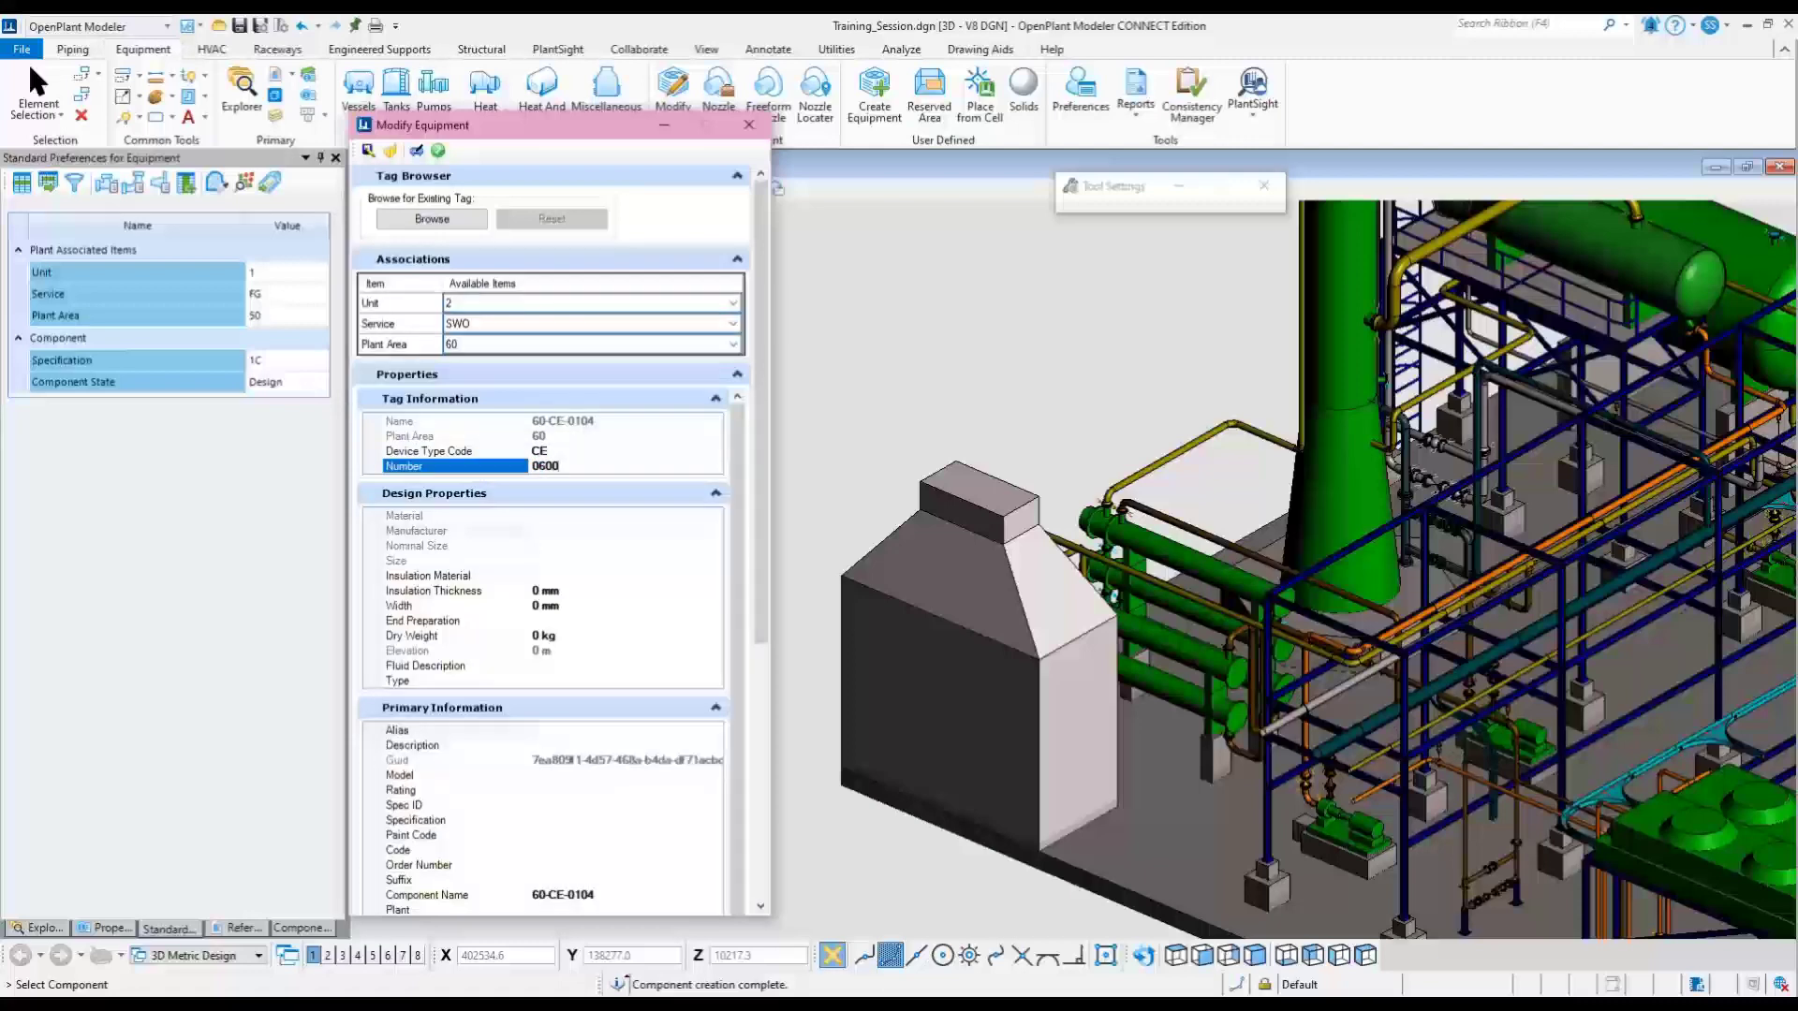
scroll("down", 3)
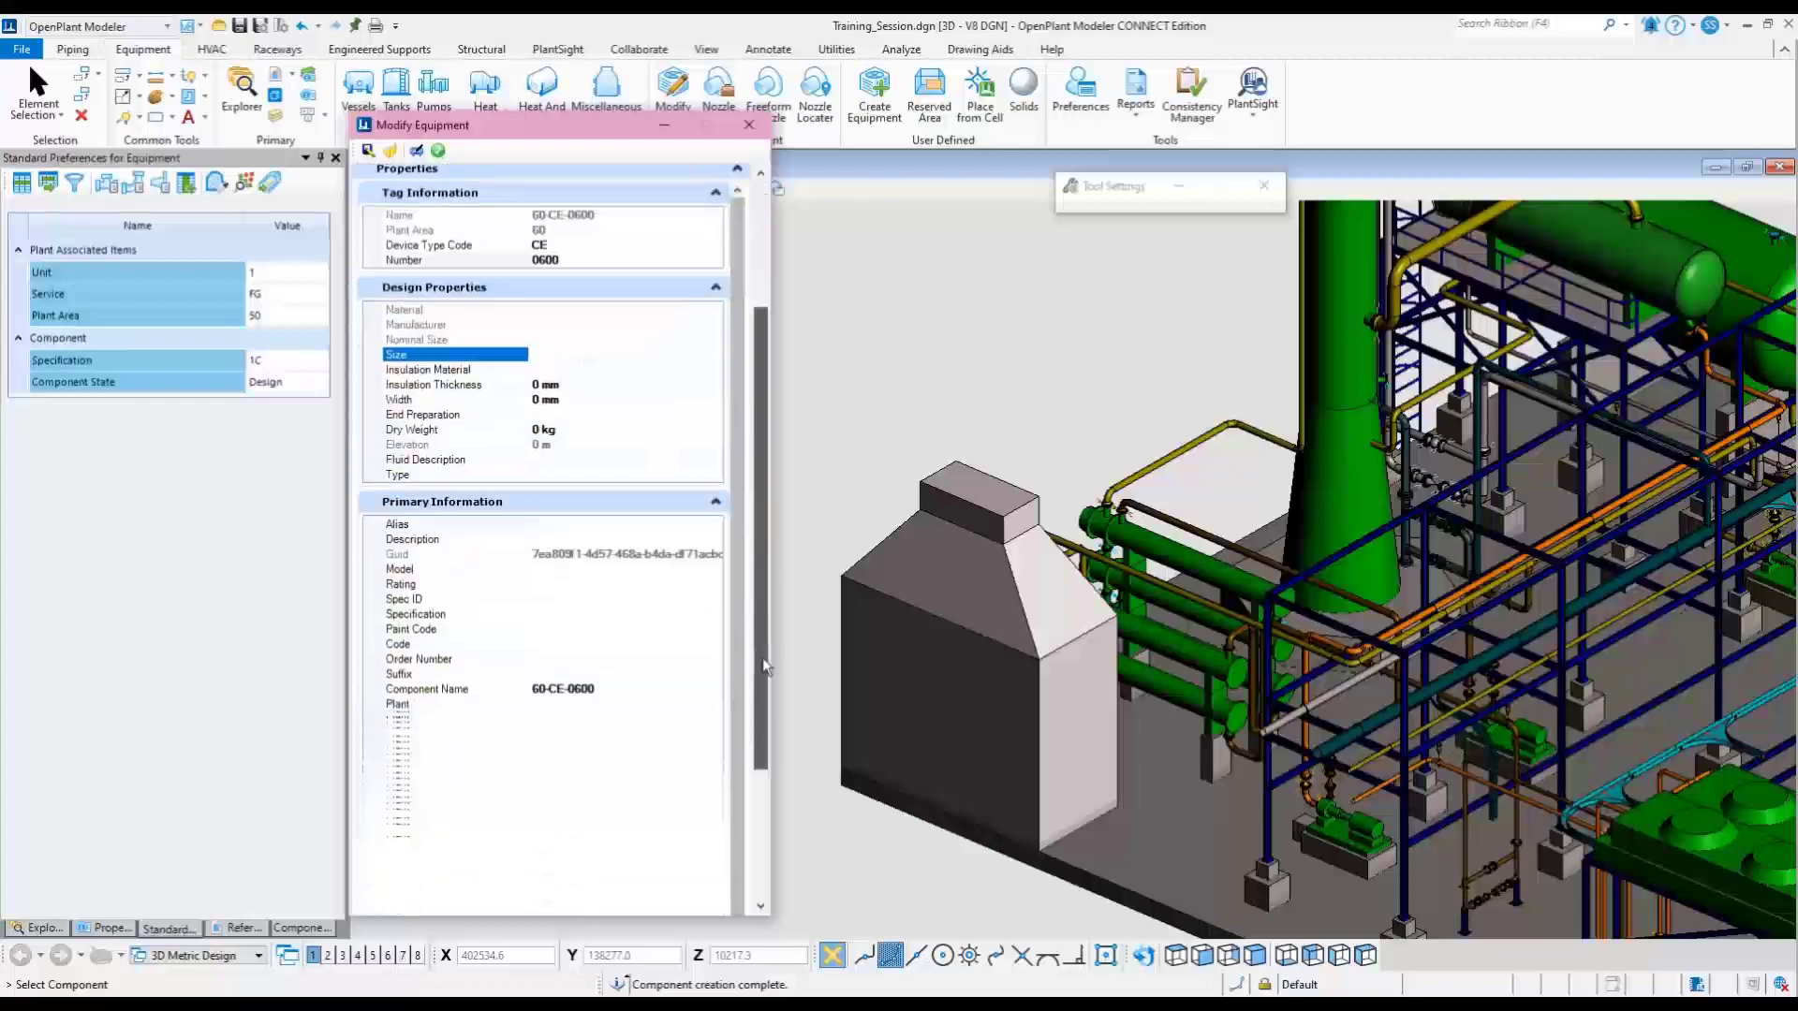
scroll("down", 3)
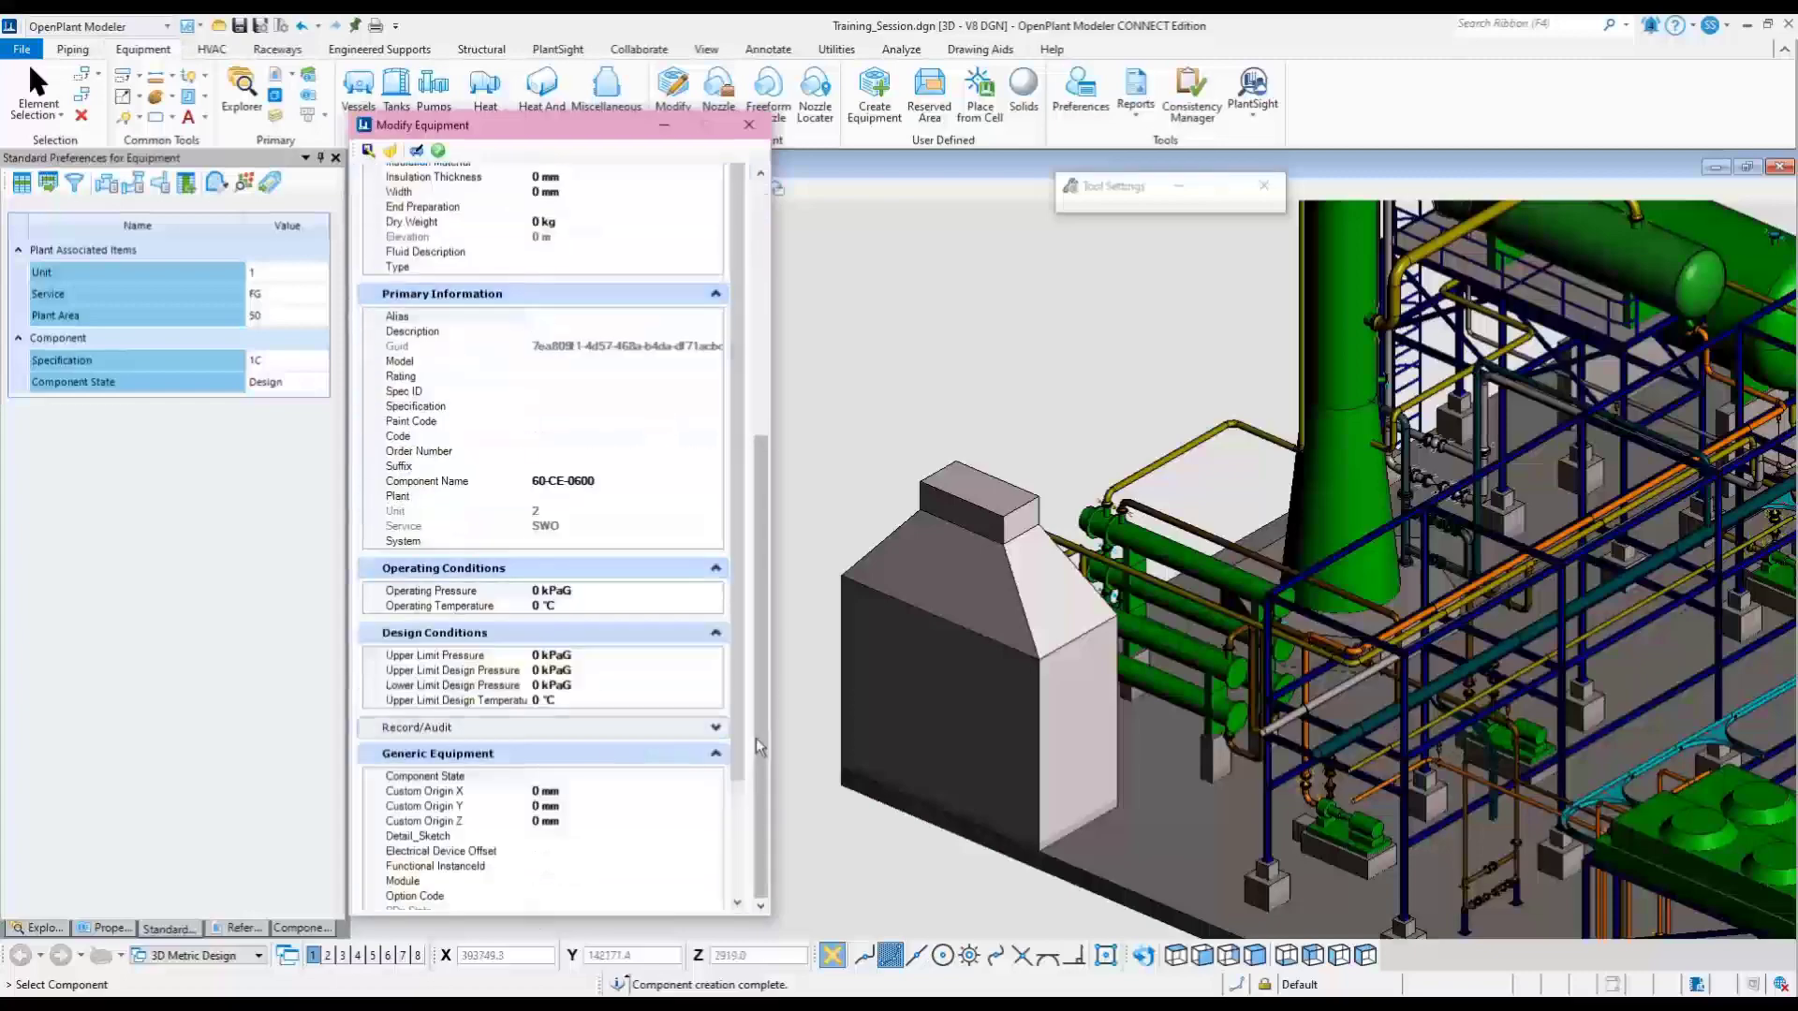
left_click(533, 203)
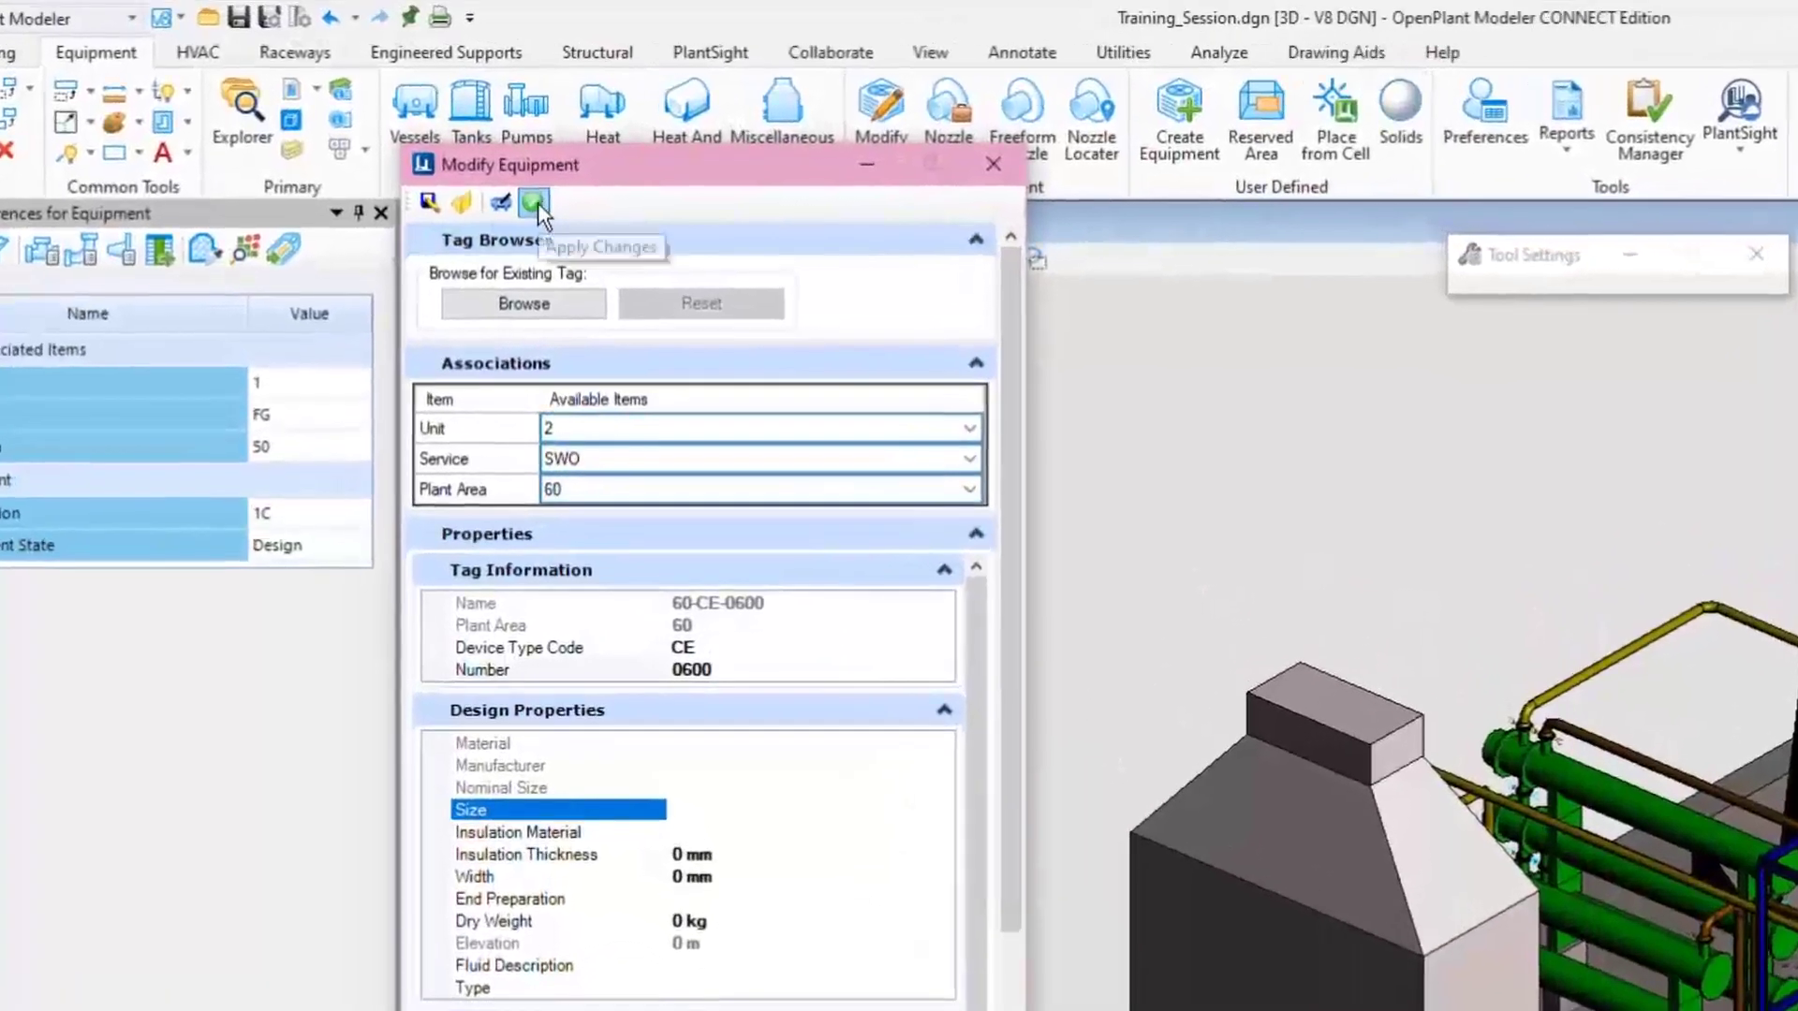
mouse_move(992, 165)
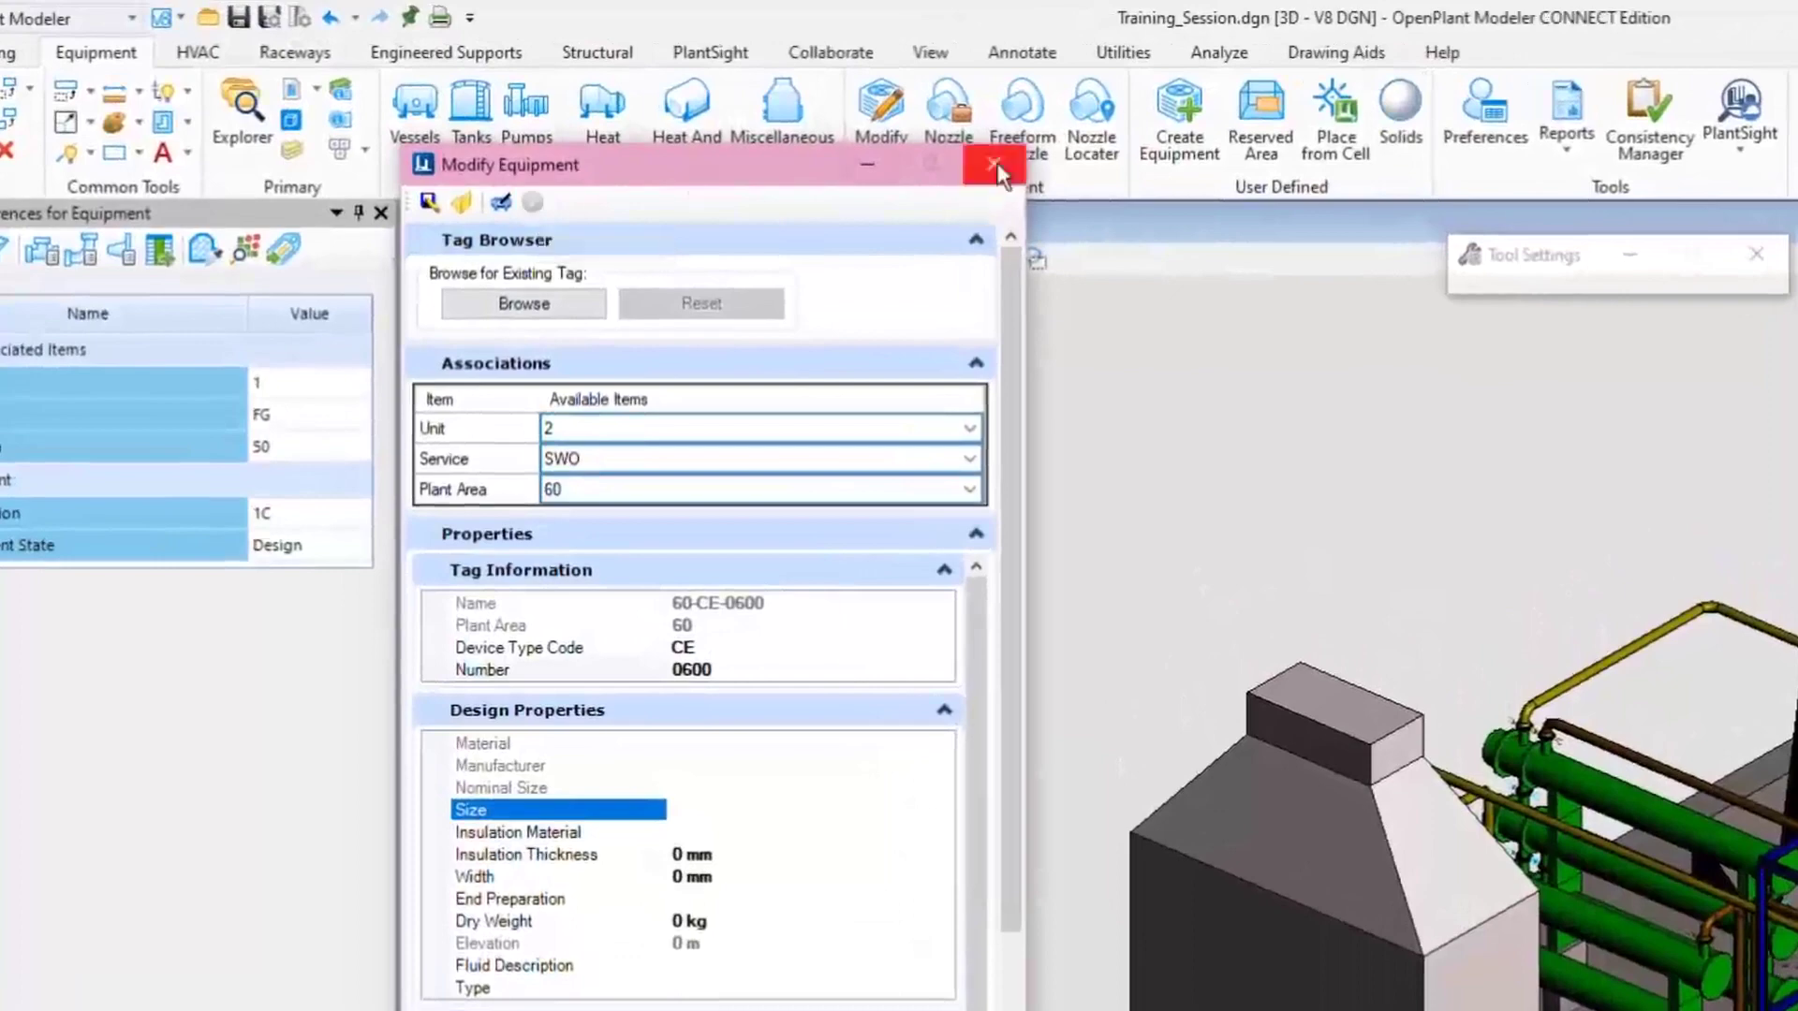
left_click(993, 165)
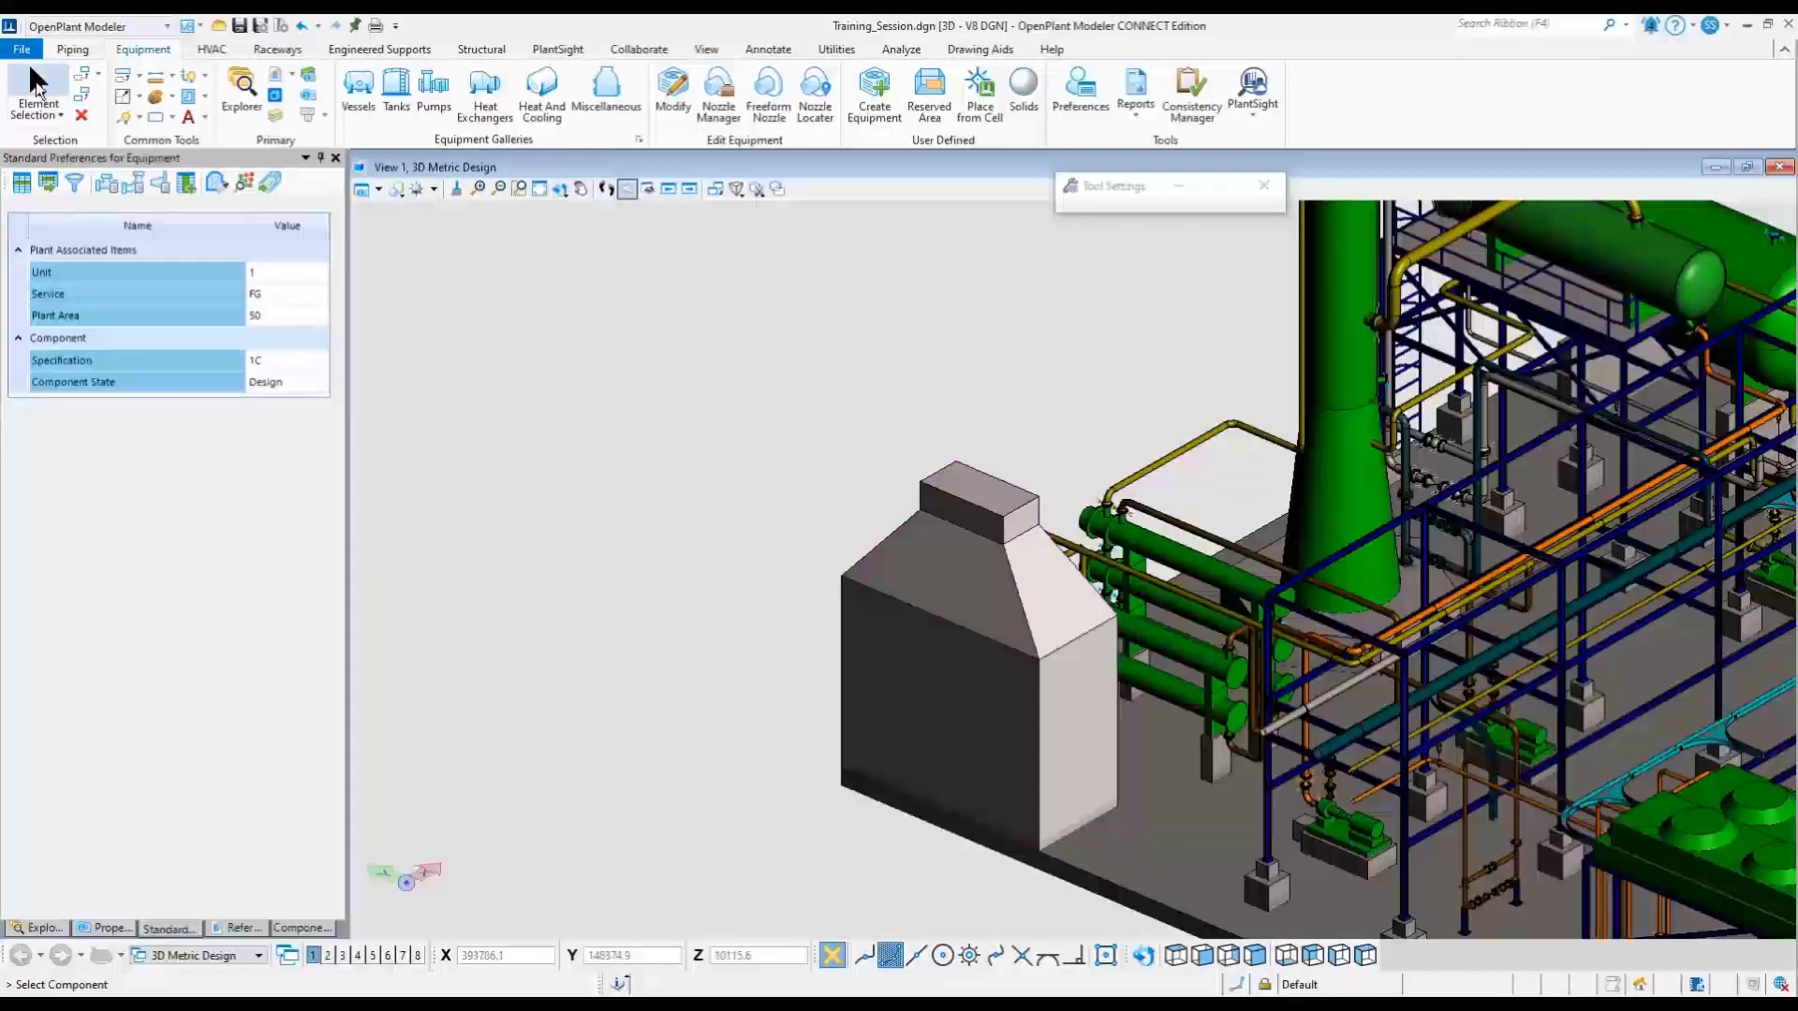
left_click(37, 92)
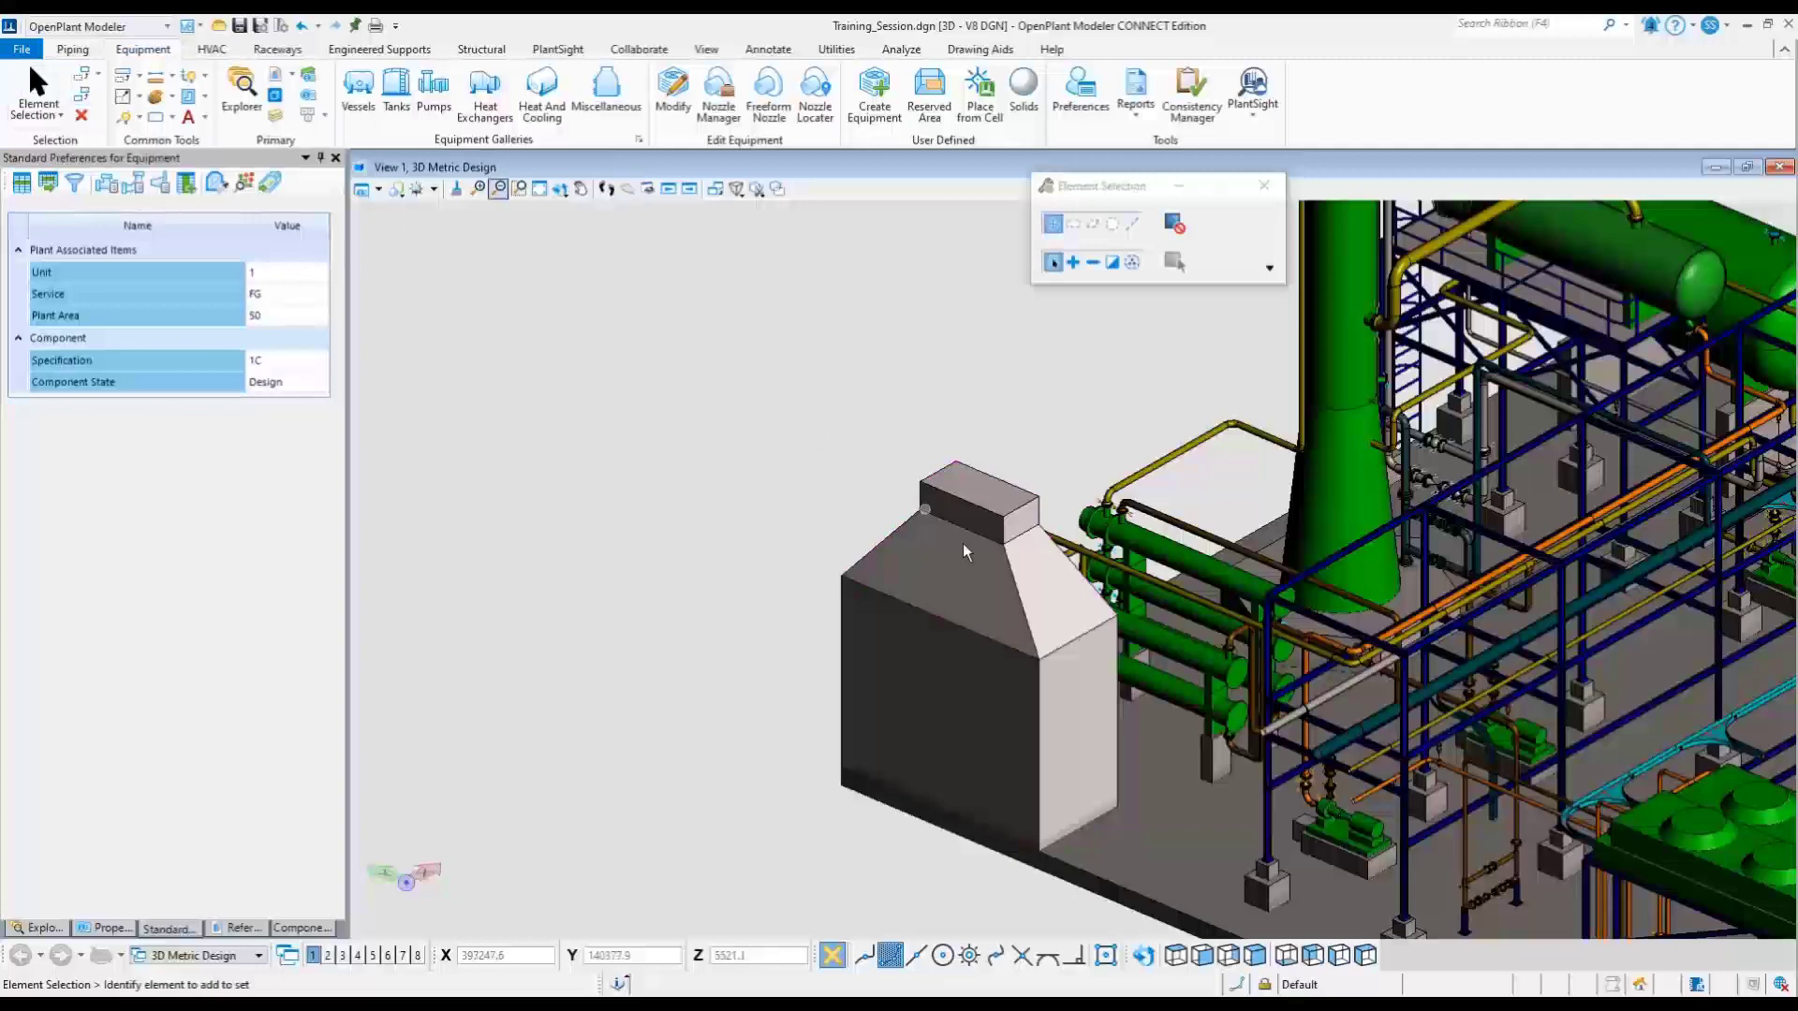
right_click(981, 501)
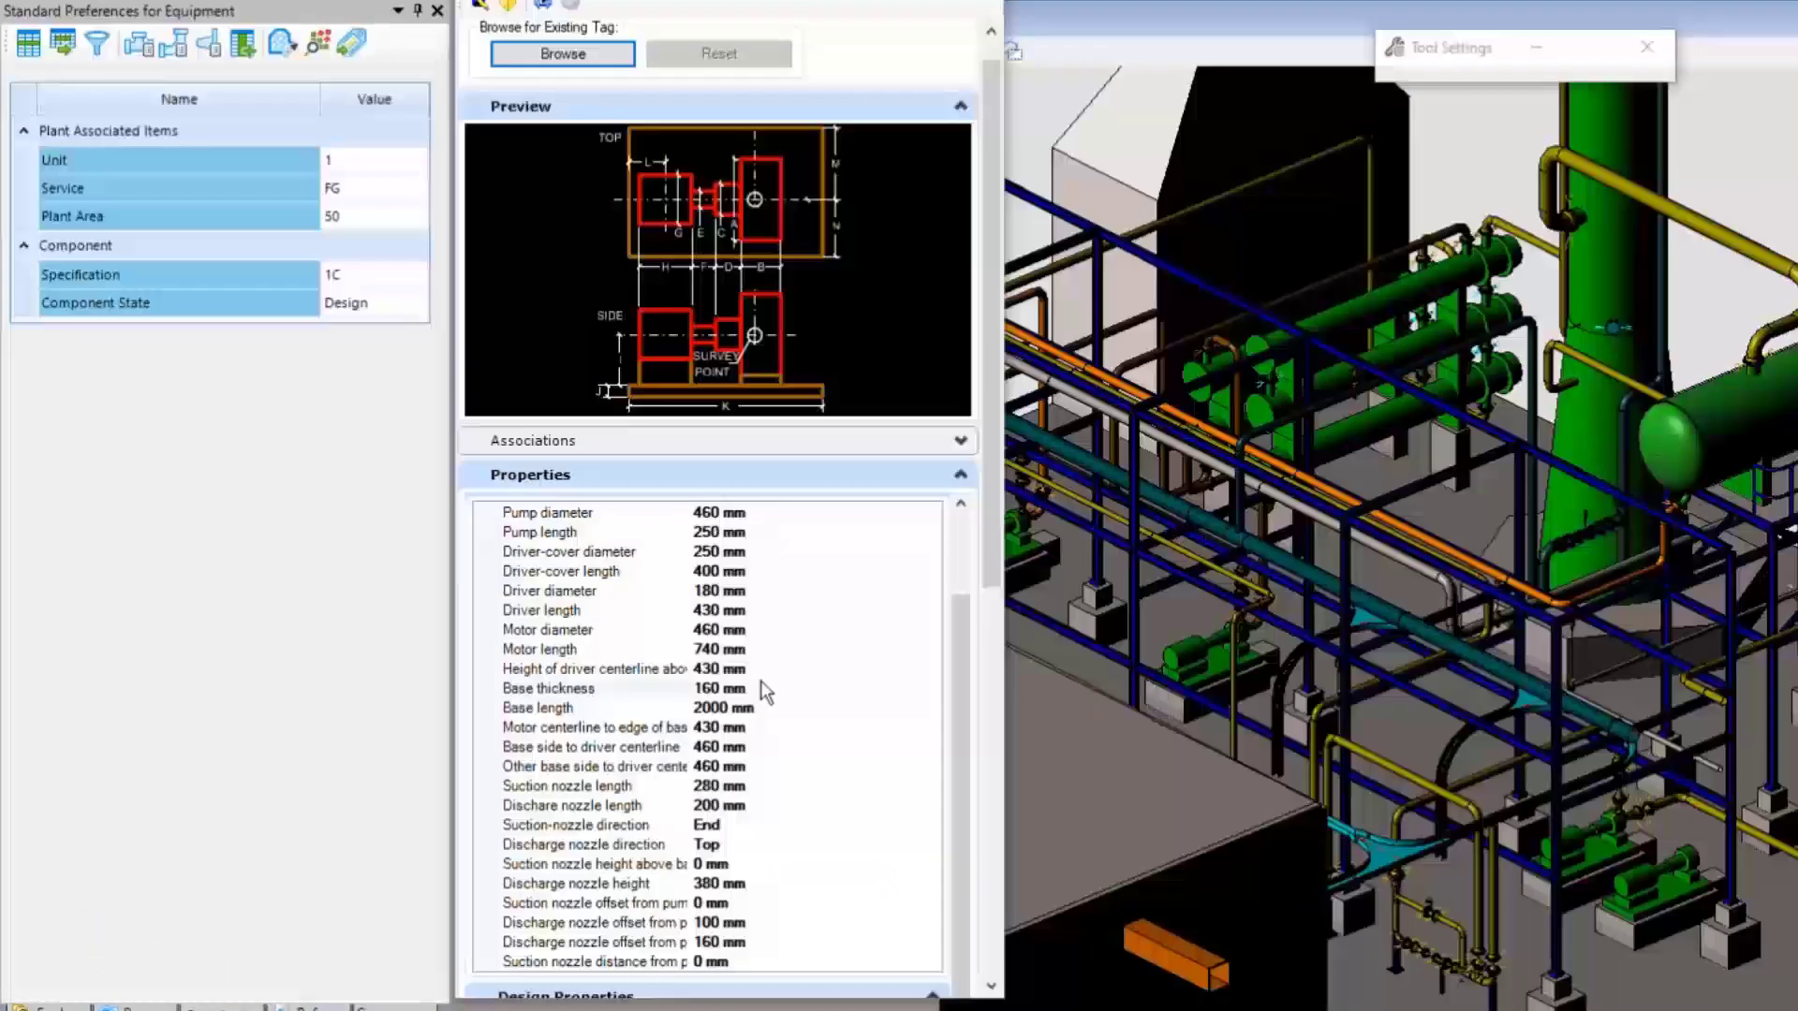
mouse_move(676, 577)
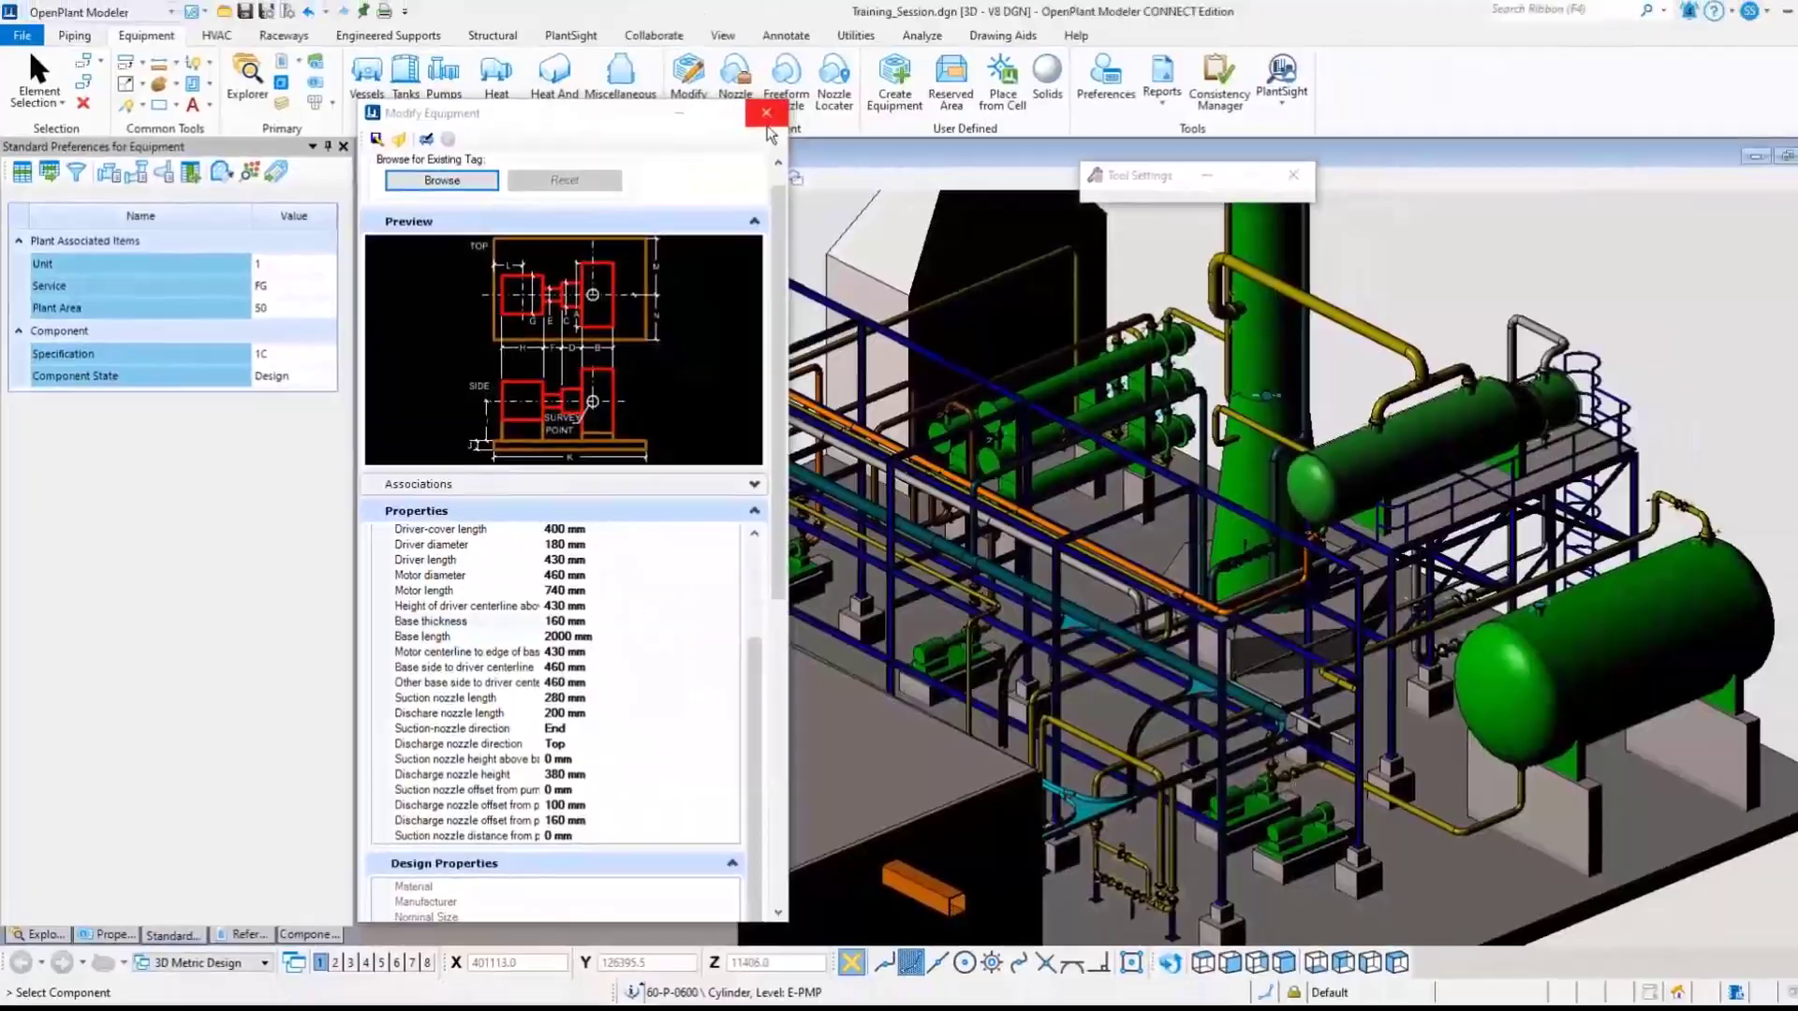
left_click(765, 113)
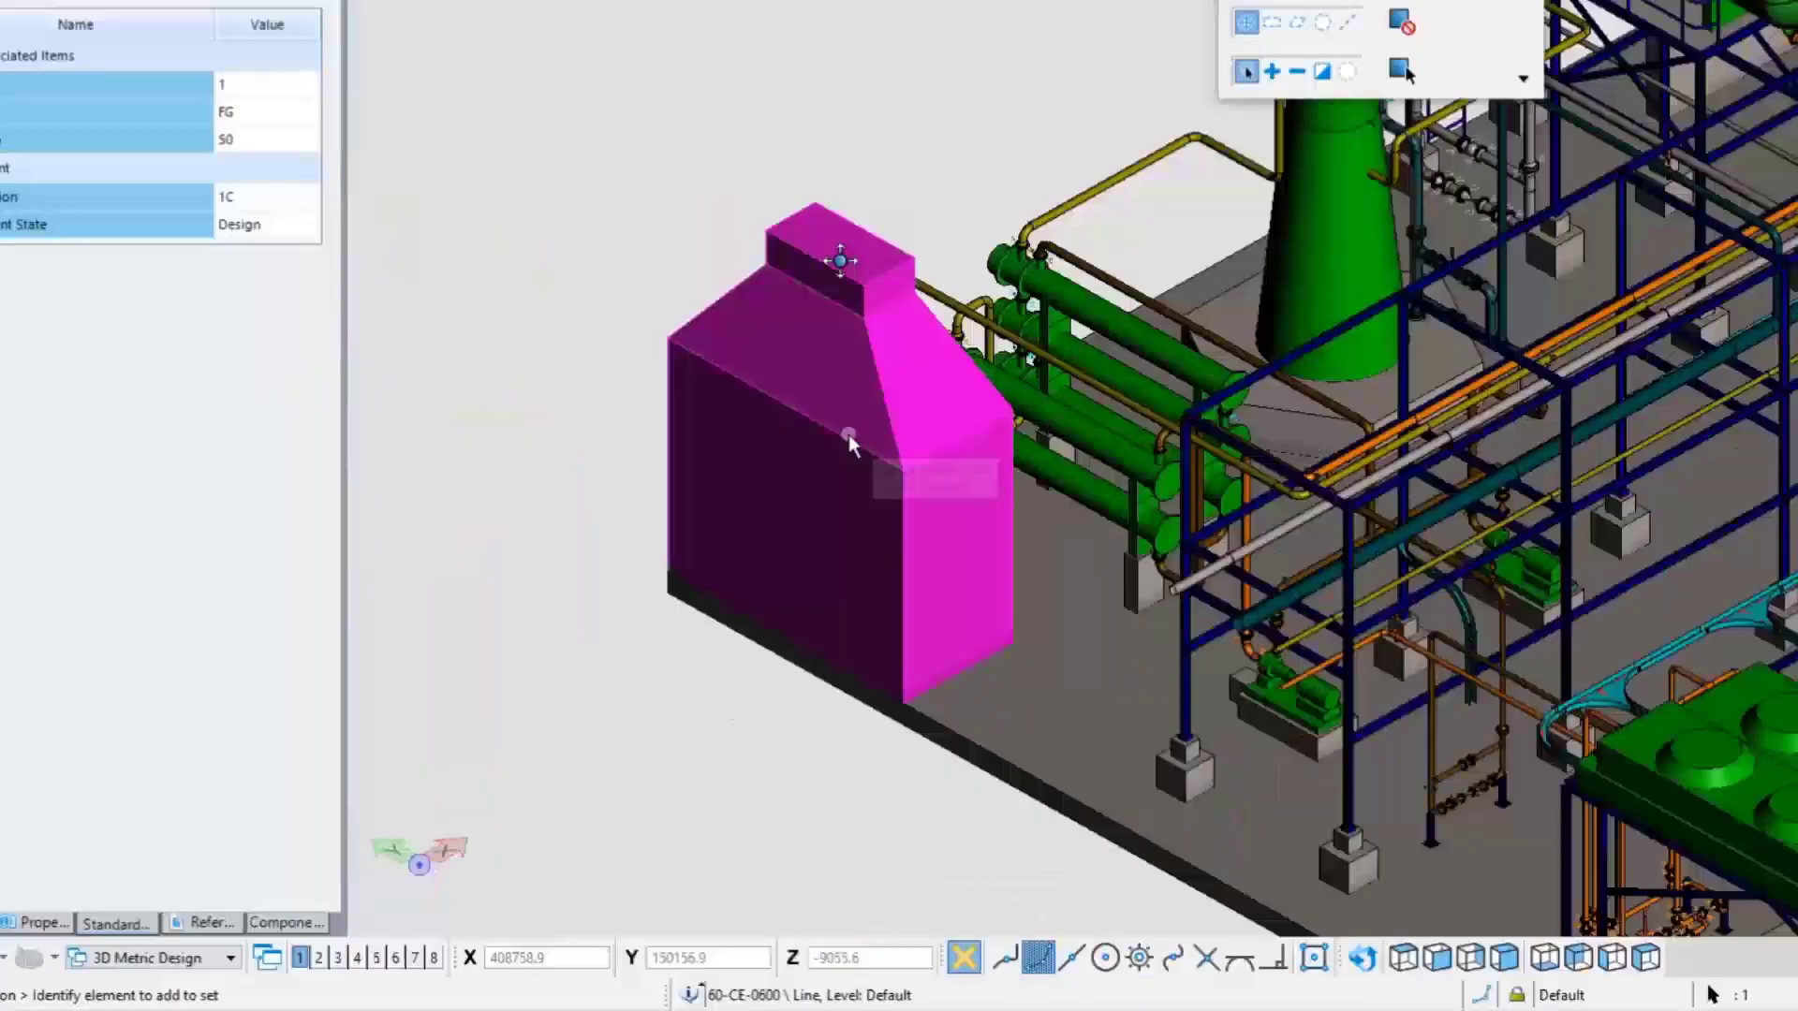
Step: Drop tower equipment 60-CE-0600 to plain solids and select its lower solids
right_click(848, 441)
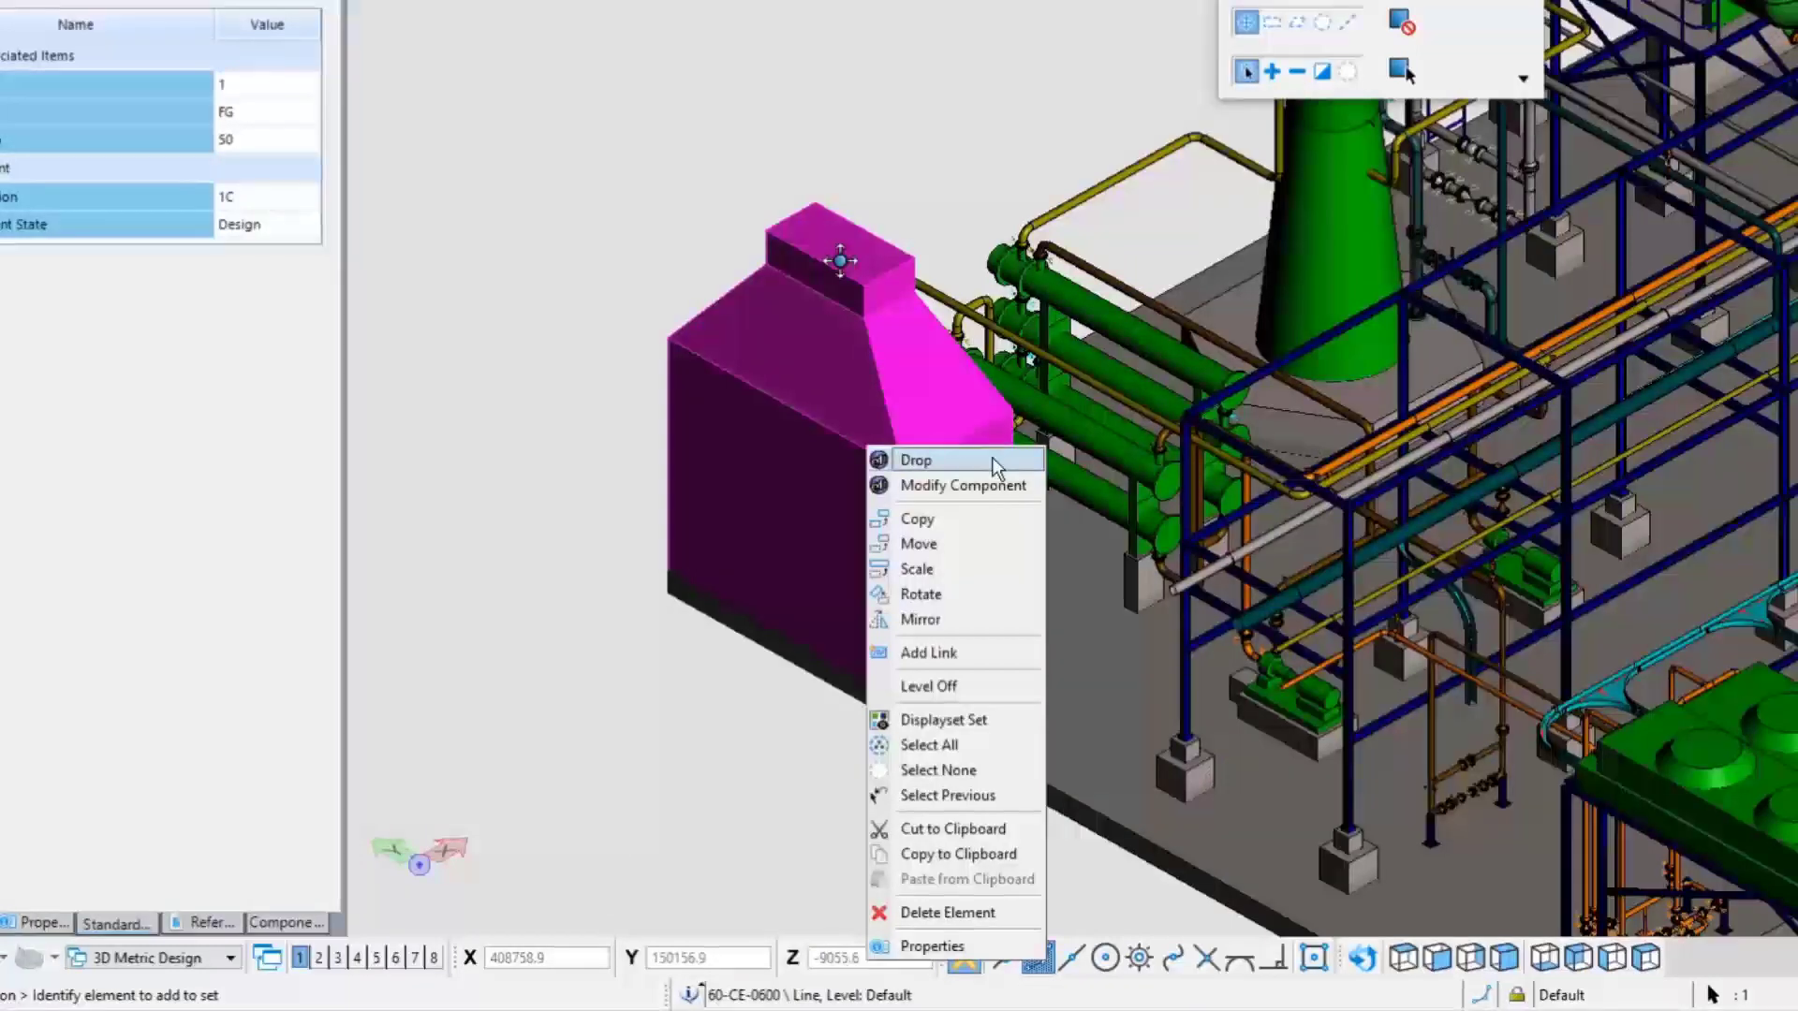
left_click(962, 485)
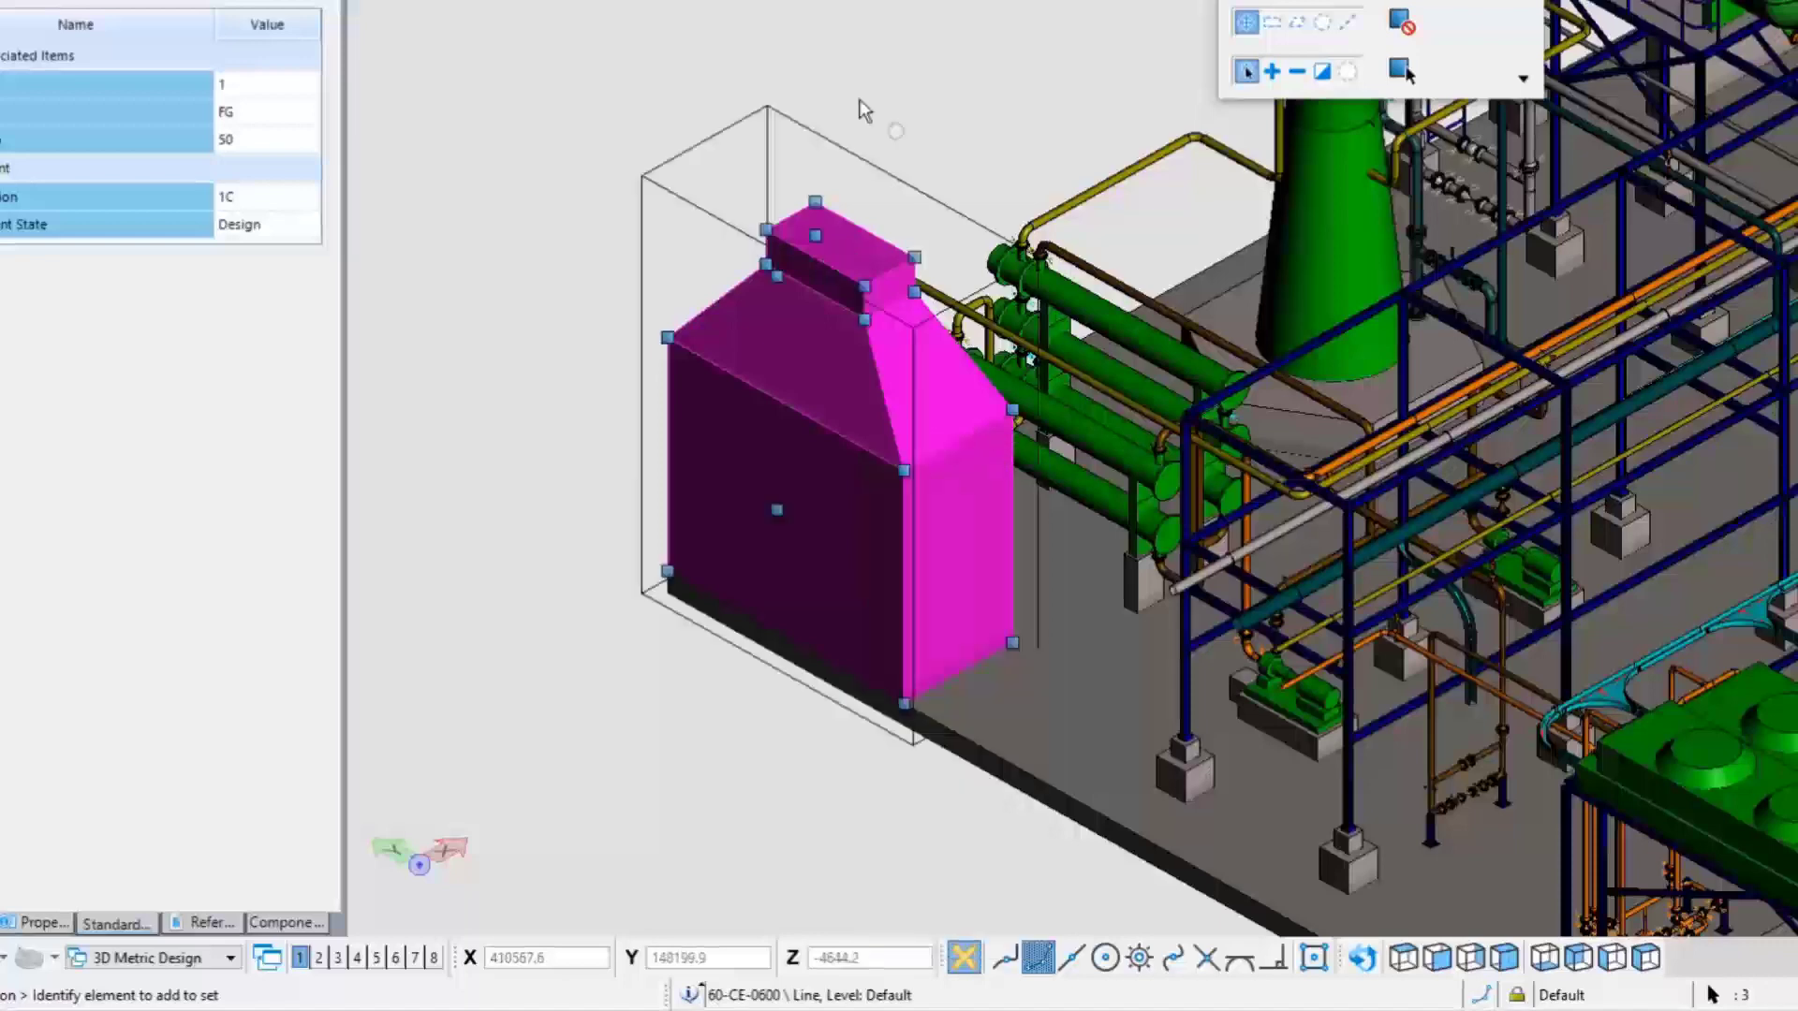
mouse_move(759, 235)
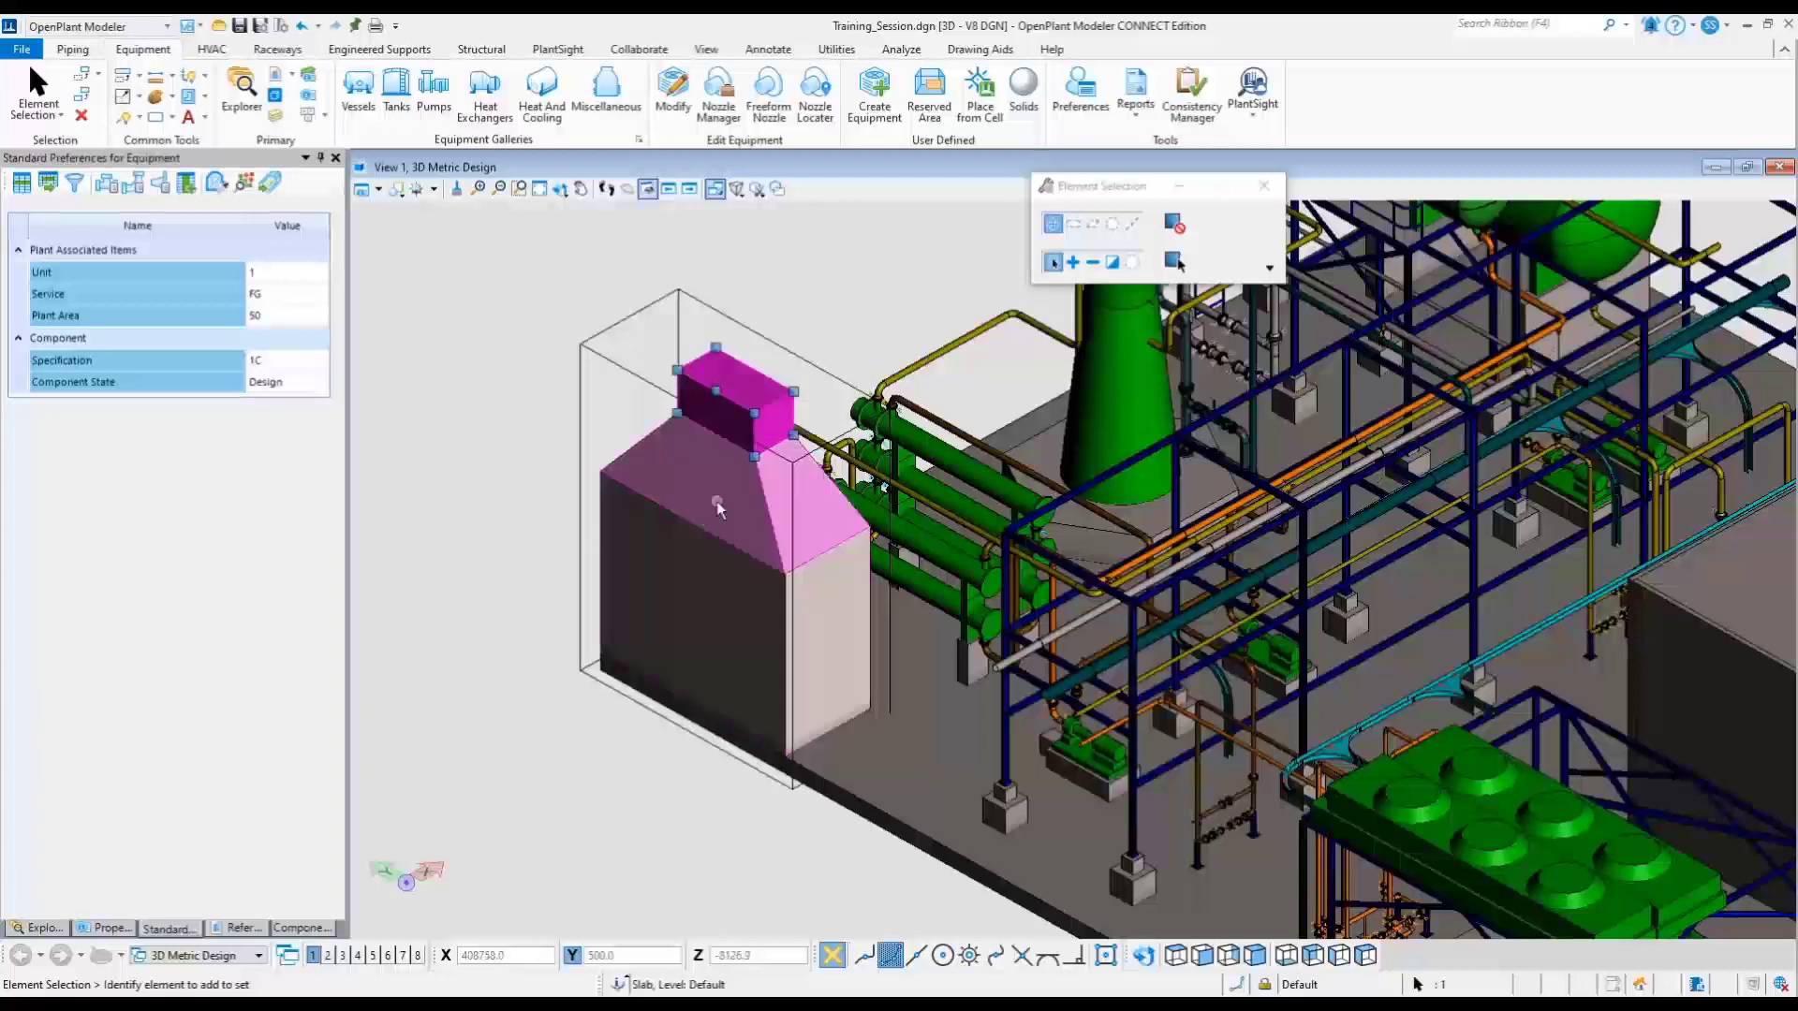
left_click(709, 616)
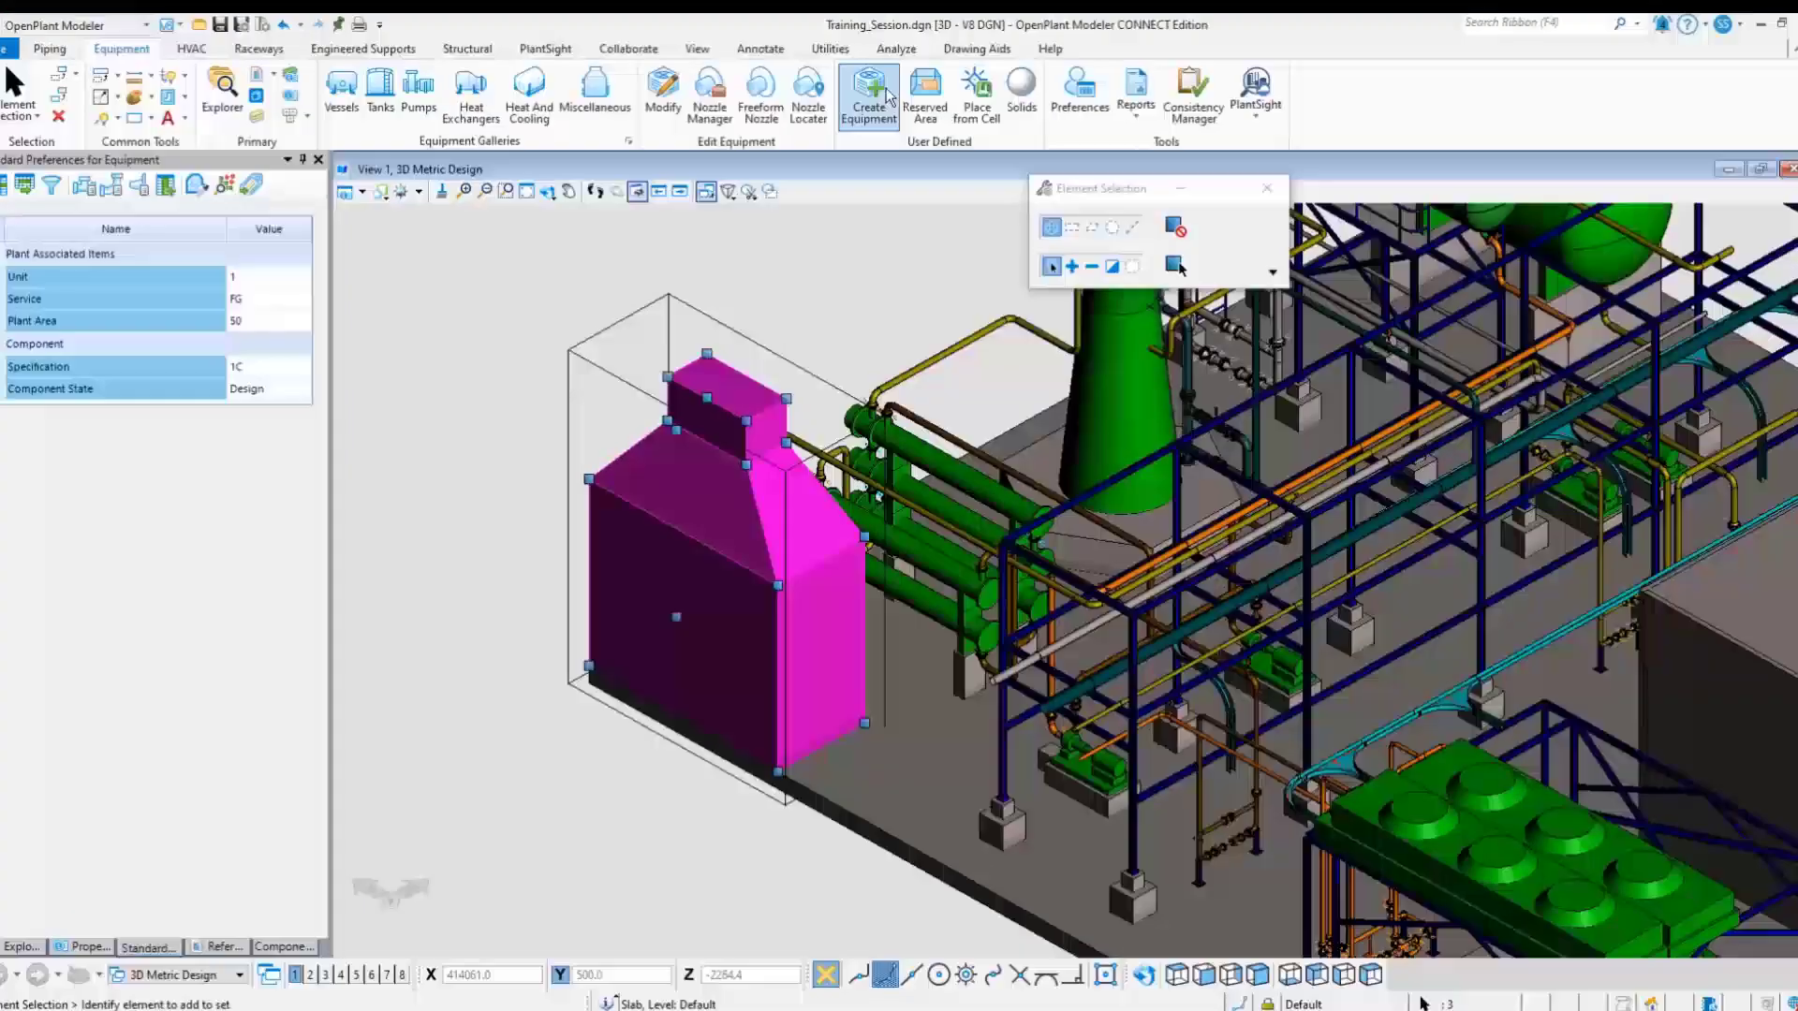
Step: Start Create Equipment on the tower solids and choose the Generic Equipment class
left_click(868, 94)
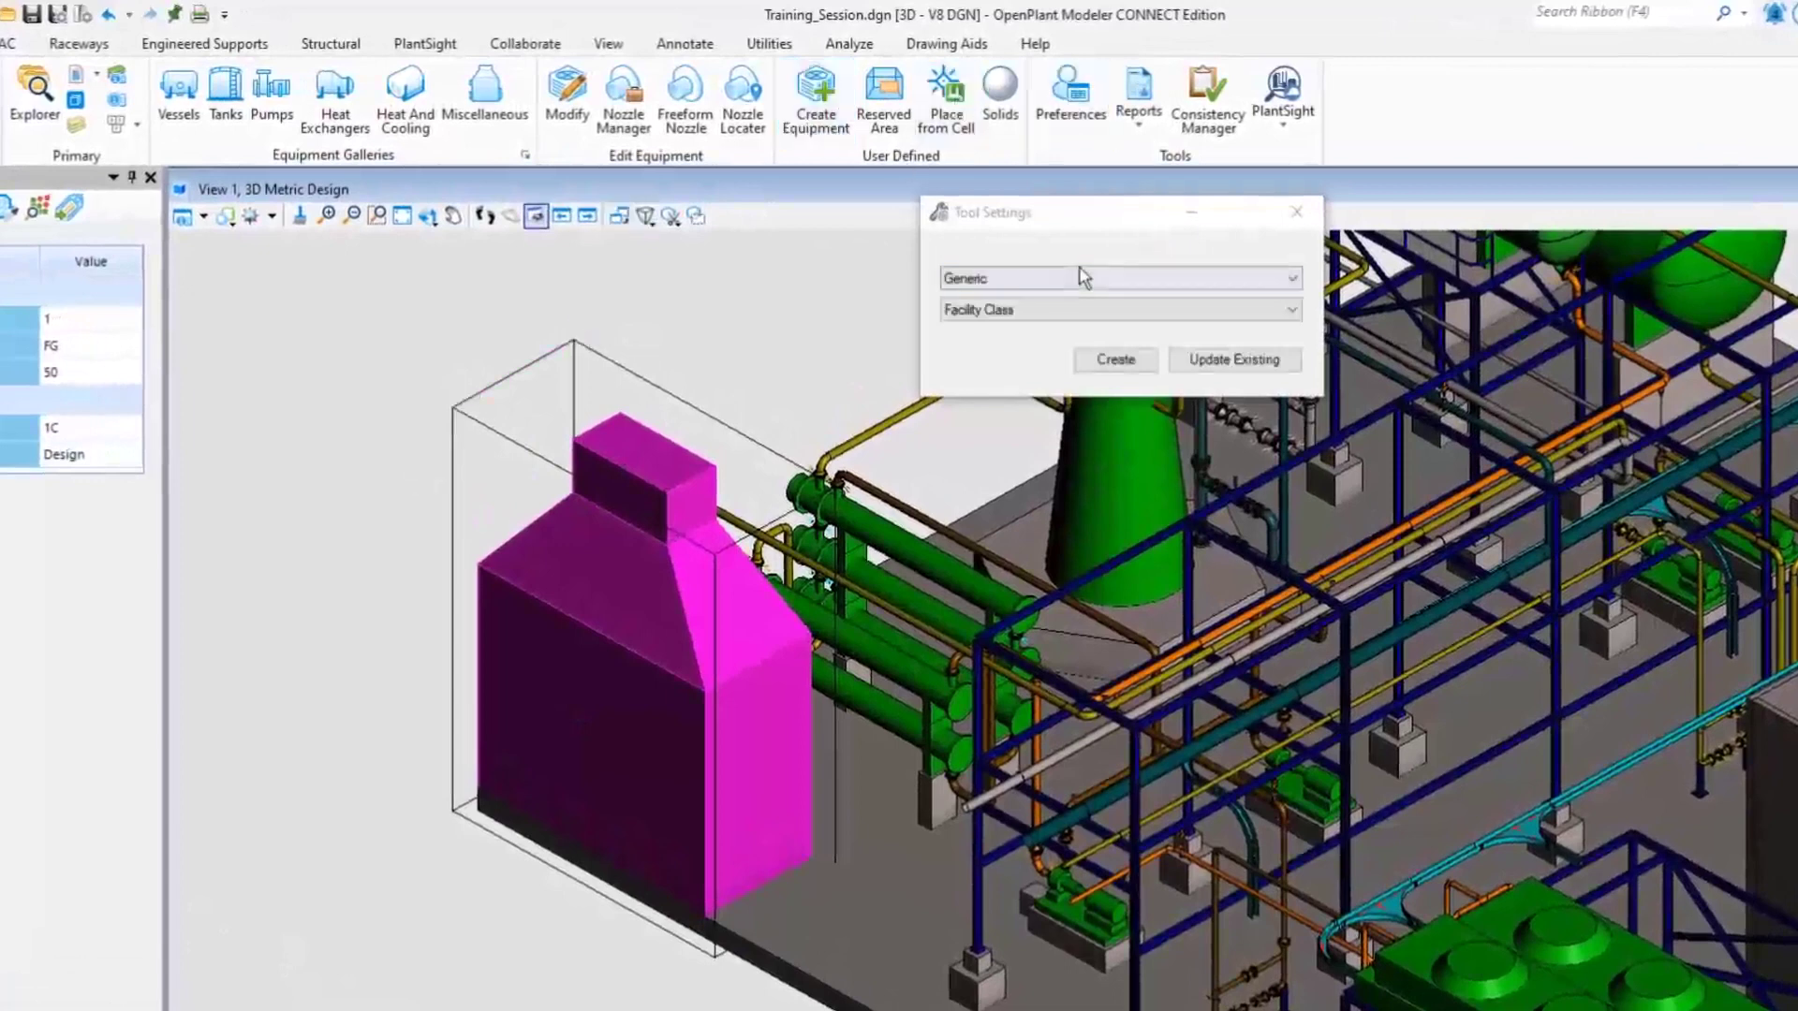
left_click(1118, 308)
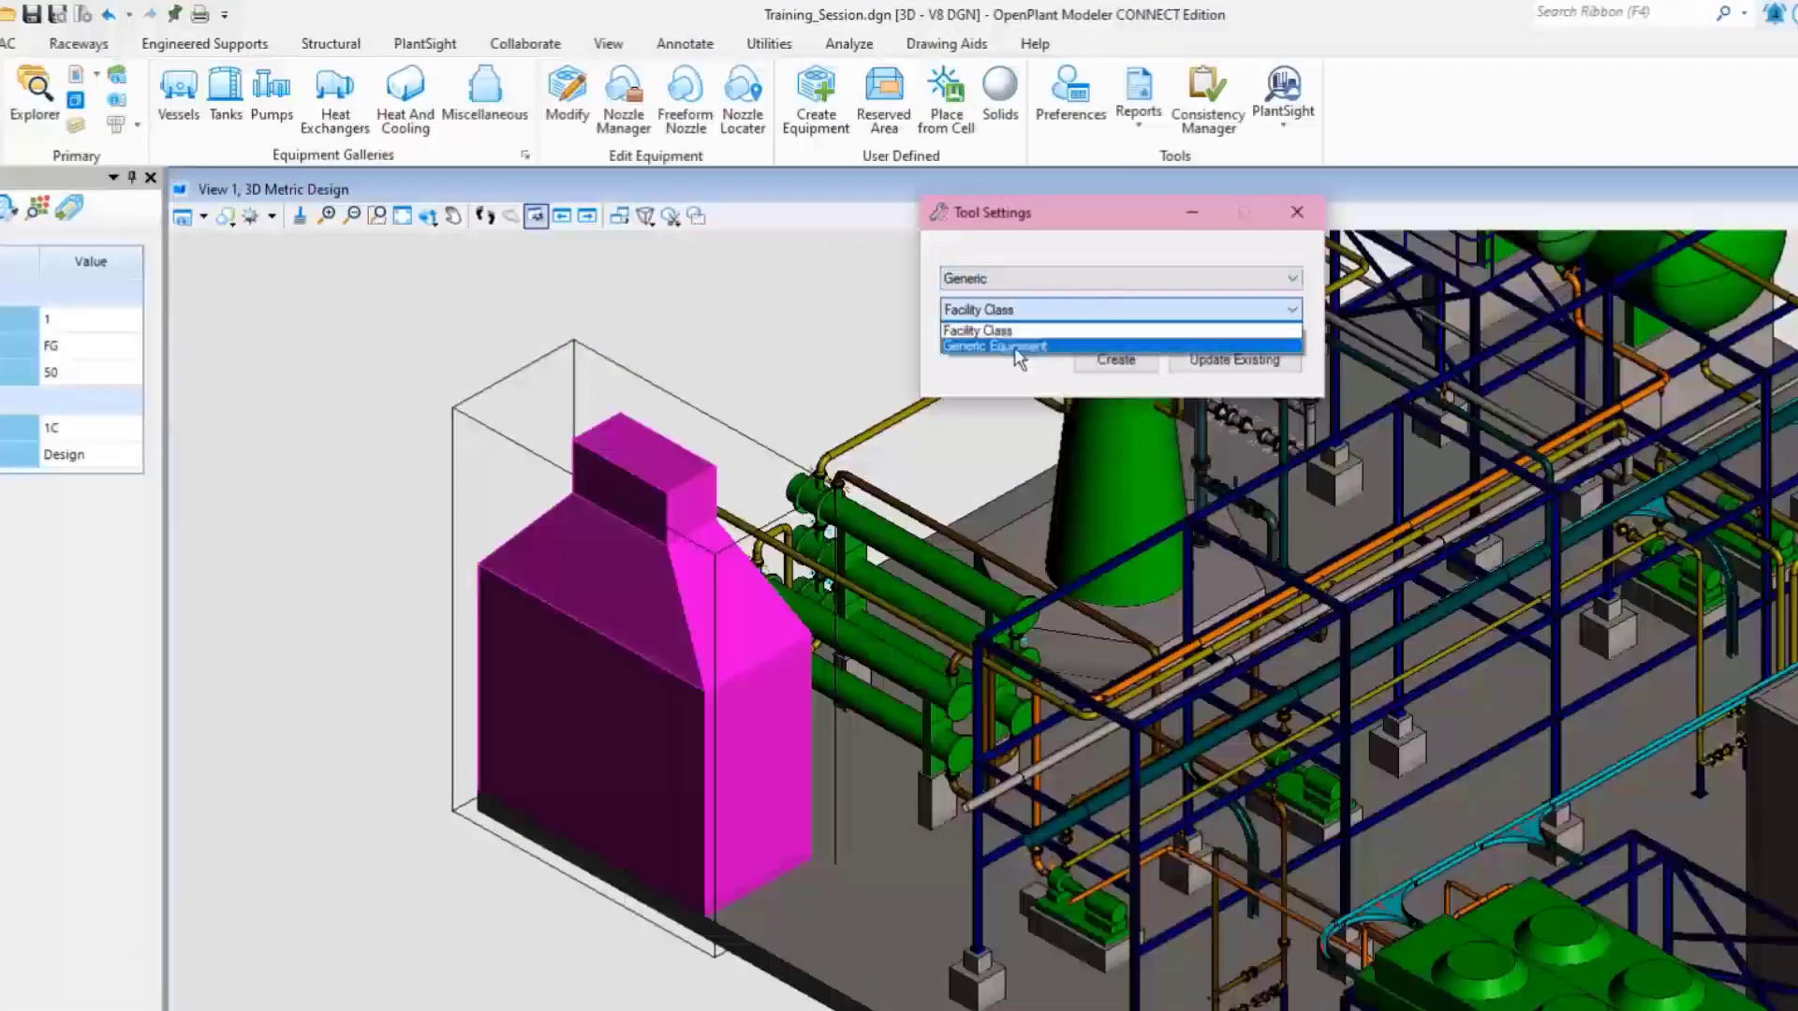
left_click(994, 346)
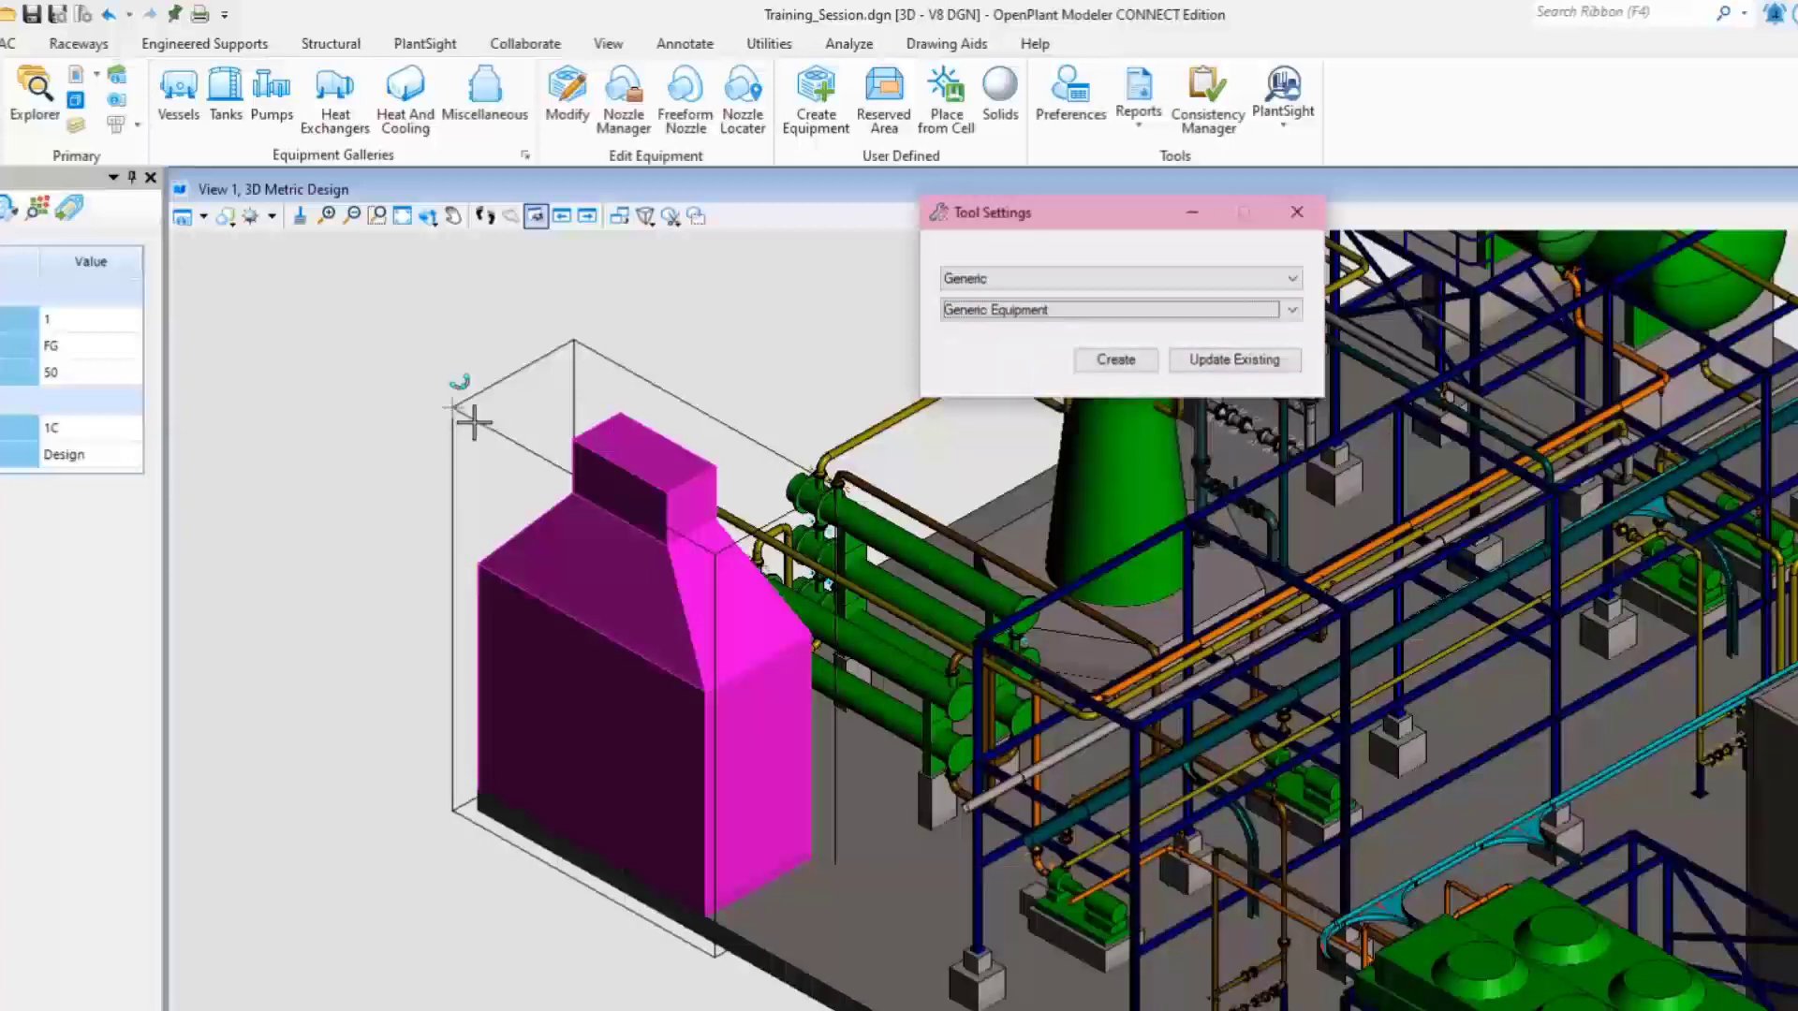
mouse_move(648, 918)
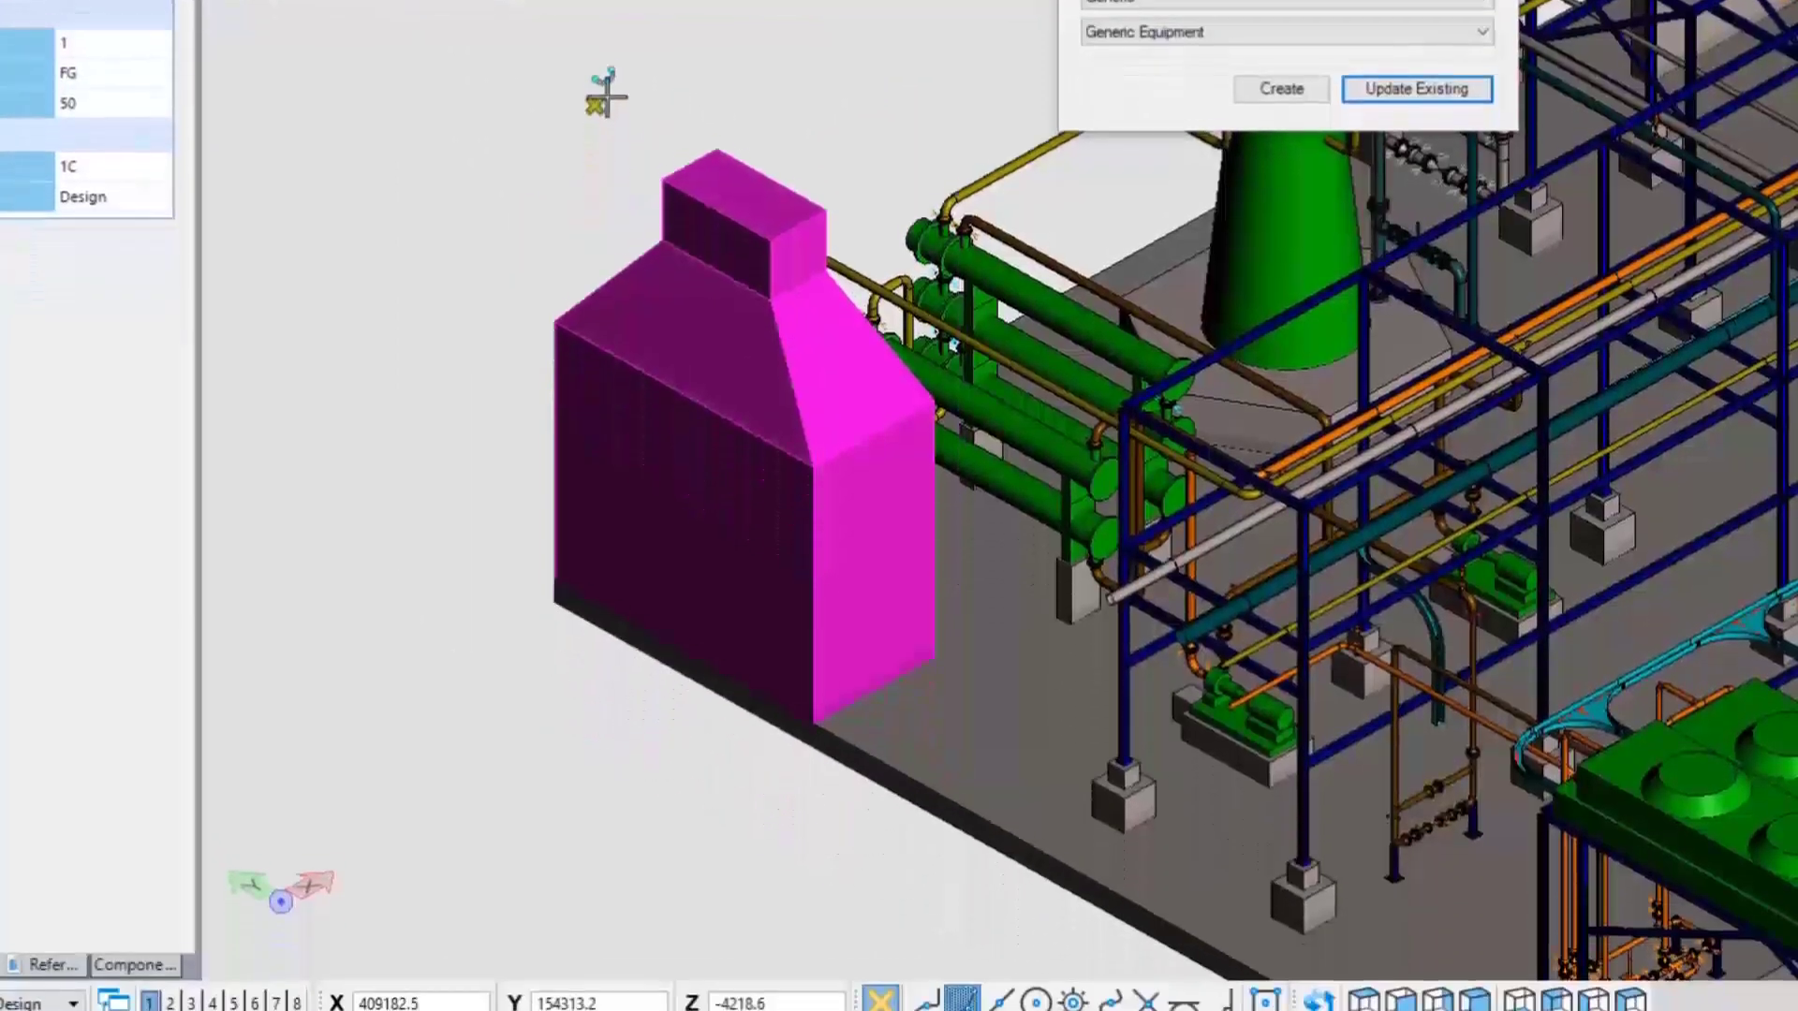
Step: Update the existing 60-CE-0600 tower equipment with the extended solids and finish
left_click(1416, 88)
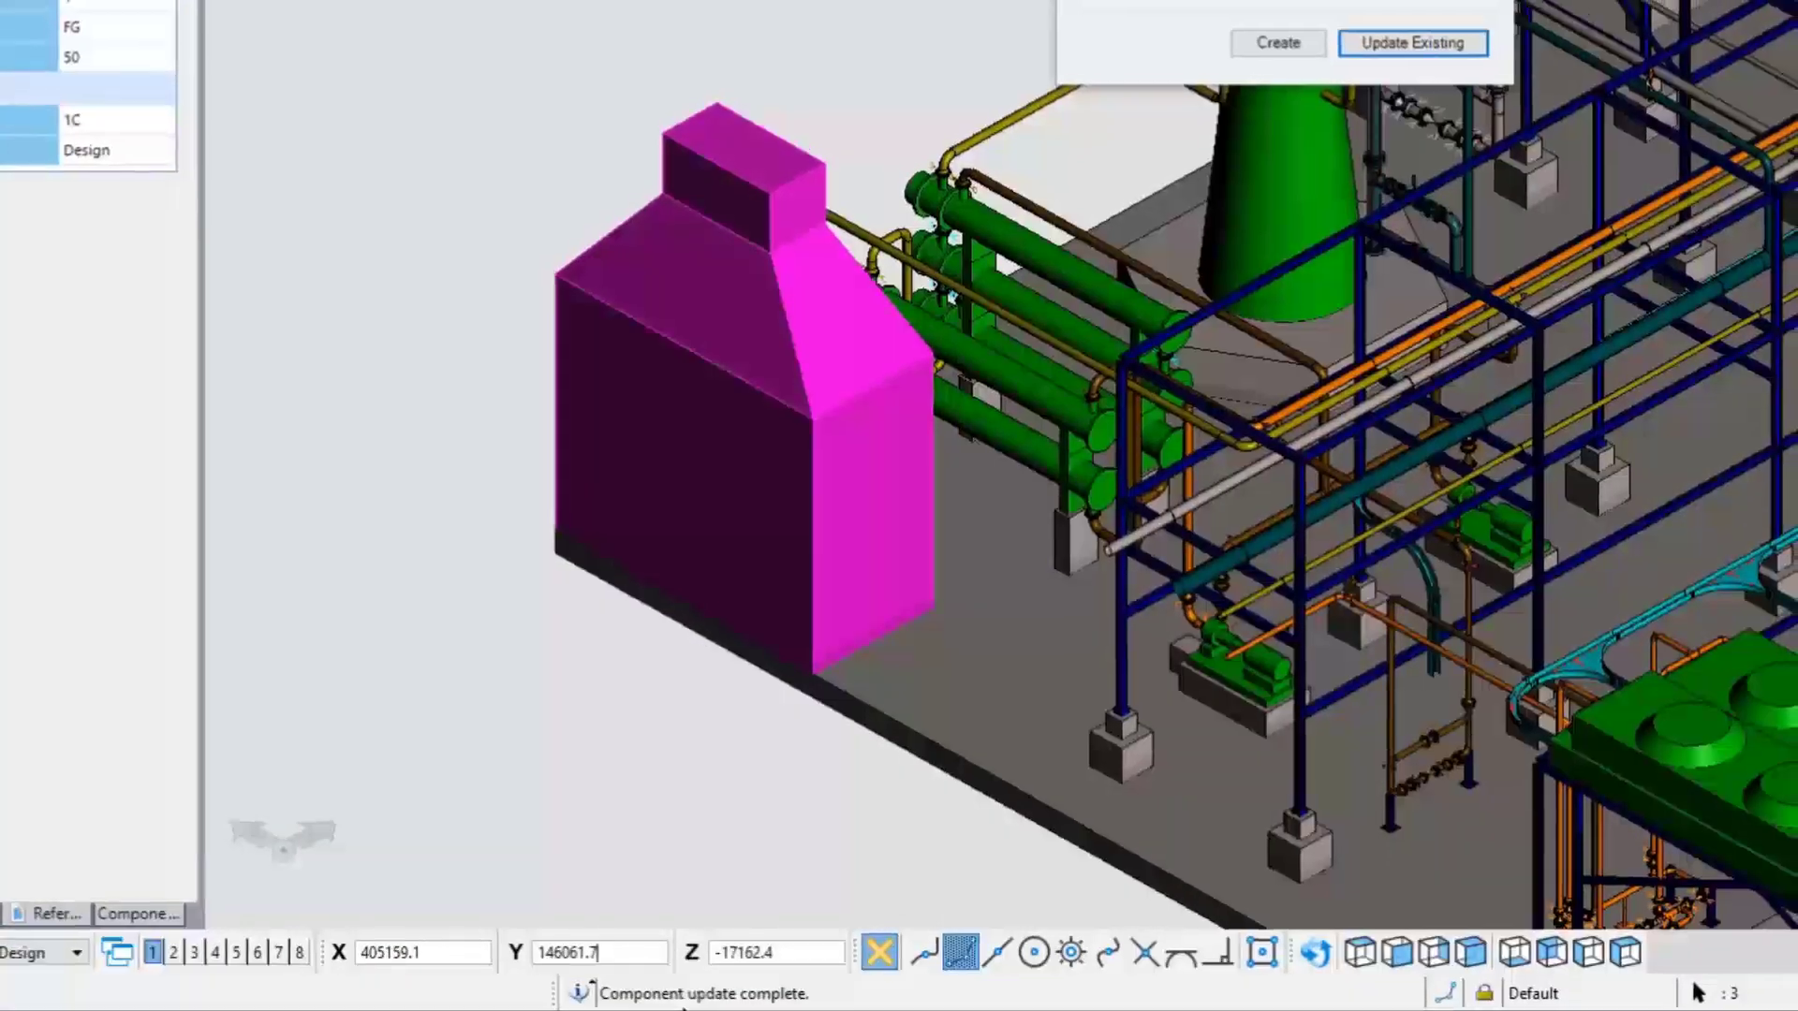
left_click(1410, 42)
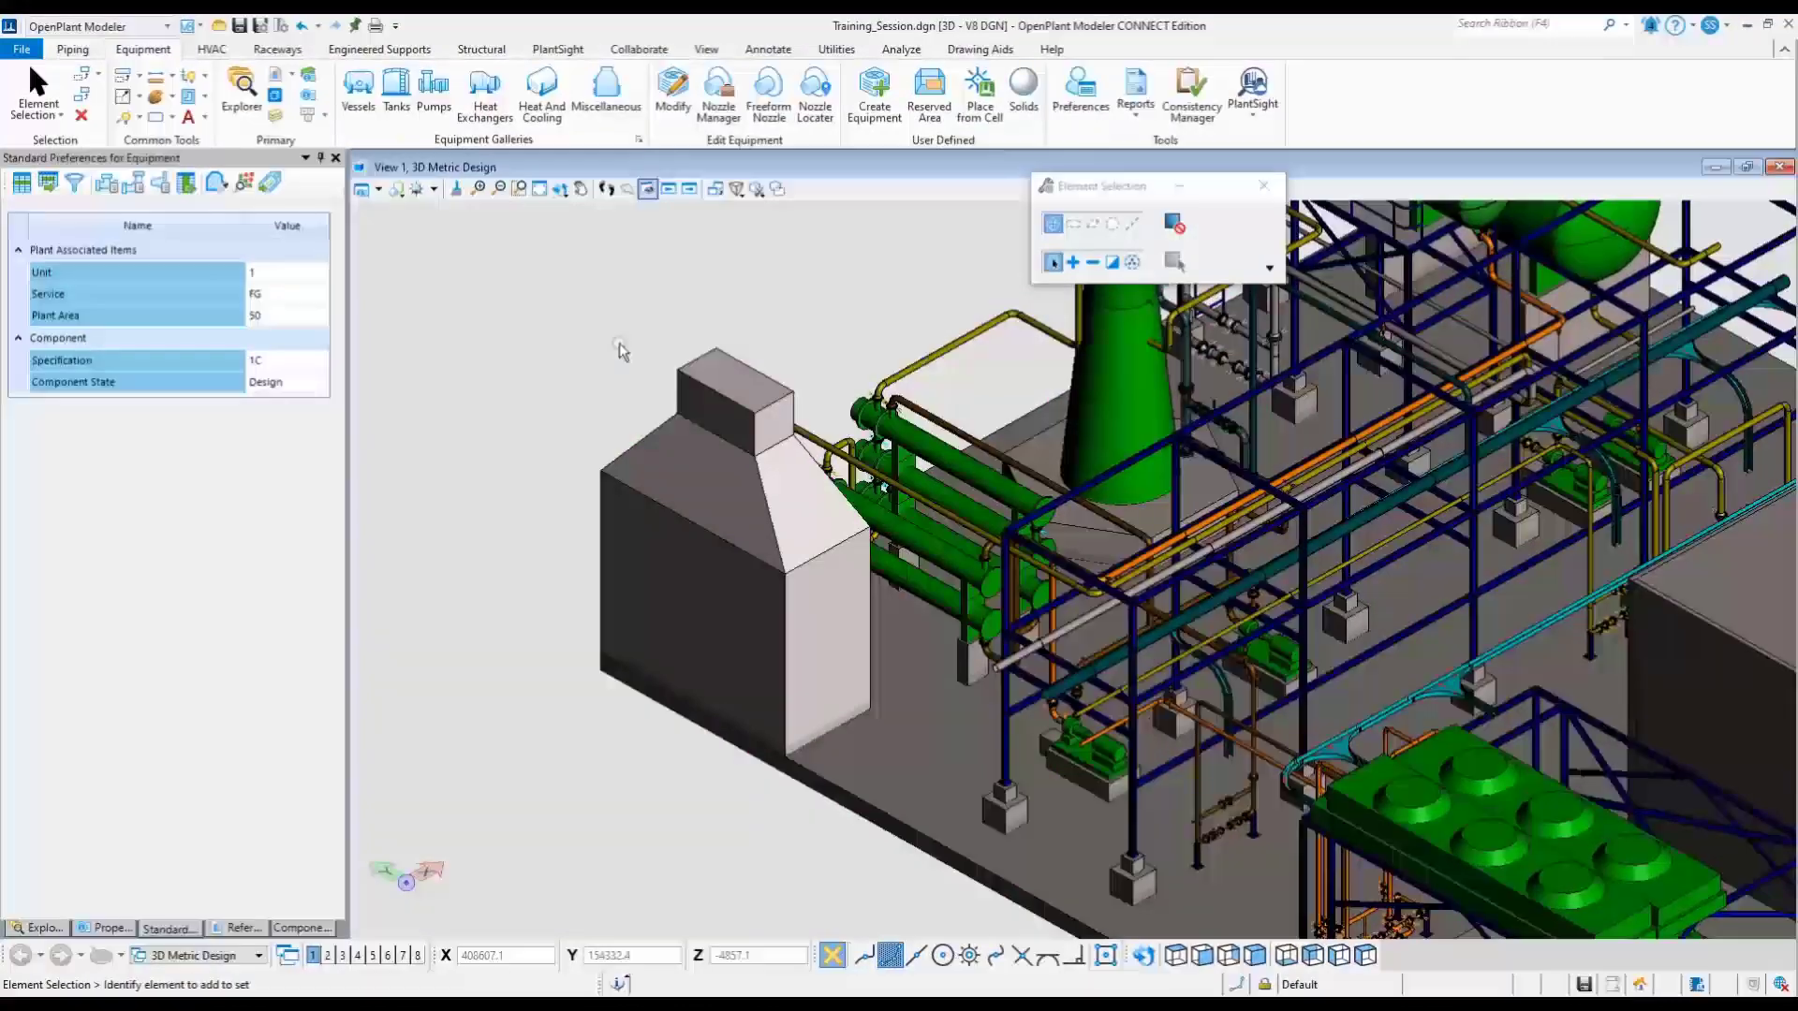
mouse_move(711, 470)
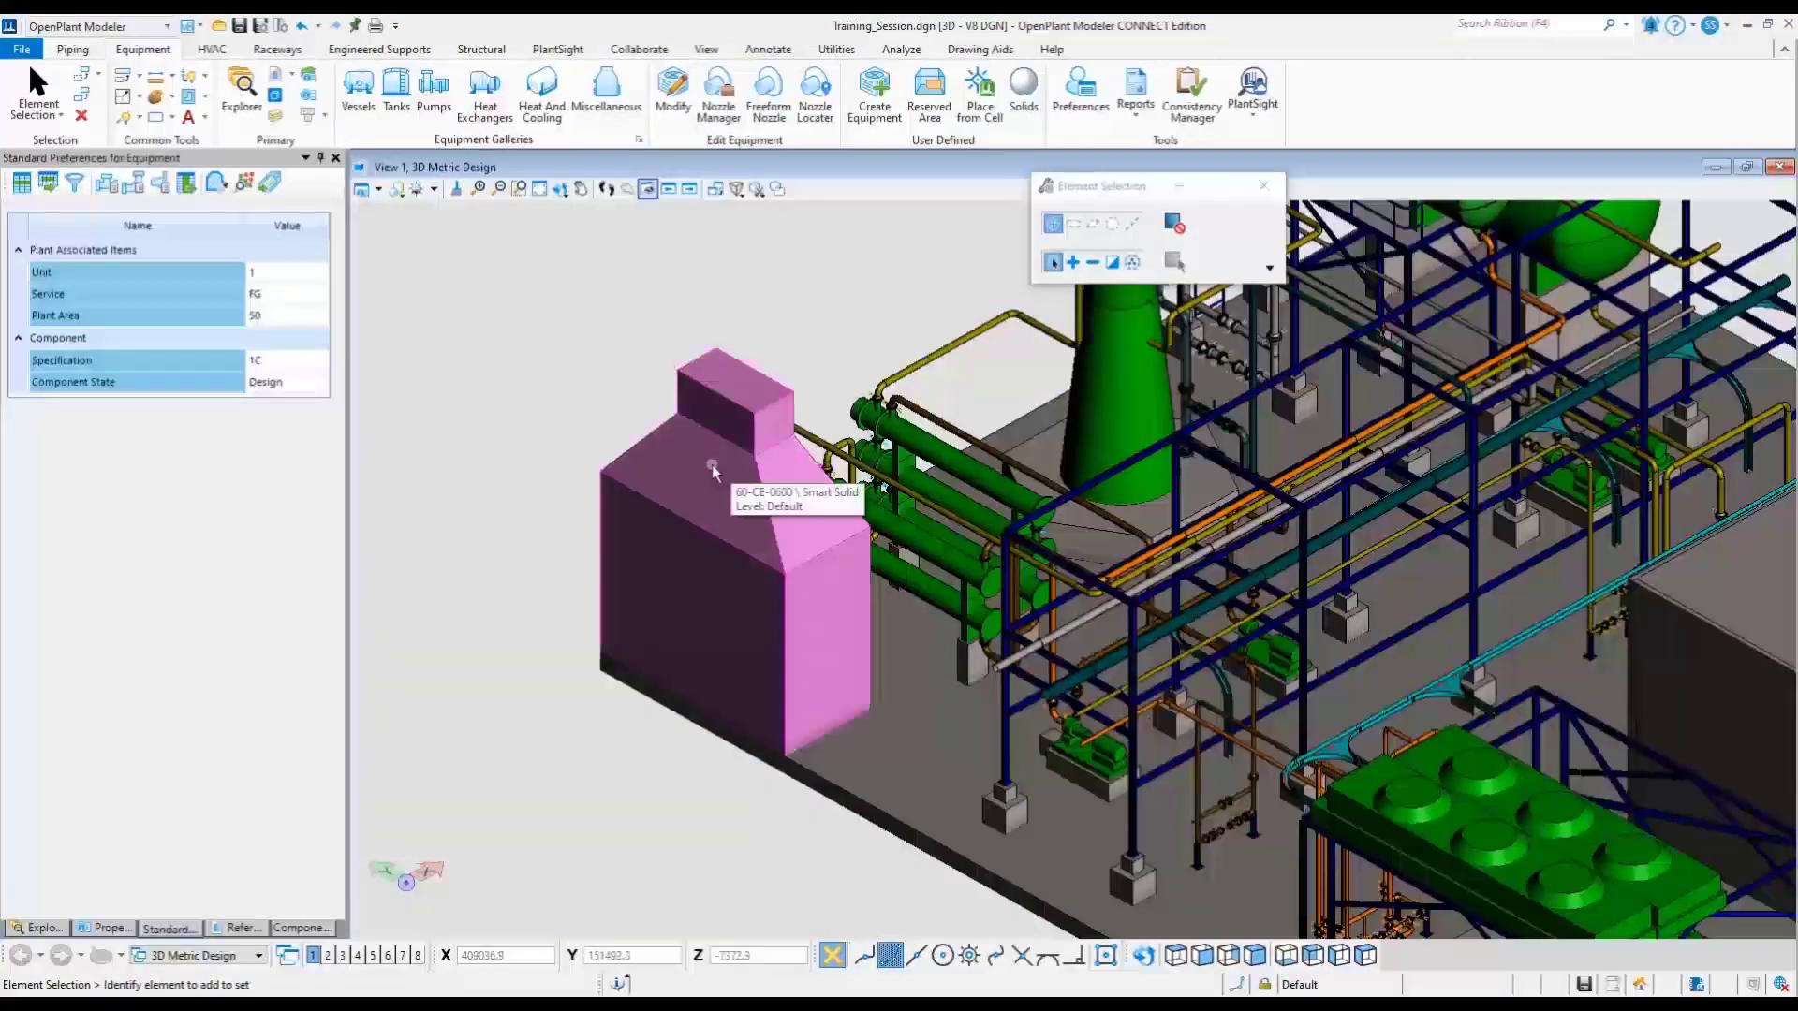